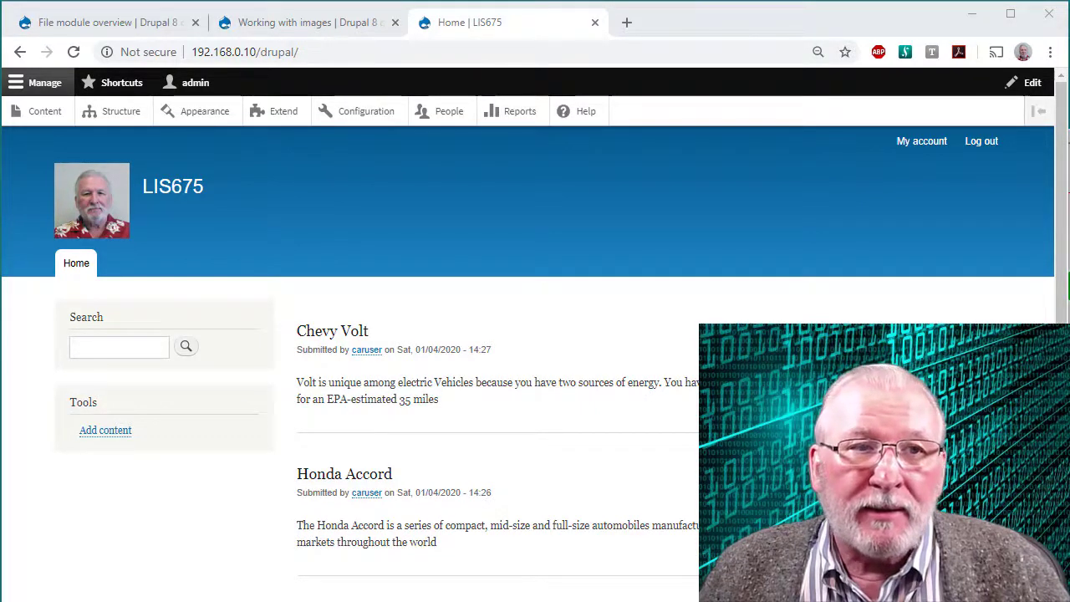
mouse_move(255, 197)
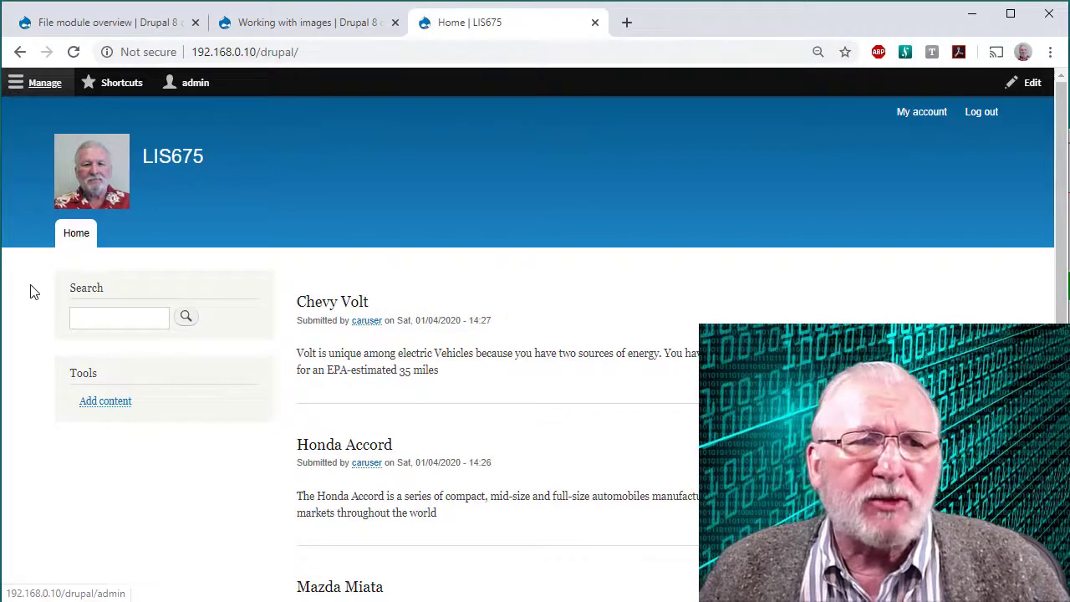
mouse_move(16, 82)
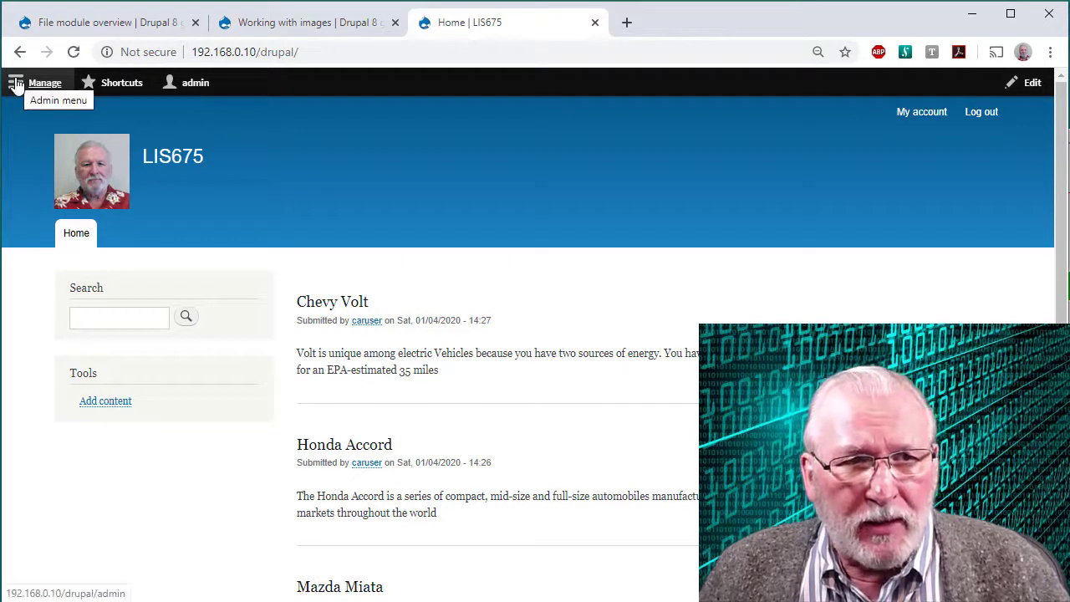
- Go to Structure's Content types list showing Article, Basic page and Cars
left_click(15, 82)
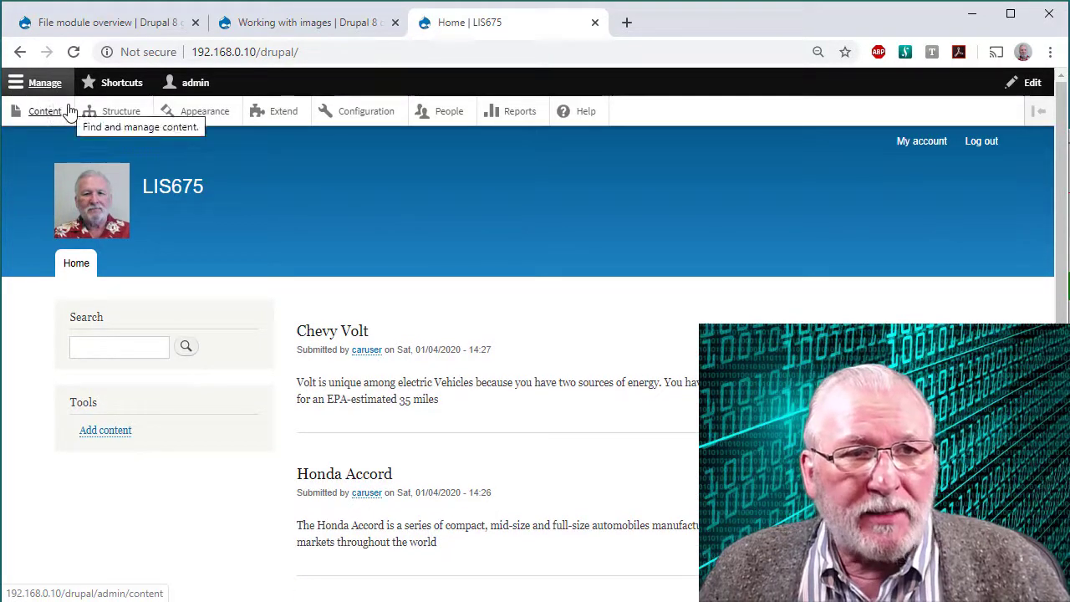
left_click(121, 111)
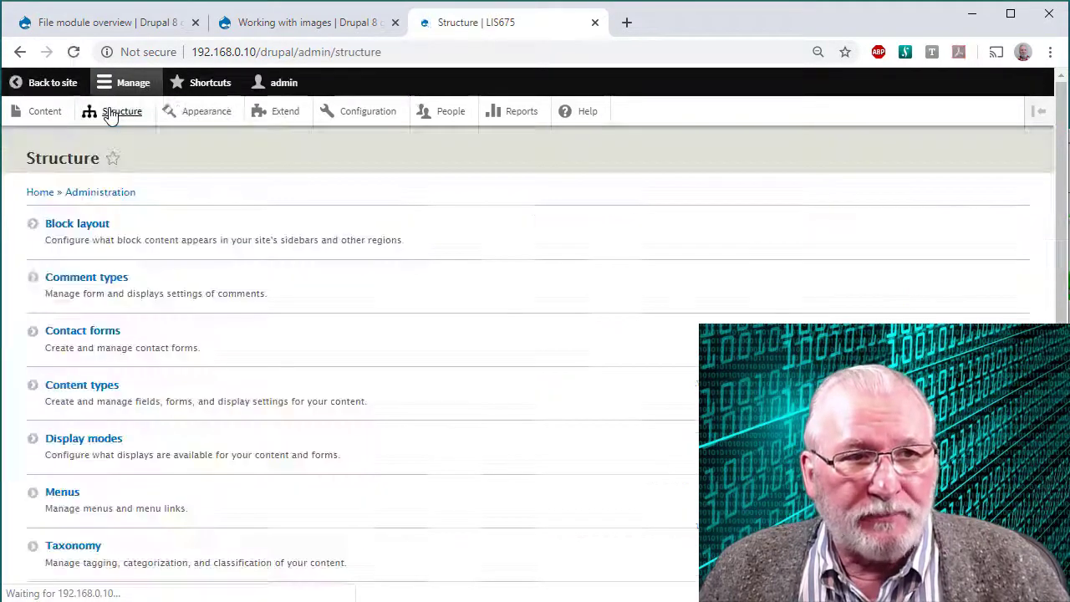
mouse_move(82, 385)
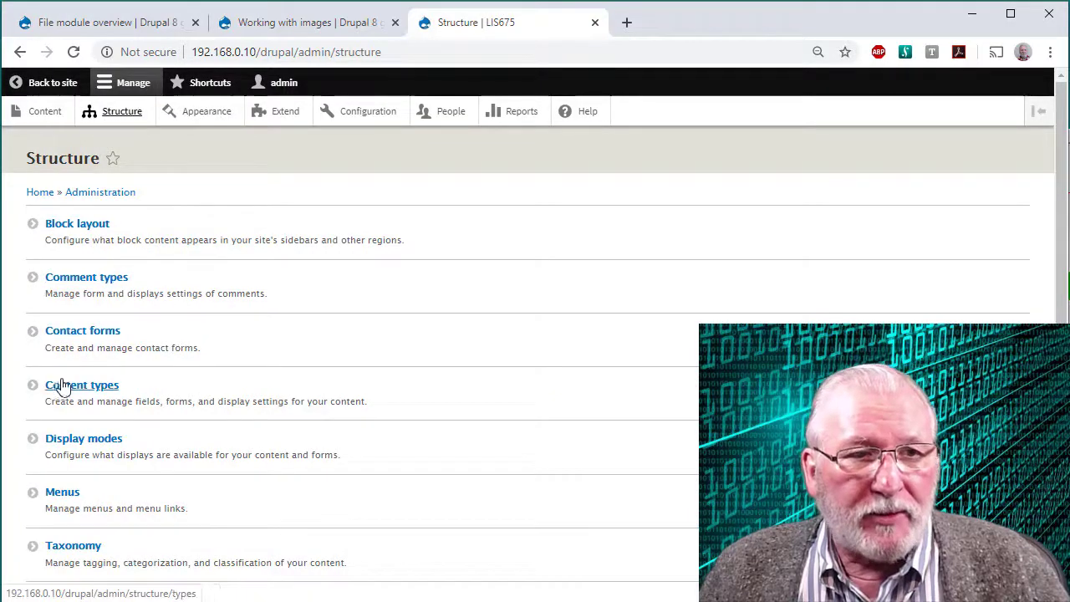
left_click(82, 385)
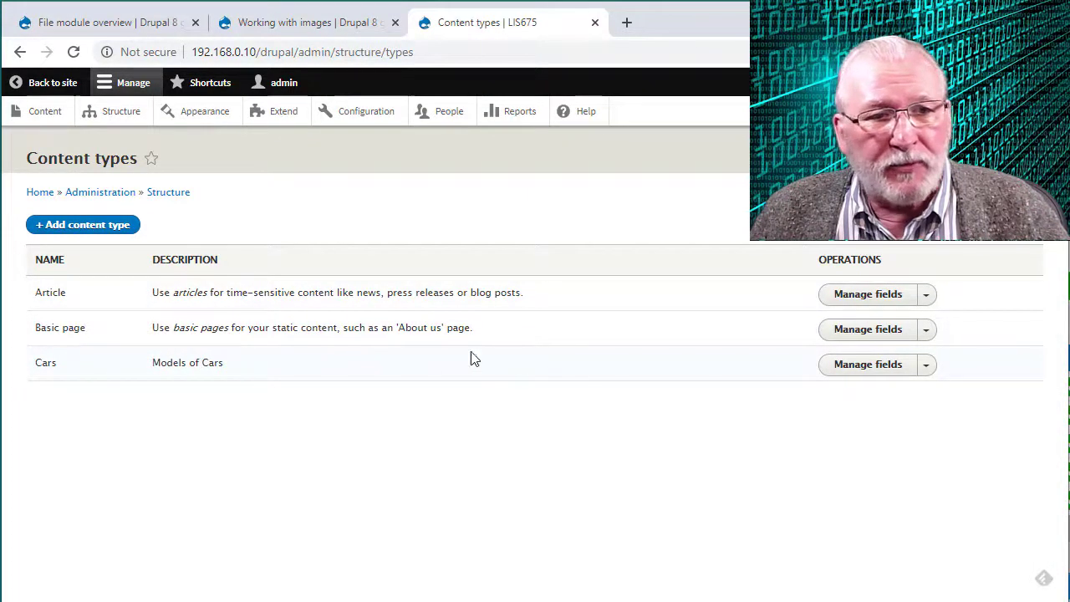
mouse_move(237, 366)
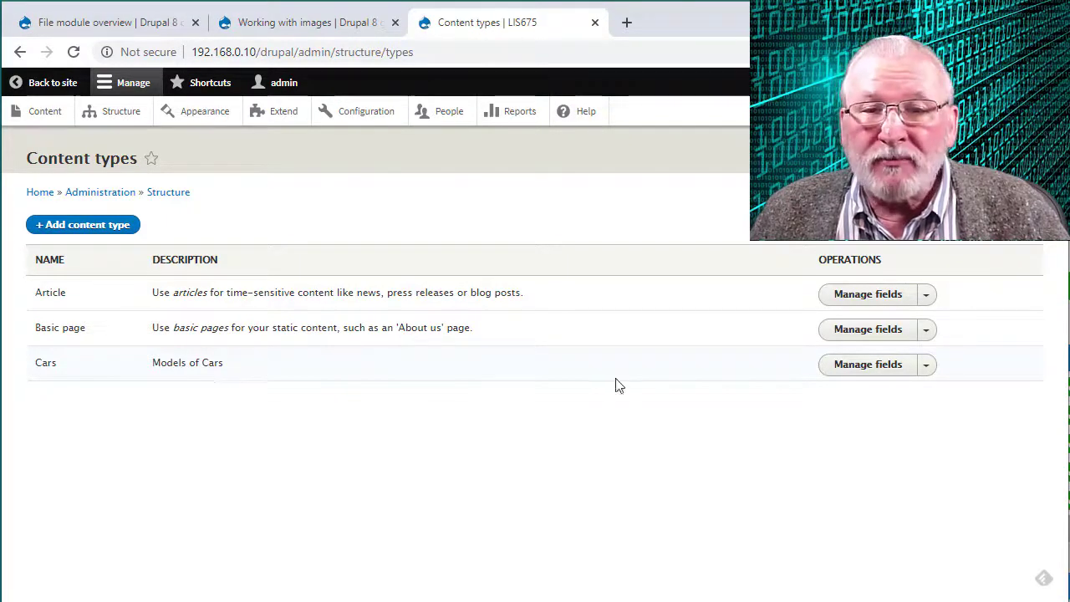
mouse_move(868, 364)
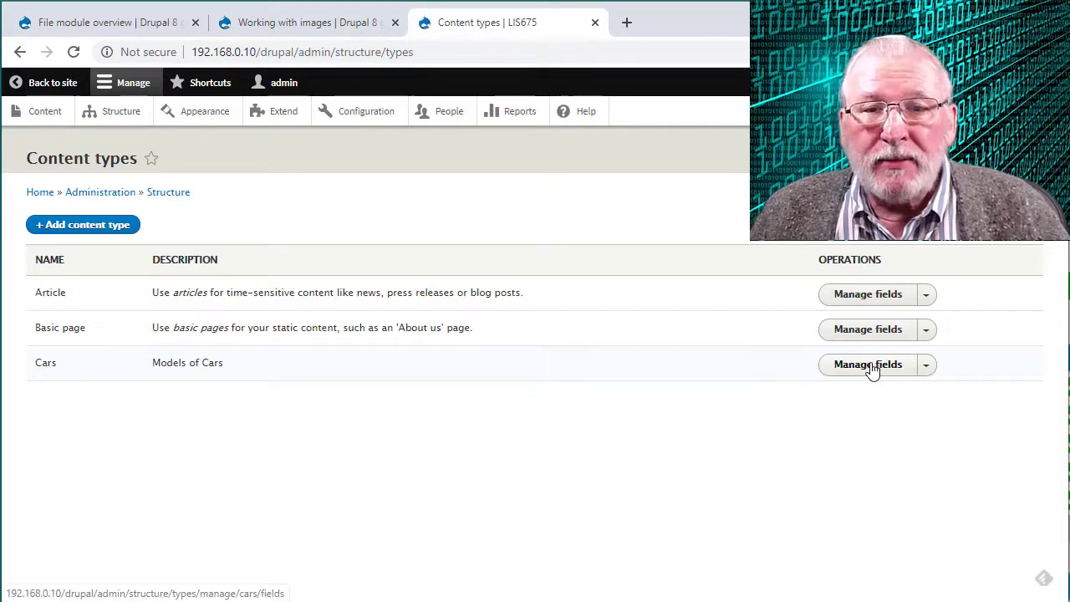
- Open Manage fields for Cars to view its Body, Color and Options fields
left_click(868, 363)
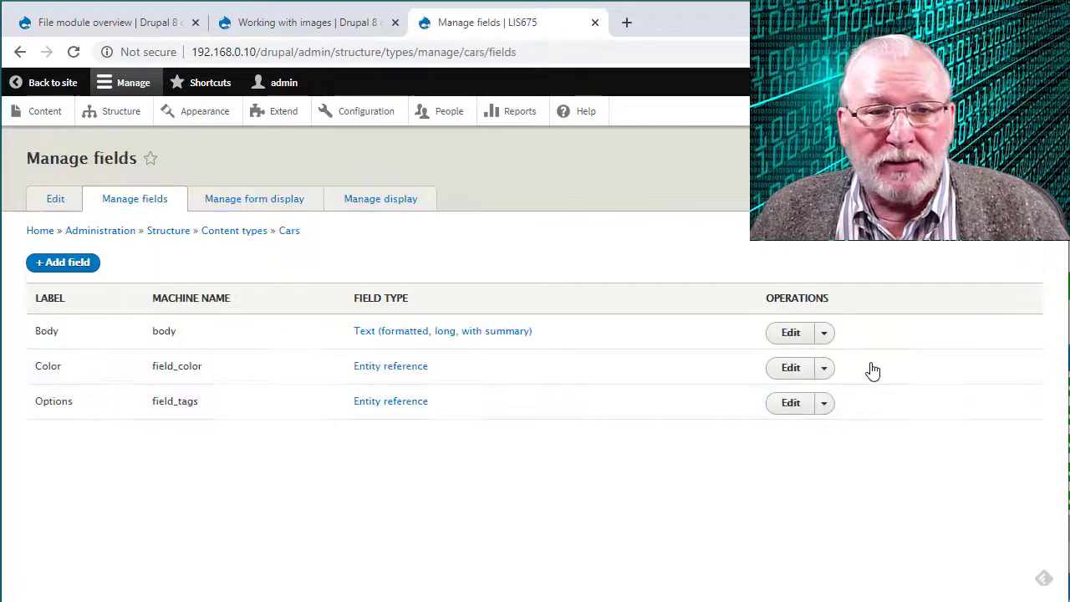
mouse_move(224, 405)
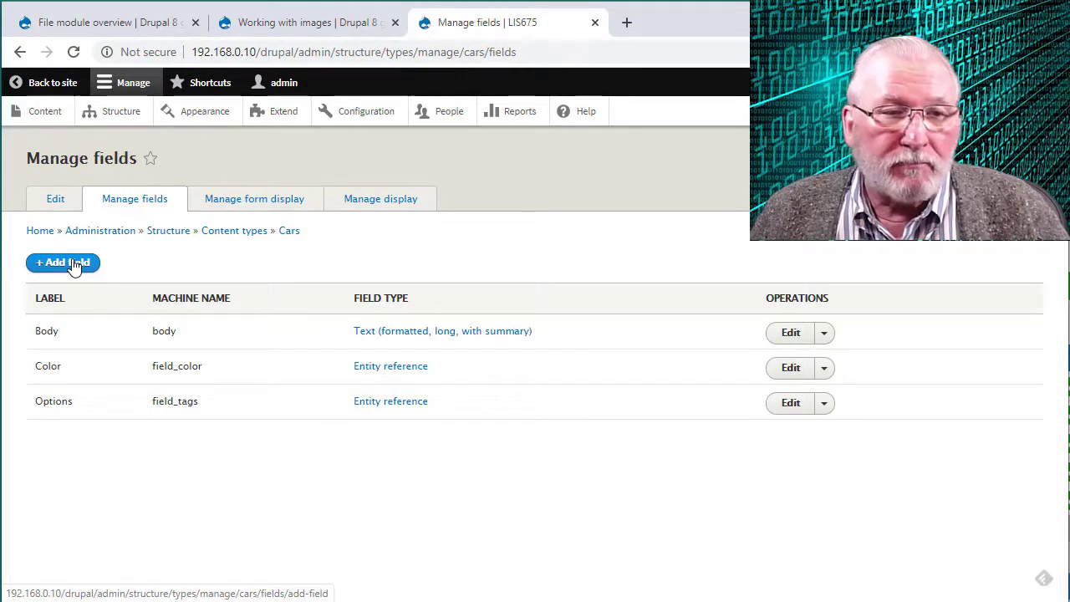
- Start adding a new field to Cars with File as its field type
left_click(62, 263)
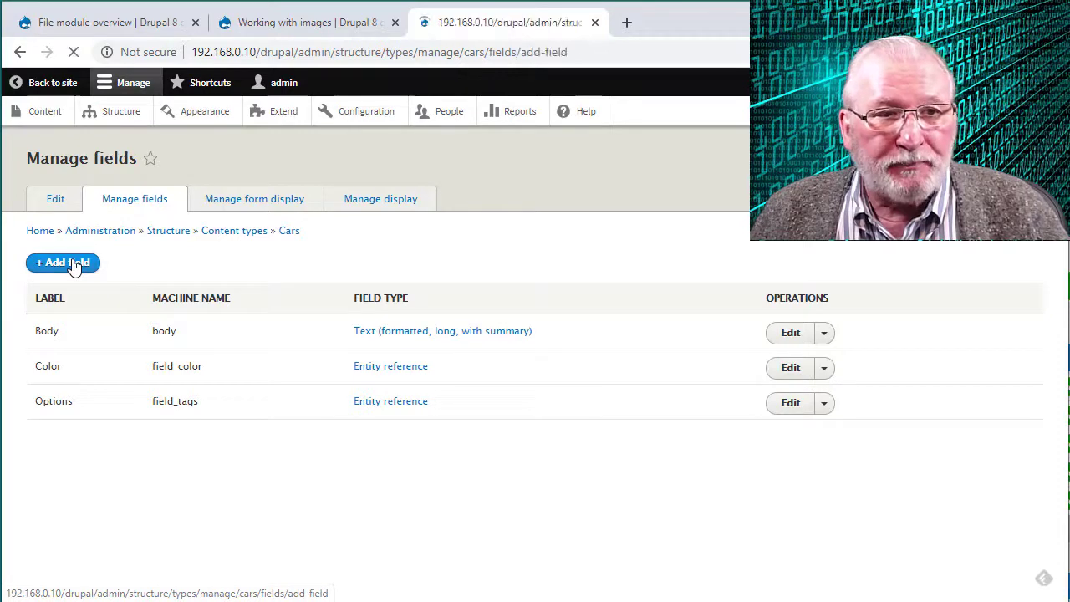
left_click(63, 262)
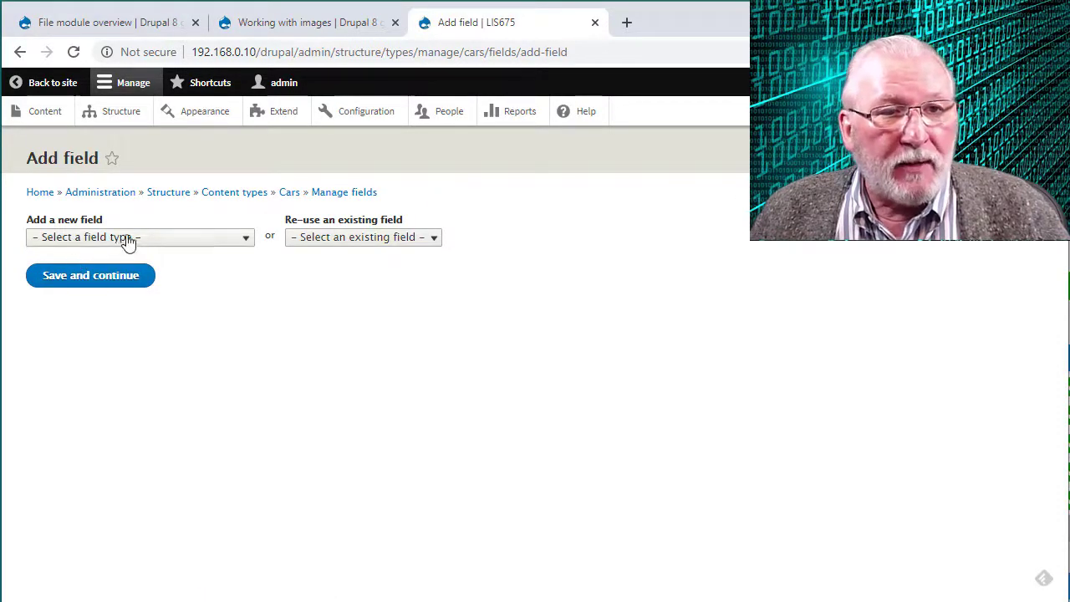
left_click(139, 237)
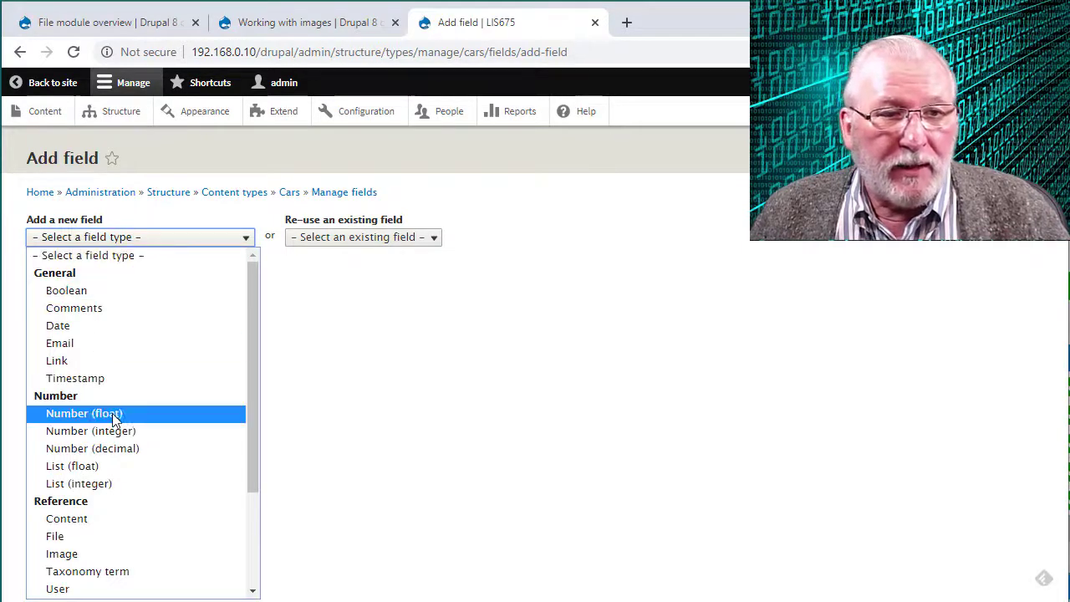
mouse_move(97, 536)
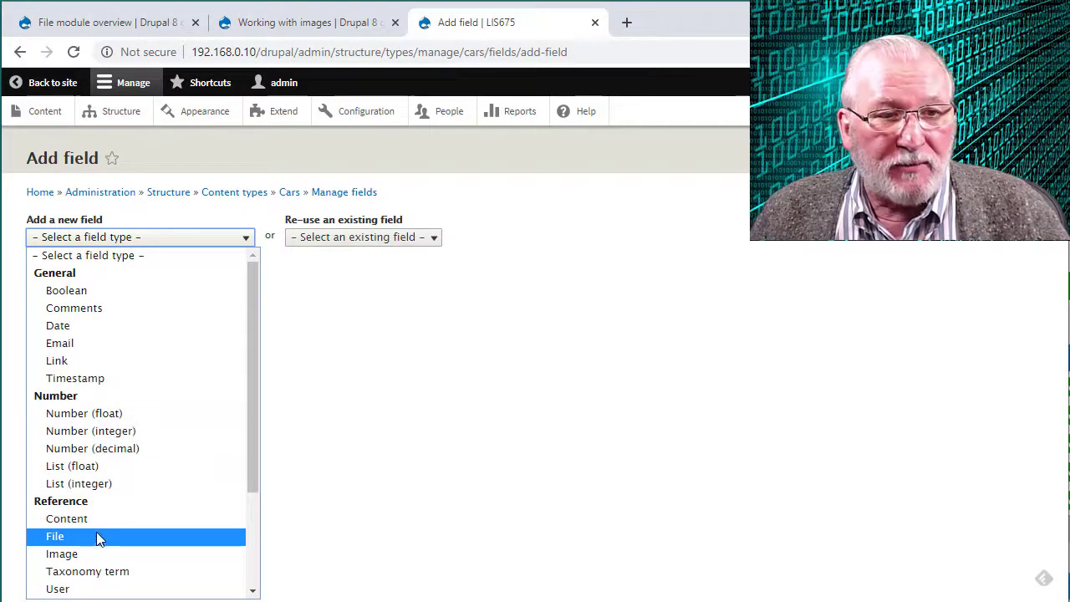
mouse_move(88, 554)
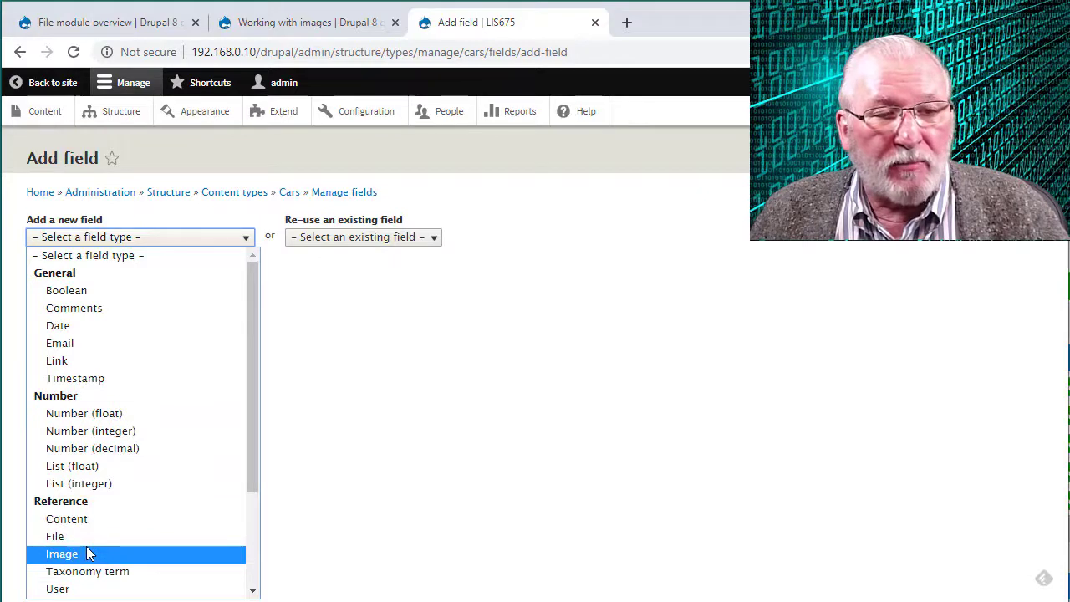
mouse_move(55, 536)
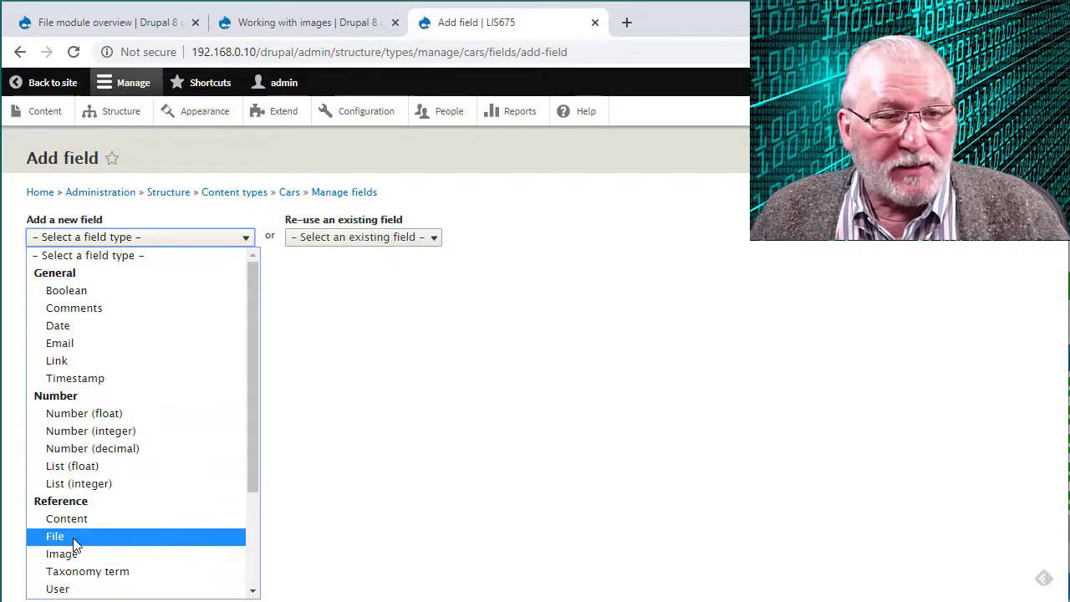
left_click(54, 536)
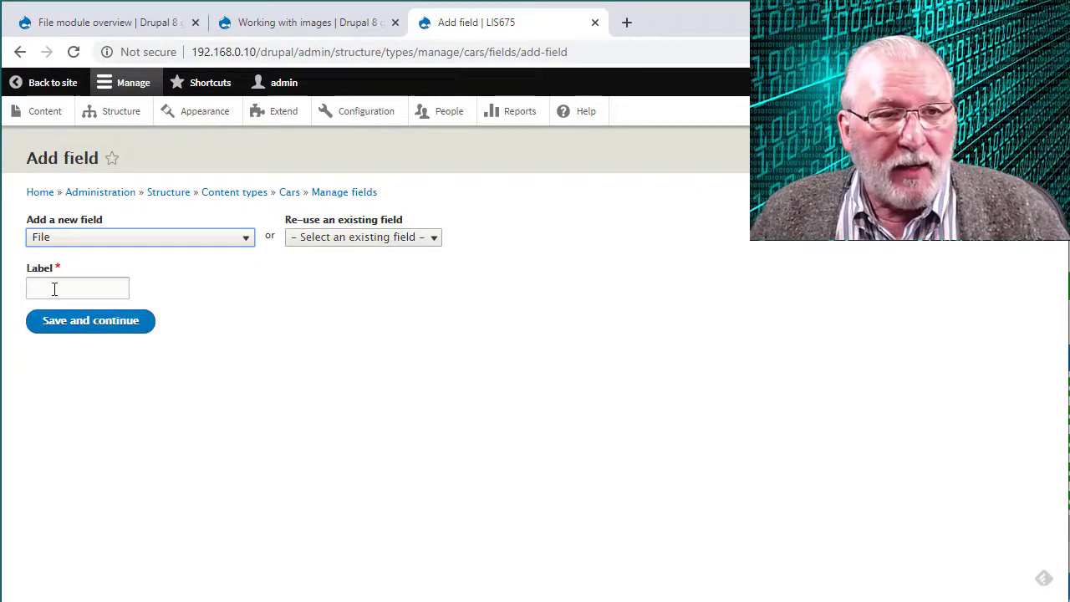
- Label the new File field CarFileUpload and save it
left_click(77, 288)
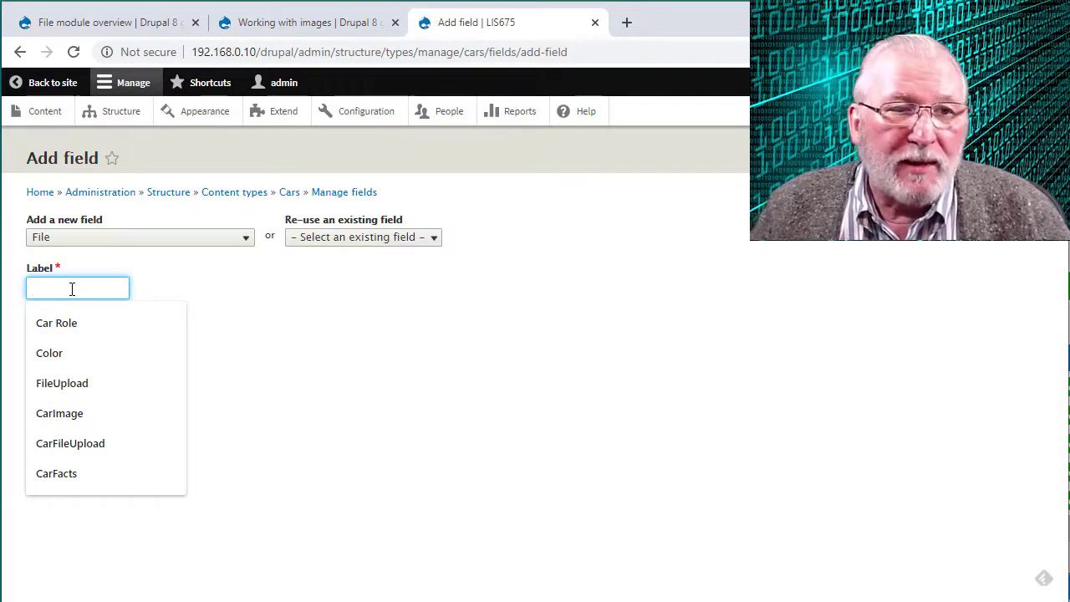
left_click(70, 443)
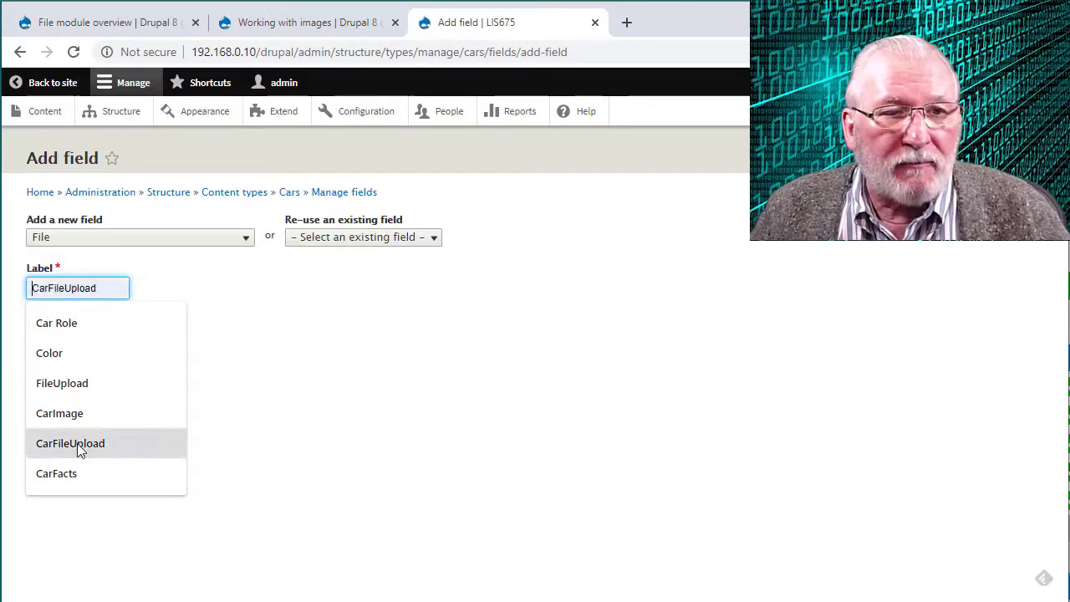
left_click(70, 443)
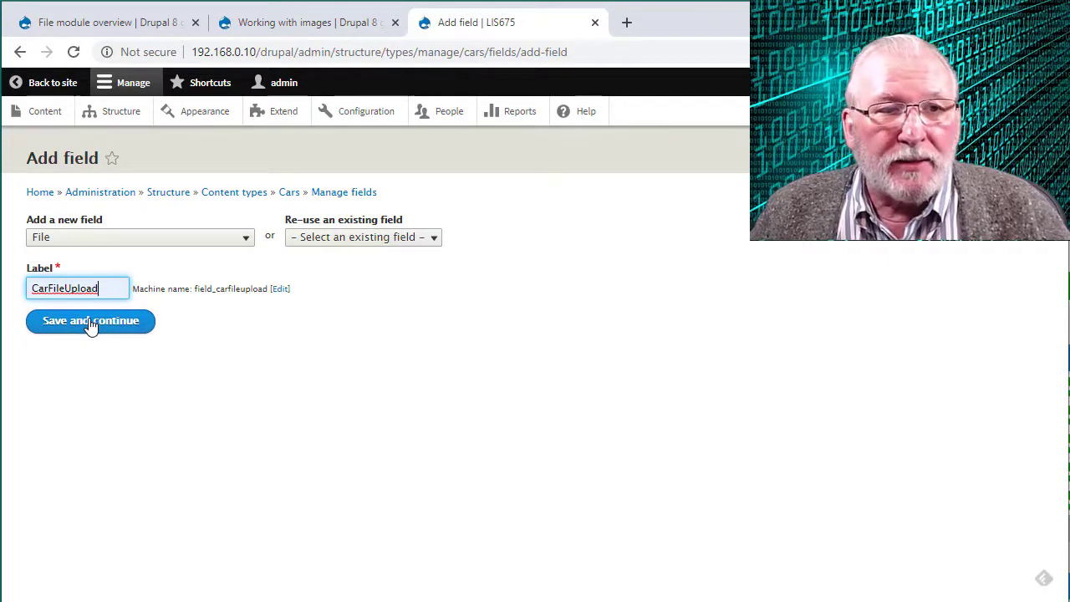
left_click(90, 321)
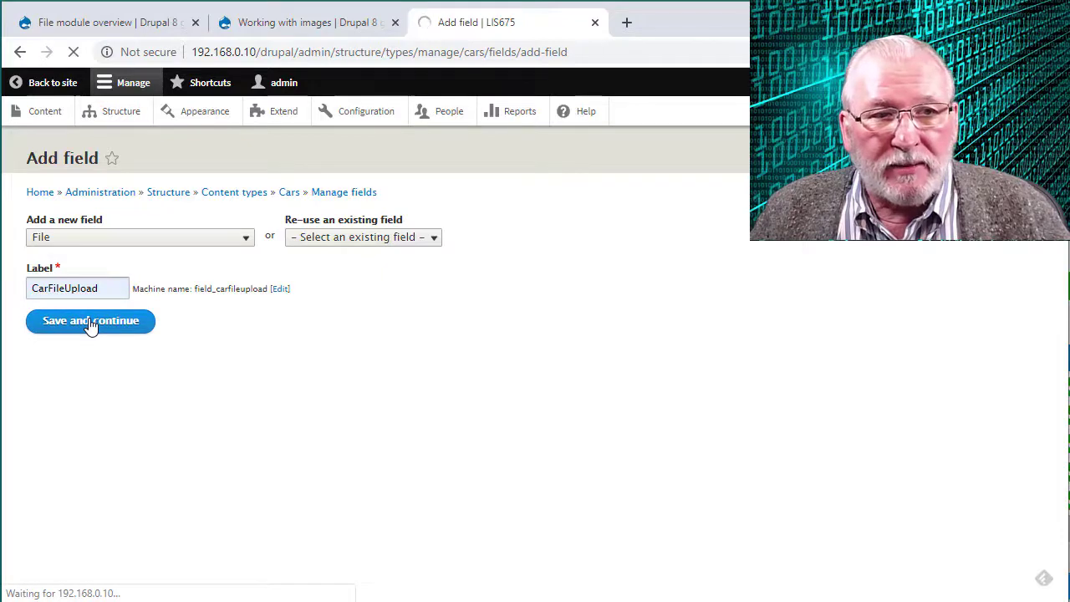
- Enable file display, display files by default, keep a limit of 1 value, and save
left_click(91, 321)
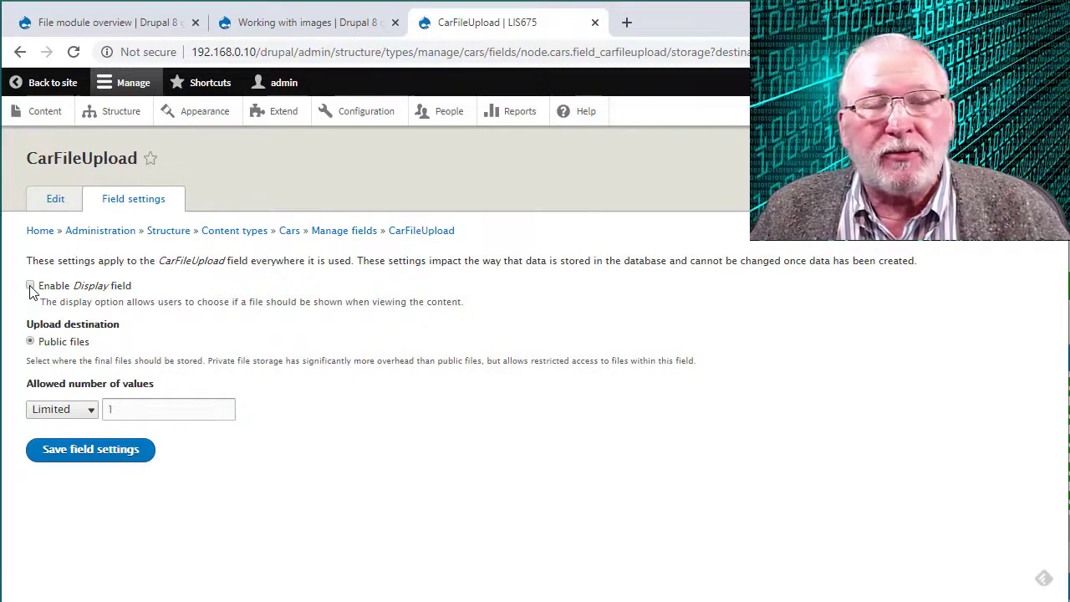
left_click(30, 285)
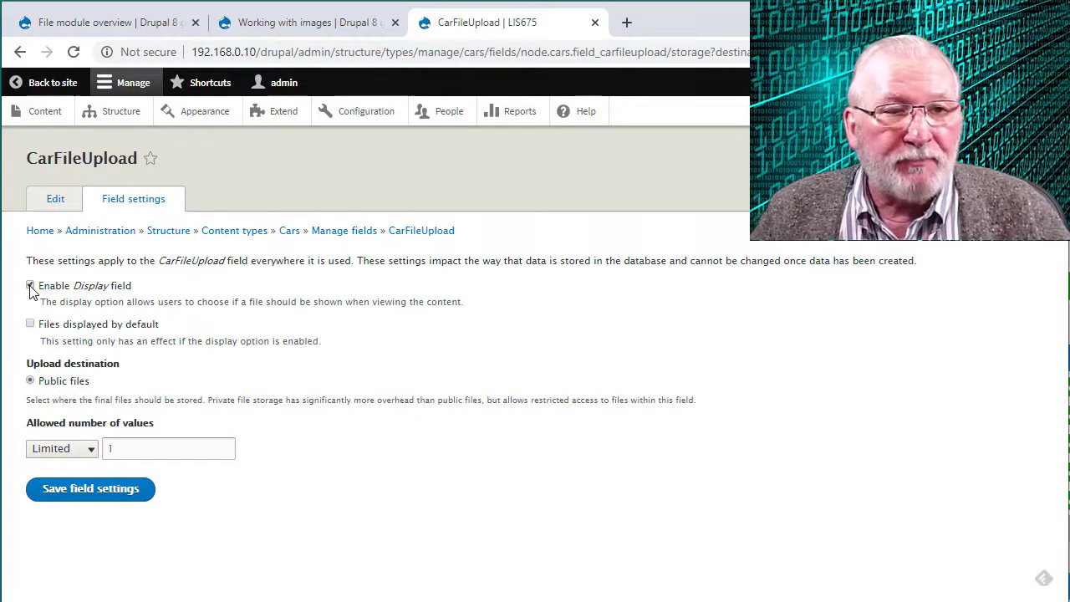
left_click(30, 285)
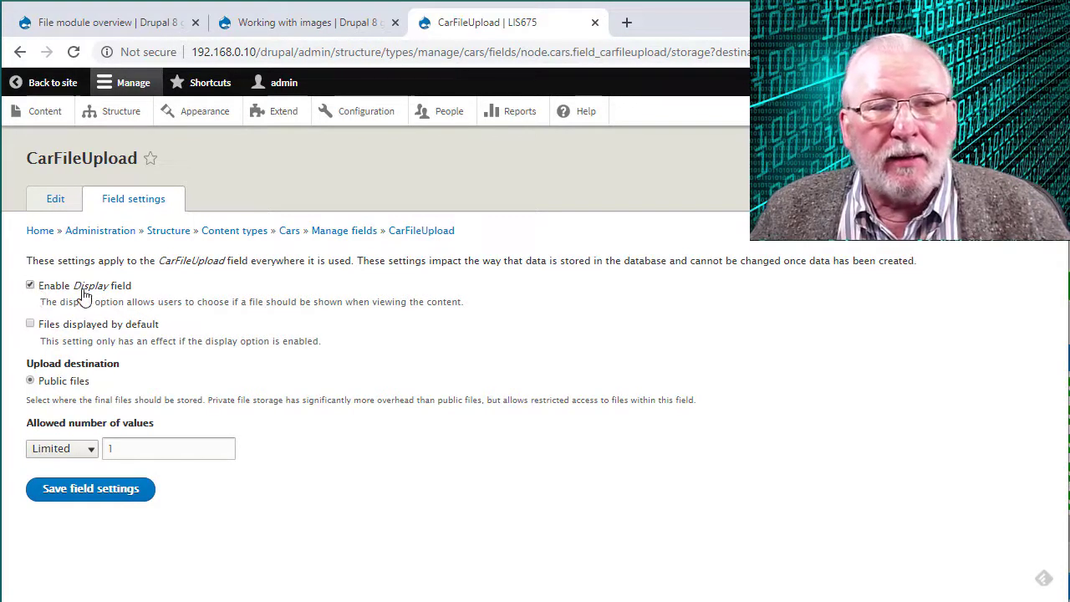
mouse_move(74, 322)
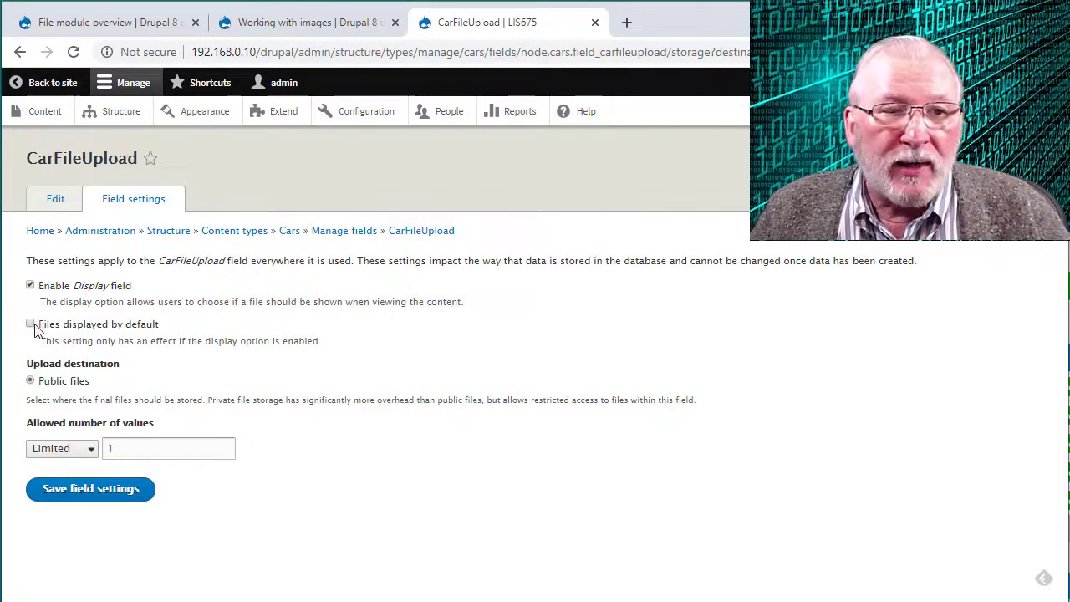
left_click(30, 323)
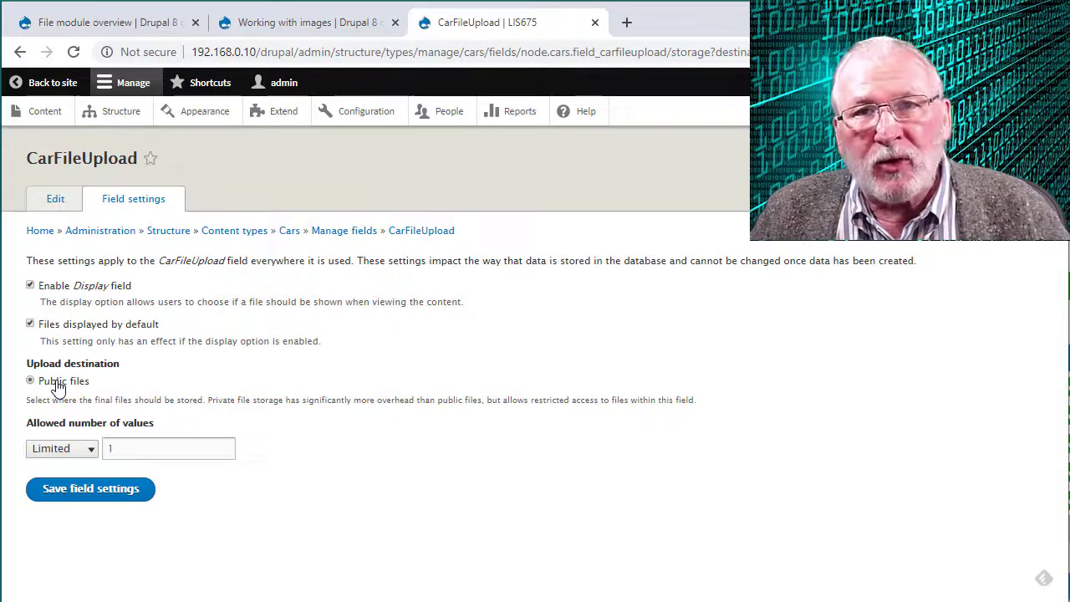
mouse_move(143, 386)
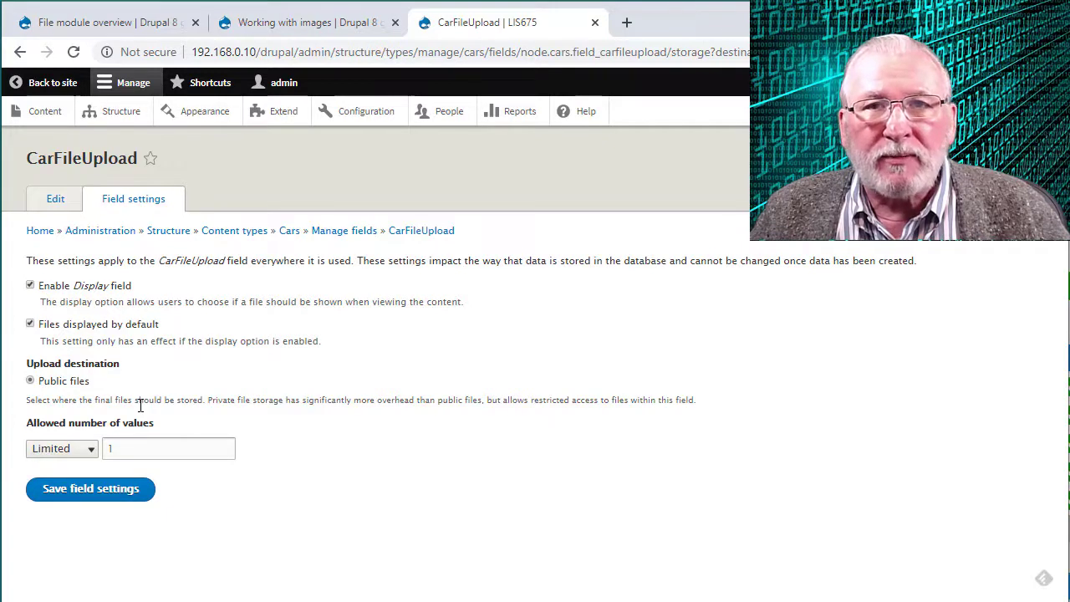
left_click(168, 448)
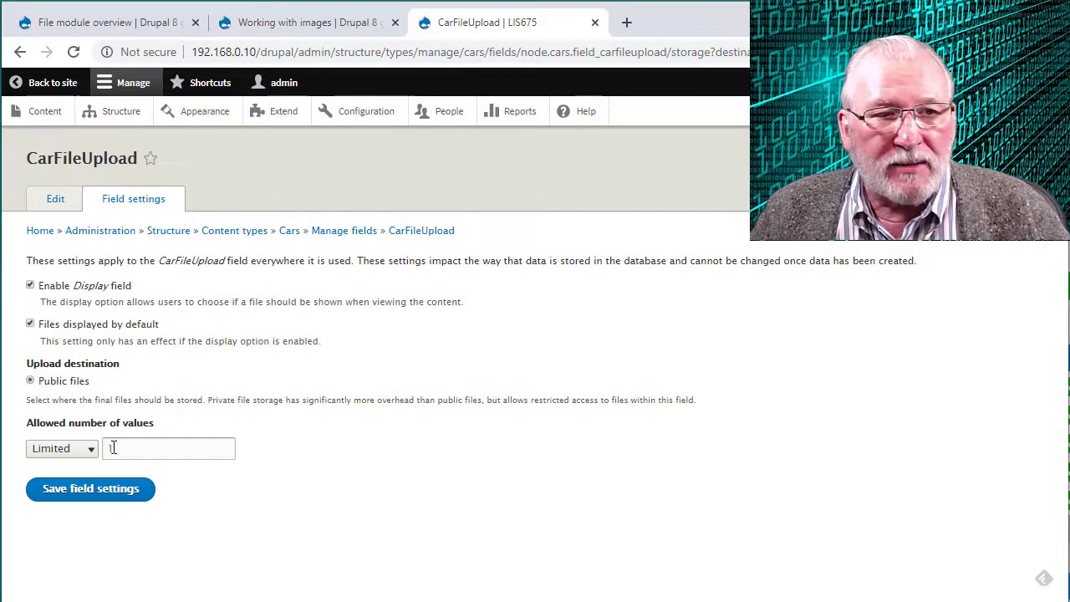
left_click(61, 448)
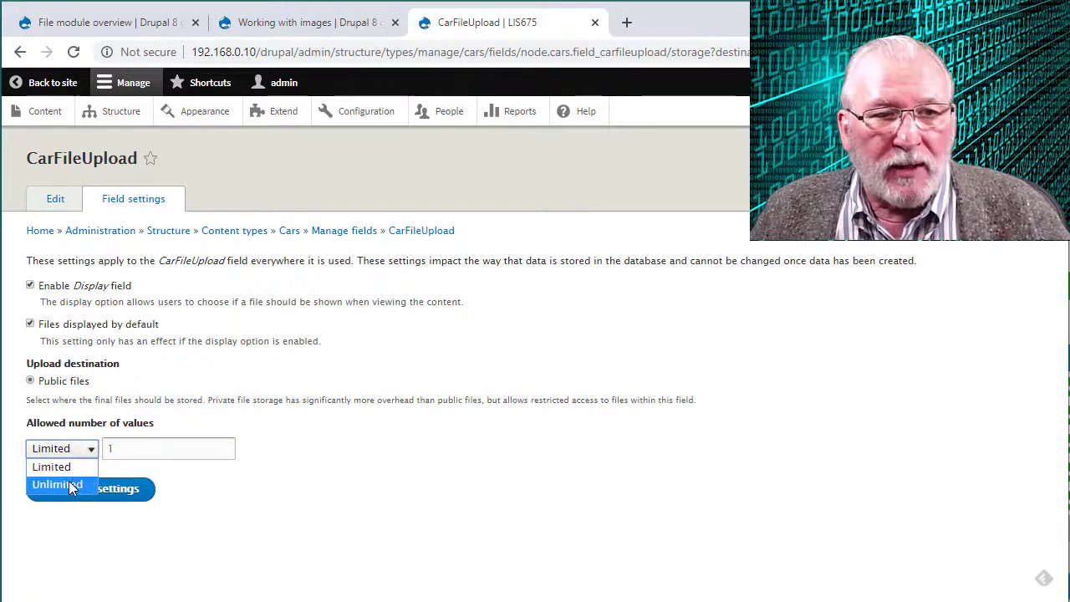
left_click(51, 467)
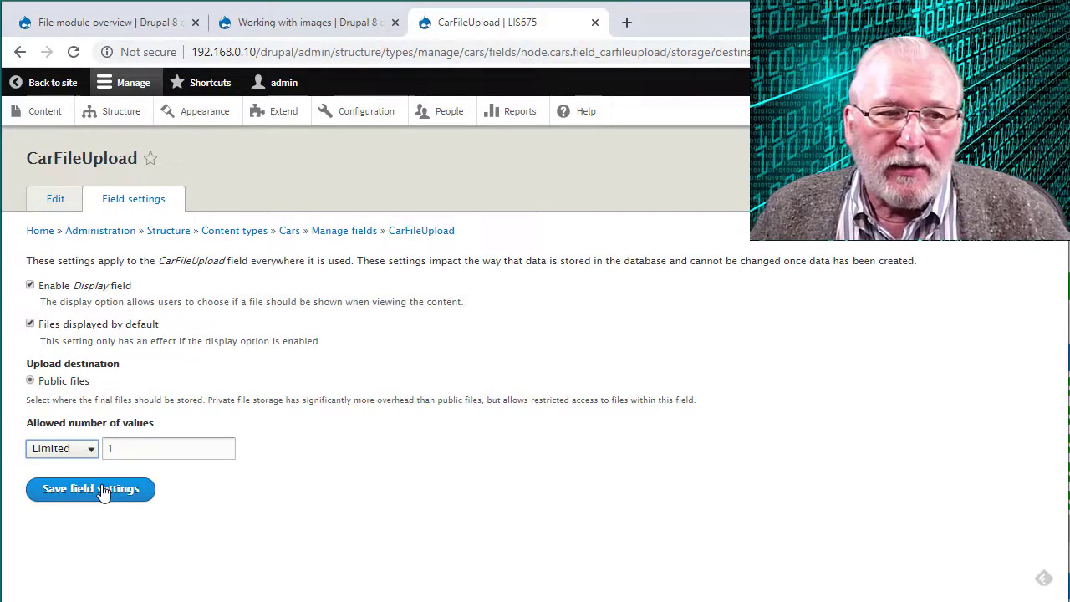
left_click(90, 489)
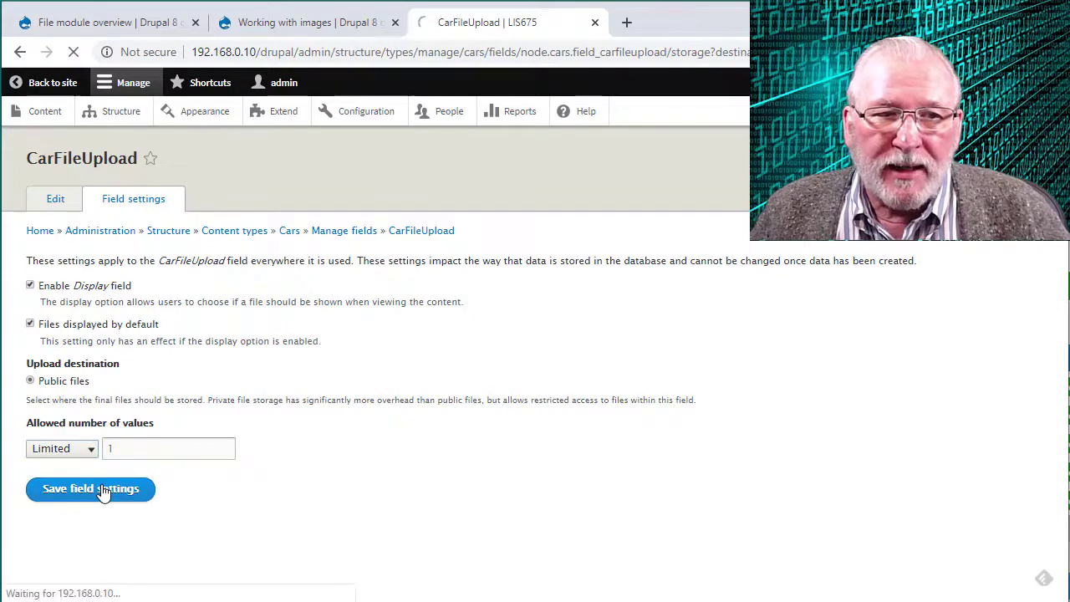
left_click(90, 488)
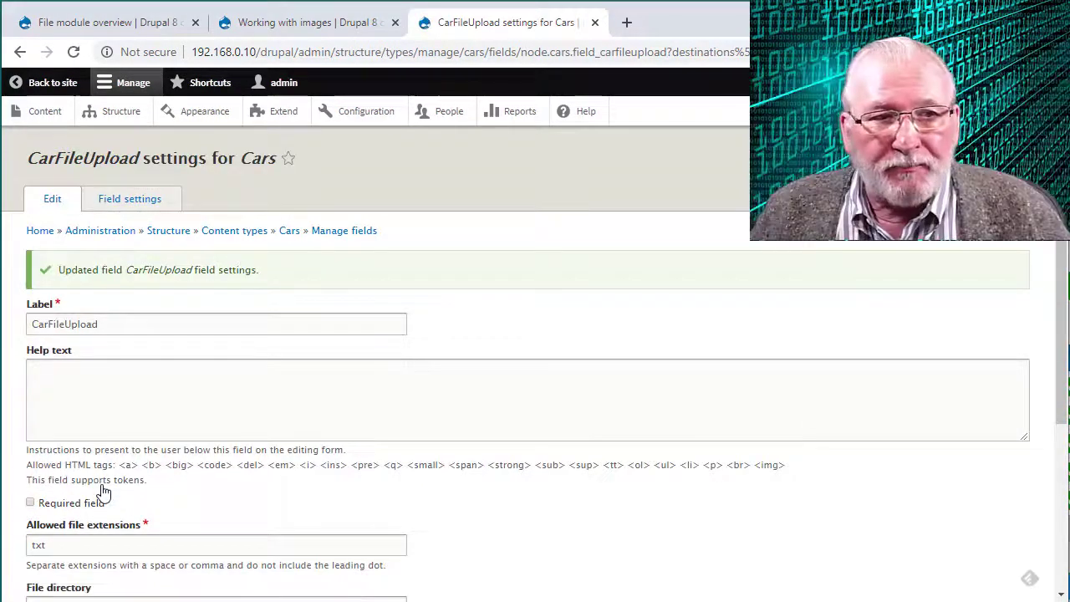
scroll("down", 3)
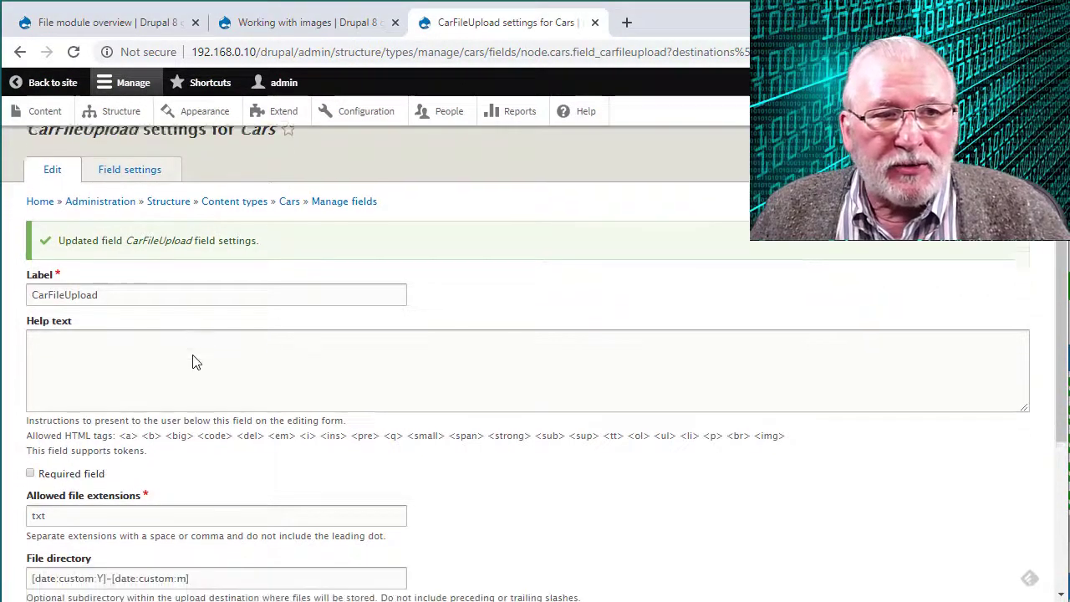
scroll("down", 3)
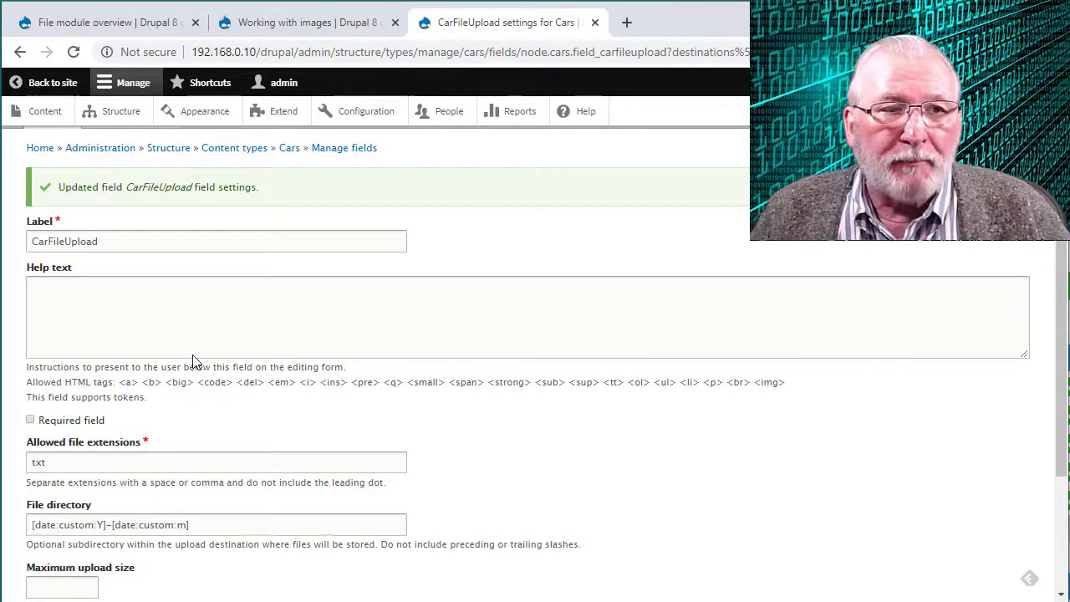
scroll("down", 3)
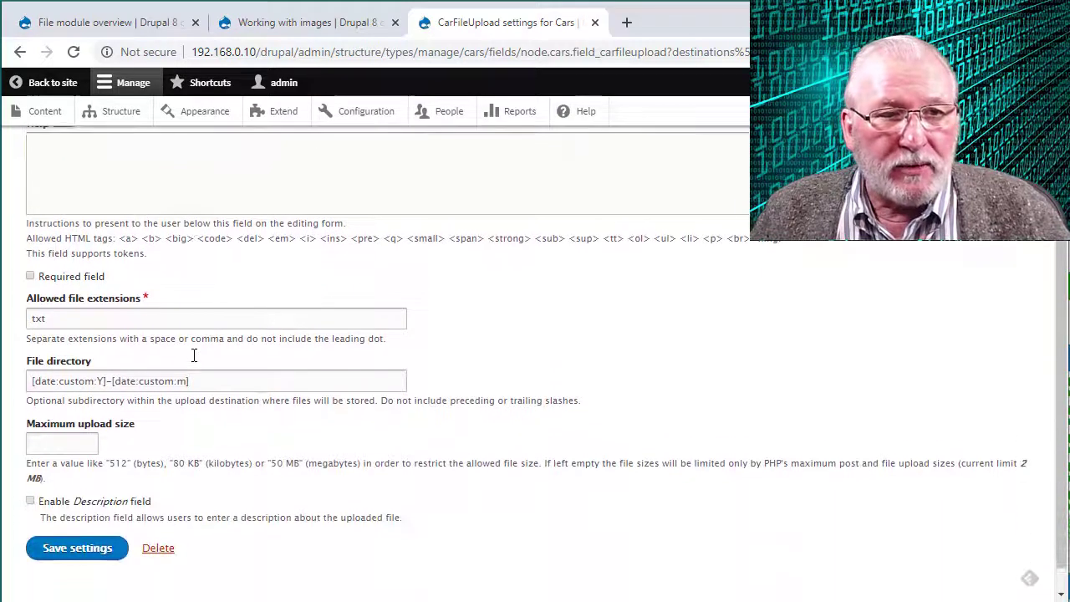
scroll("up", 3)
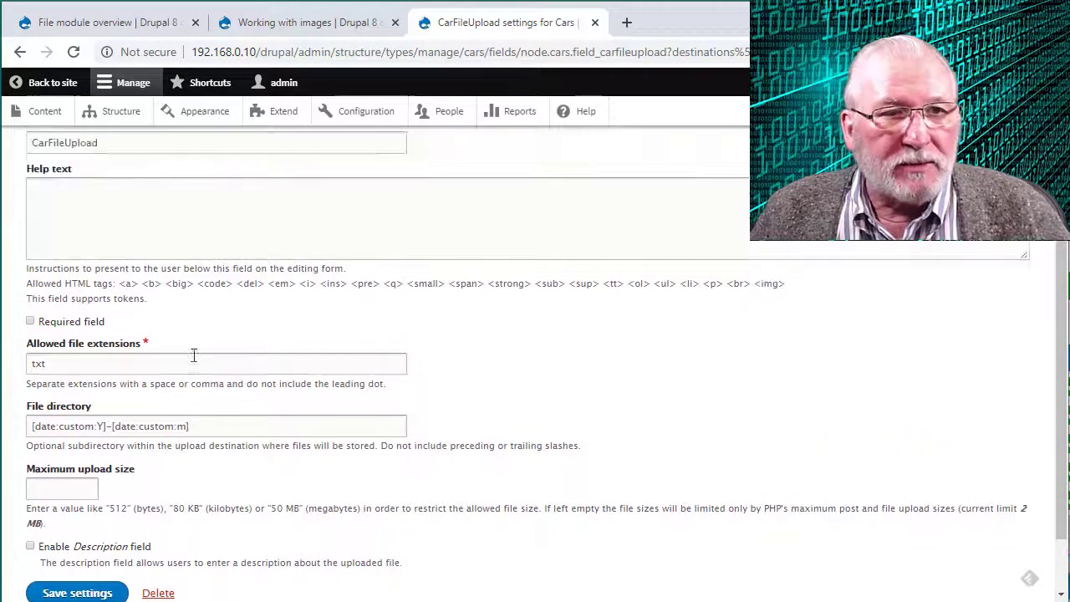
left_click(77, 592)
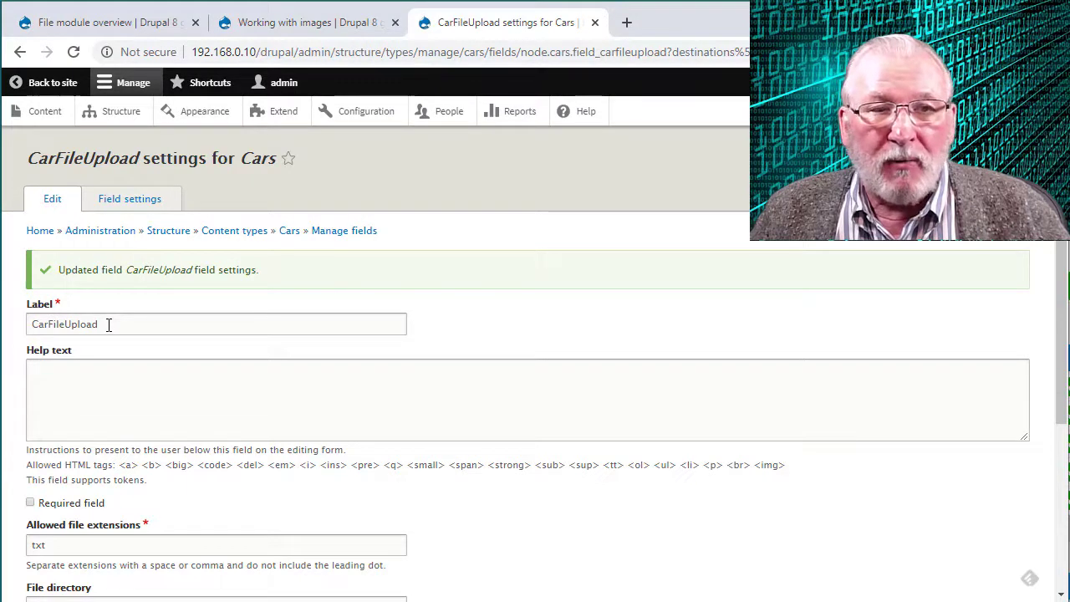
- Rename the file field's label to CarFacts and enter its help text
double_click(75, 324)
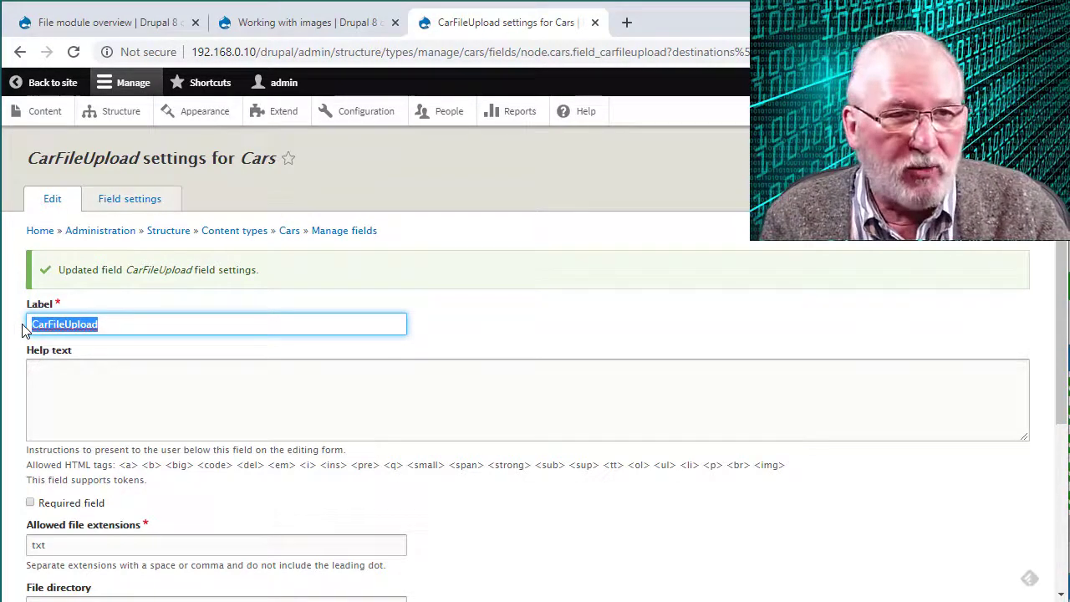
type("carfacts")
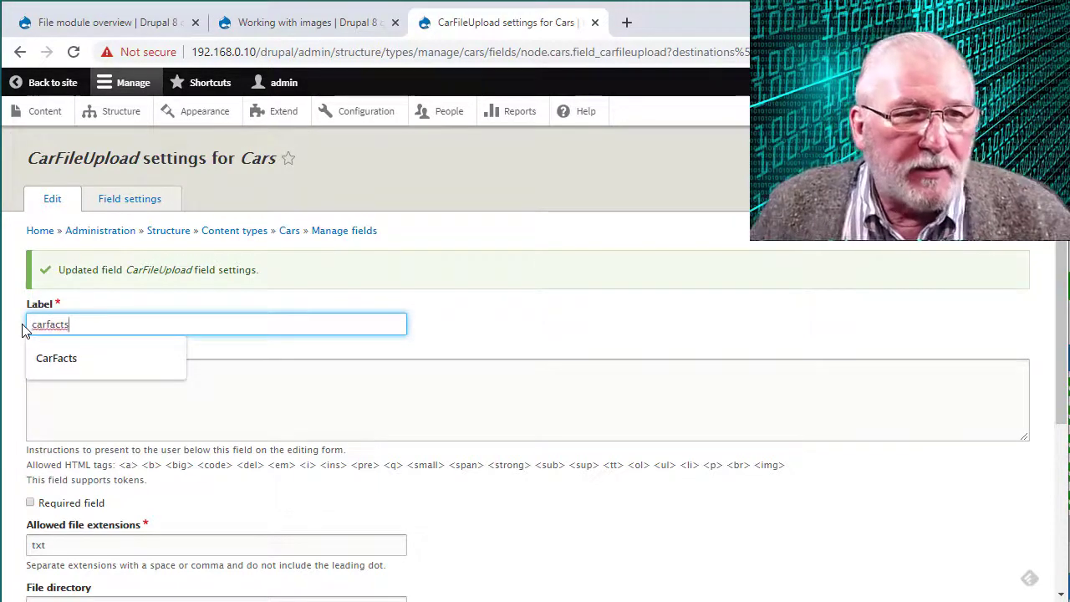
left_click(56, 358)
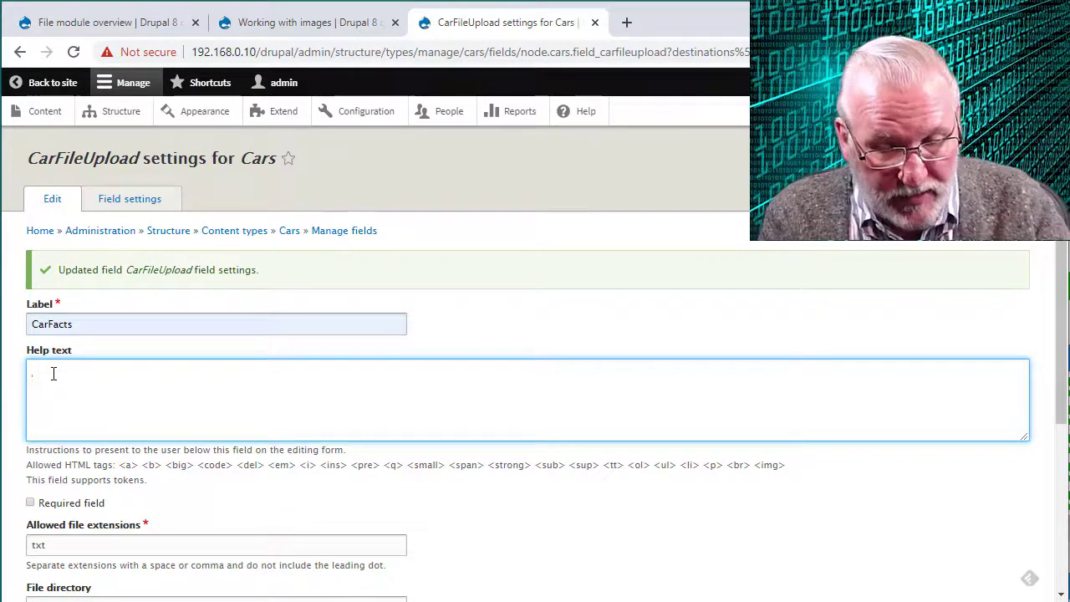
type("Upload the")
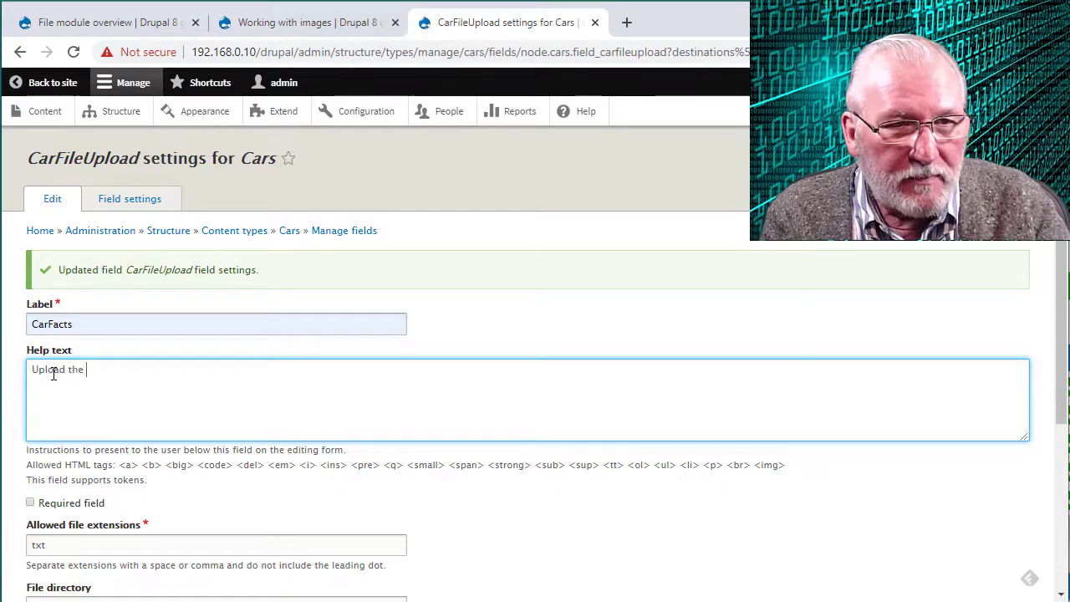
type("CarFacts report")
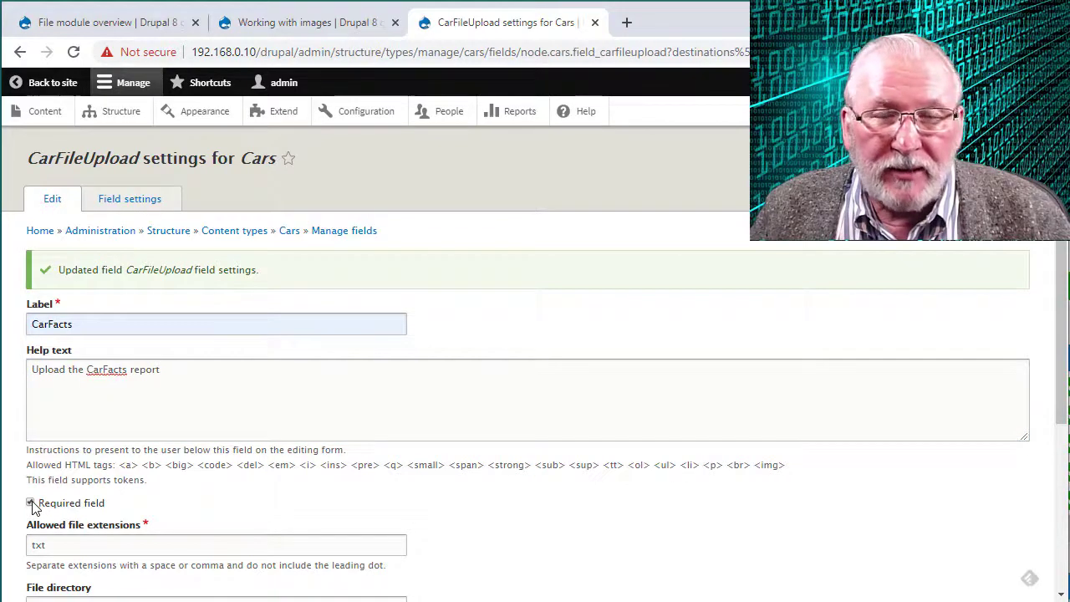
- Make CarFacts required, allow txt, doc, docx, pdf, enable descriptions, and save
left_click(31, 503)
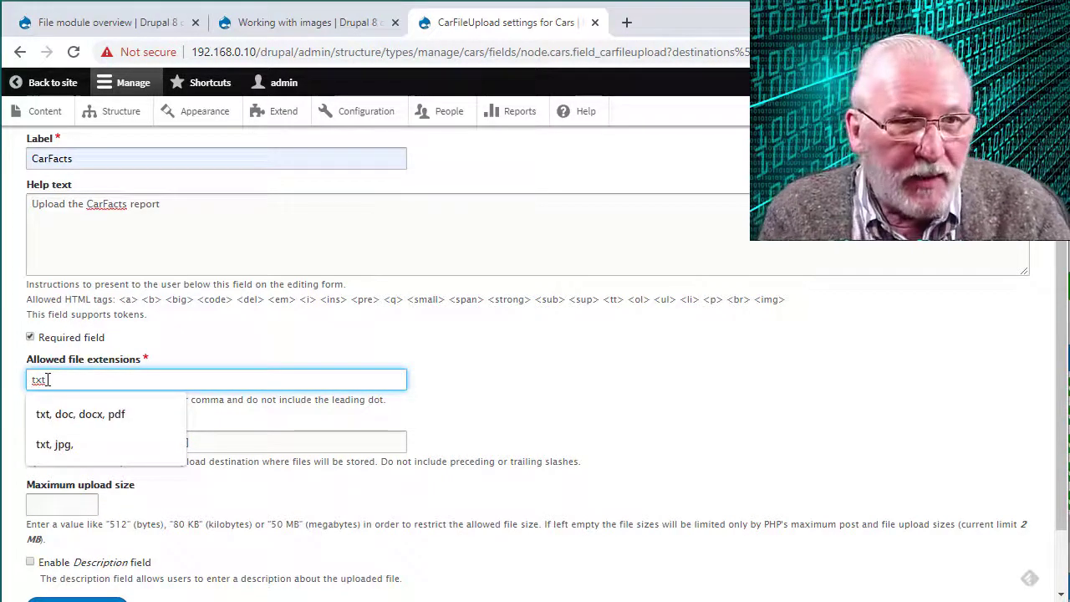
left_click(80, 414)
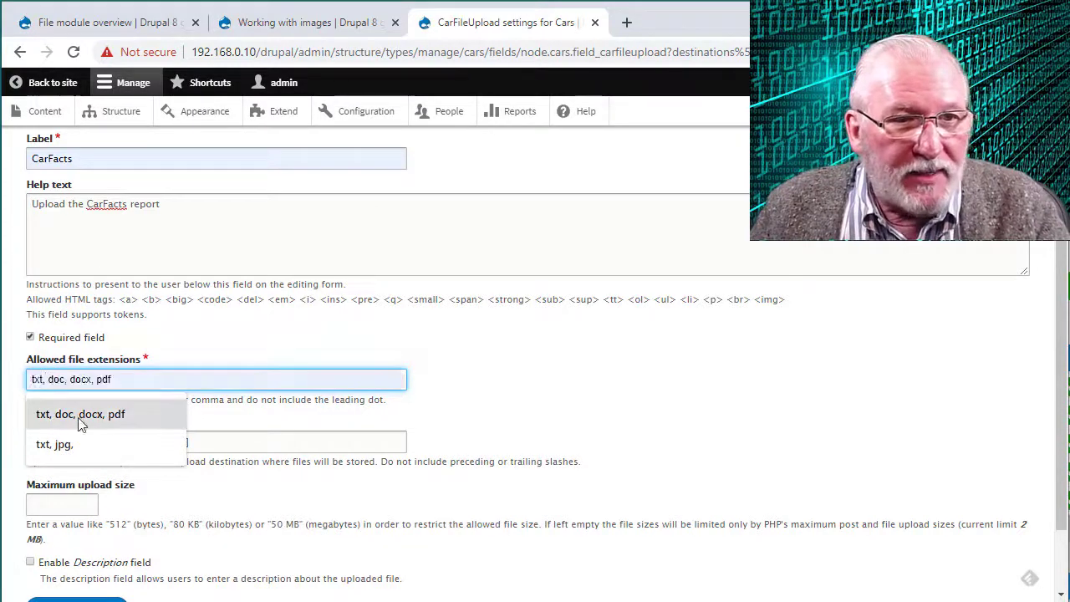
left_click(80, 414)
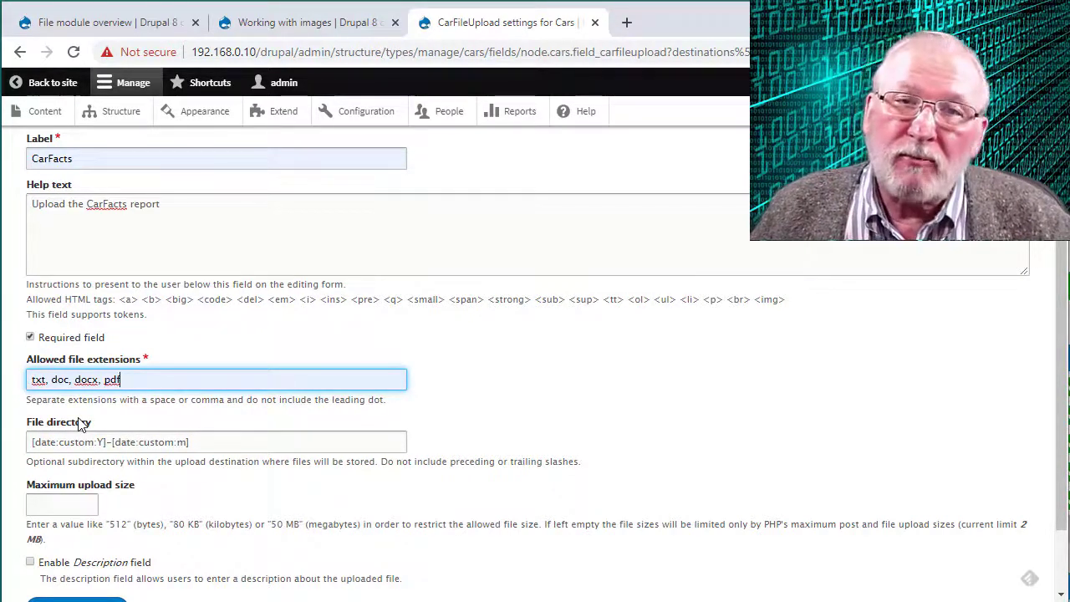
scroll("down", 3)
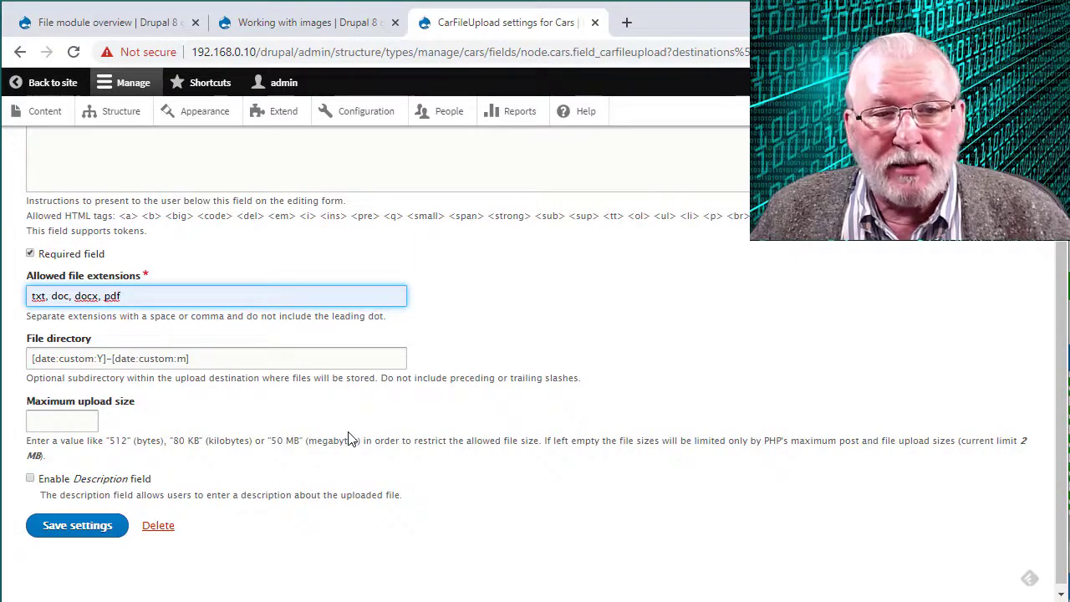
mouse_move(439, 440)
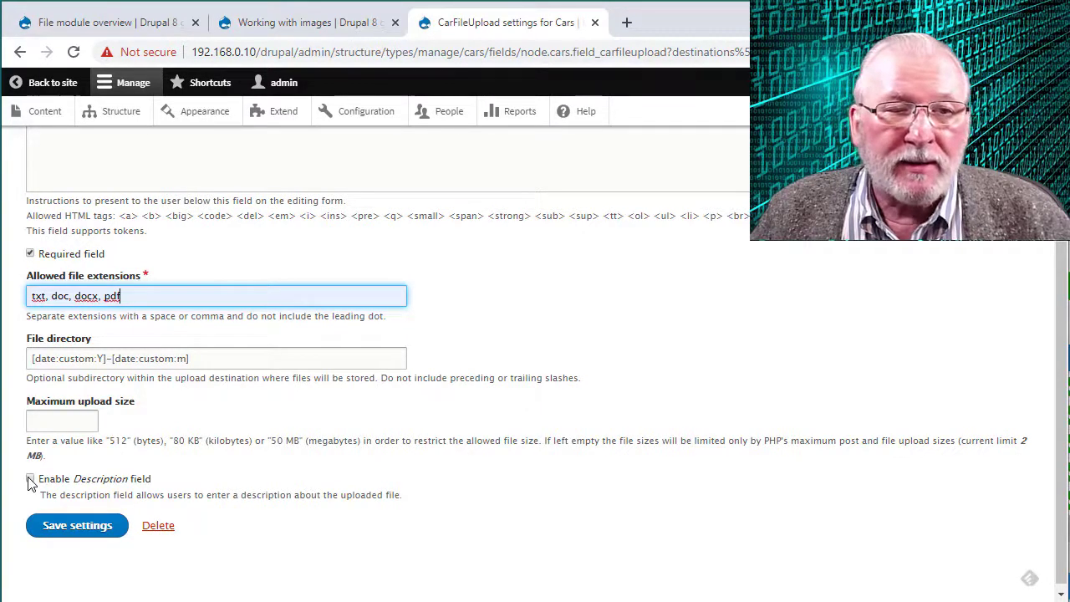
left_click(30, 479)
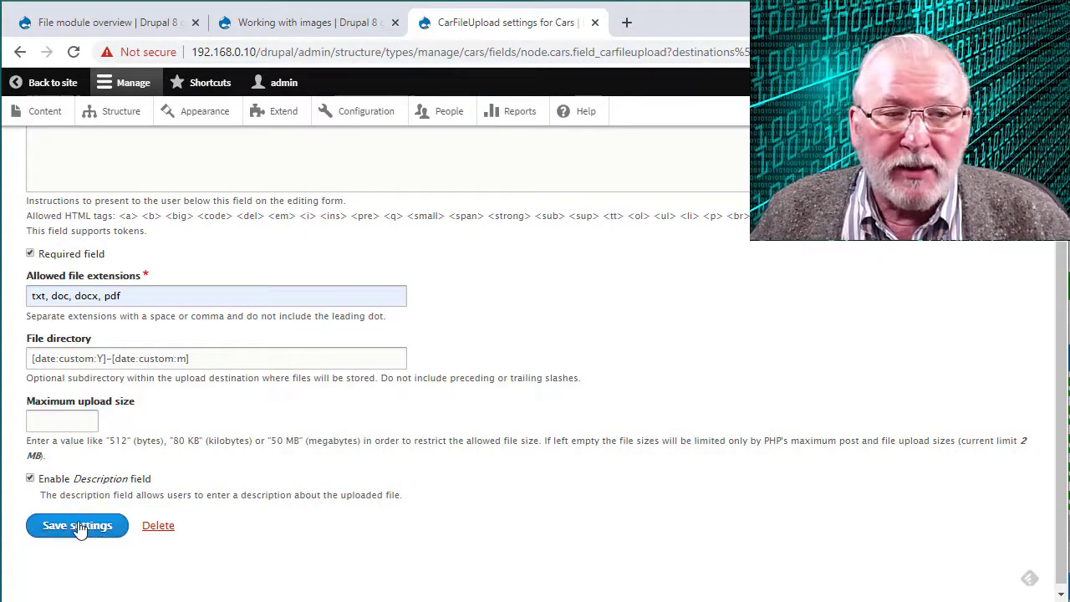
left_click(76, 525)
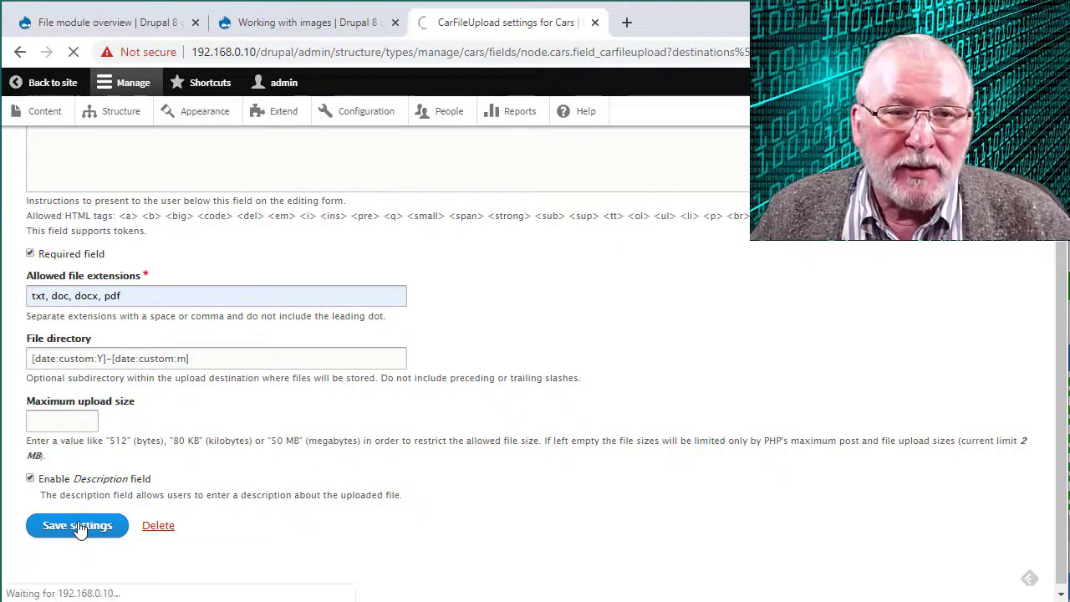
- Confirm CarFacts is listed as a File field, then return to the site home page
left_click(76, 525)
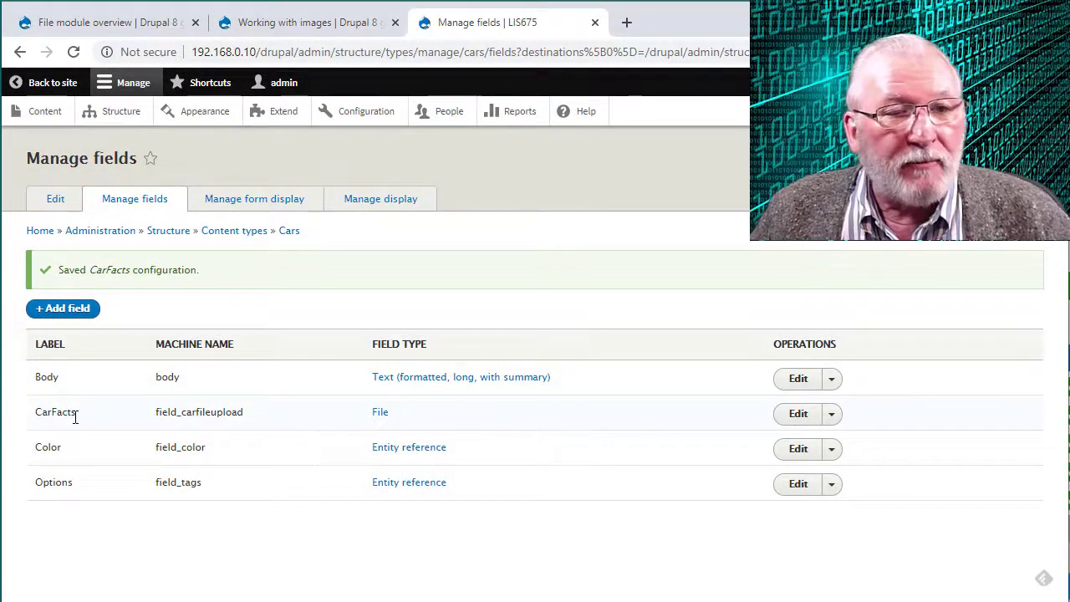
mouse_move(80, 381)
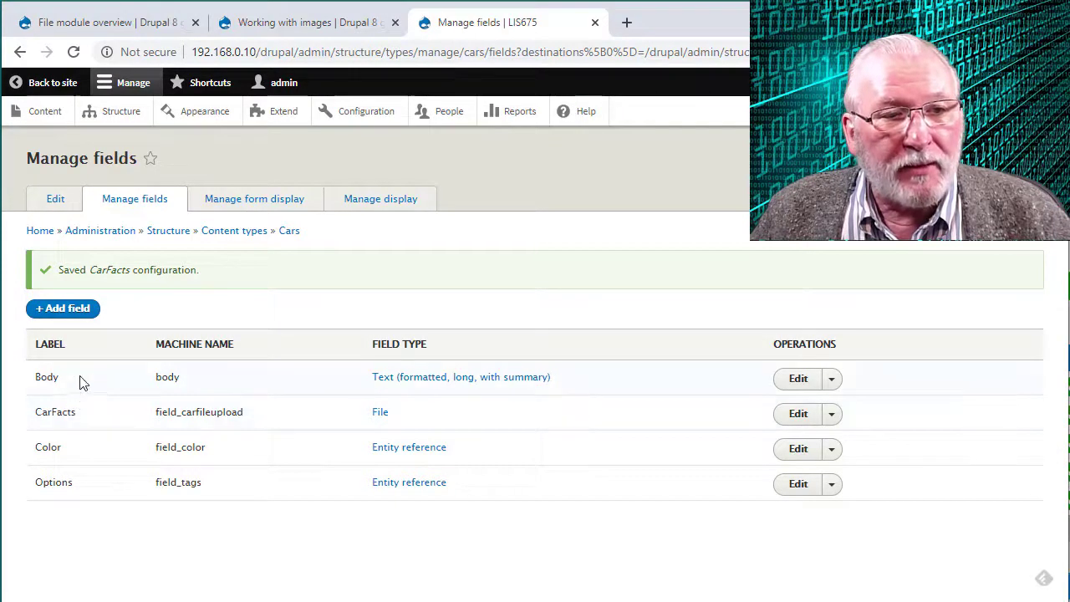
mouse_move(104, 483)
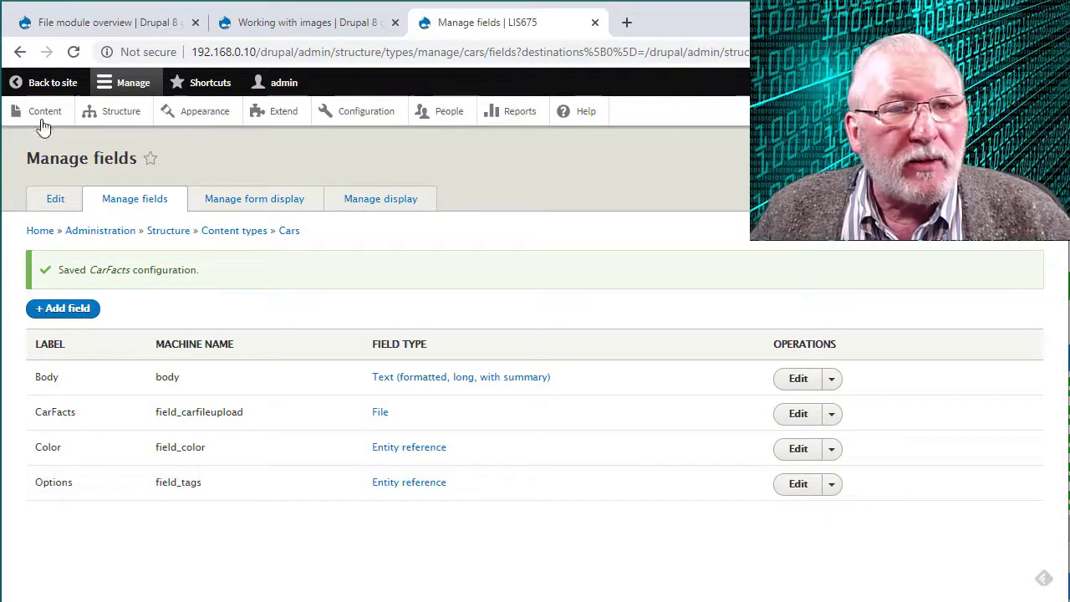
left_click(52, 82)
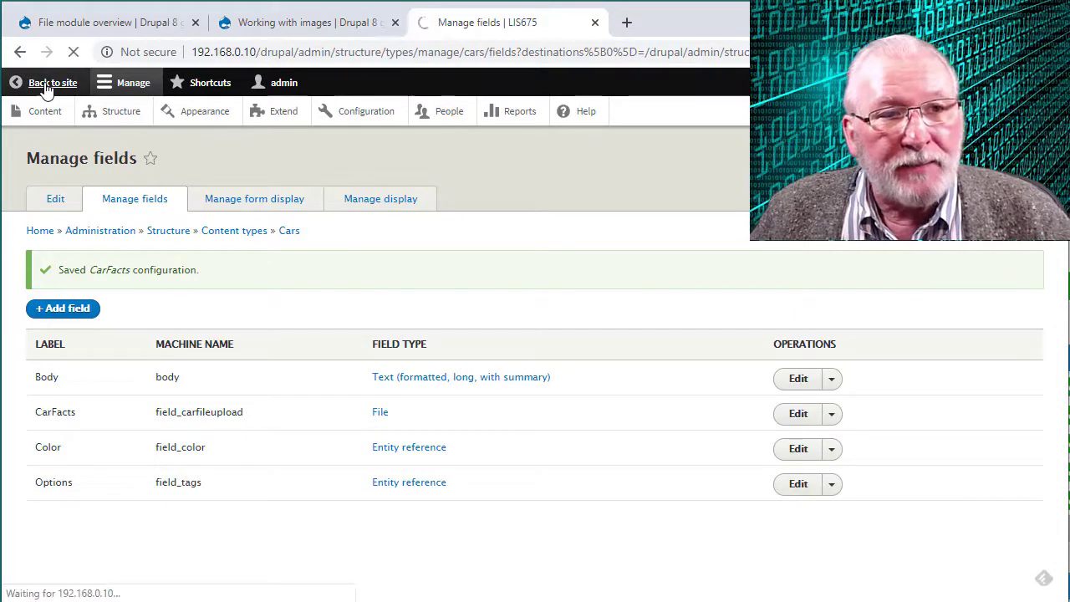
left_click(53, 82)
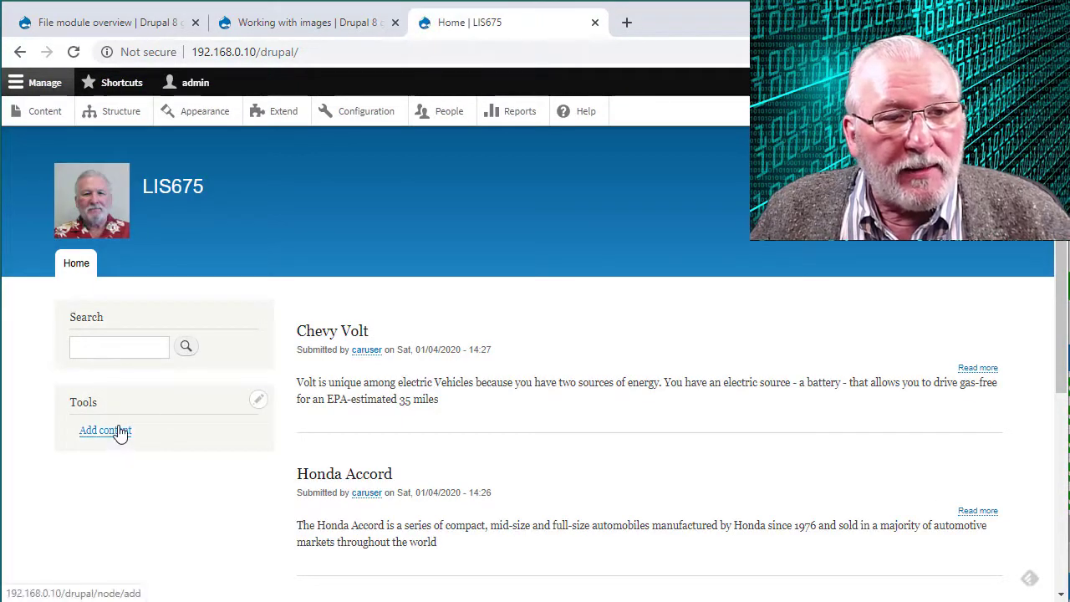
- Start a new Cars item and fill in its title and body 'Test body description'
left_click(104, 430)
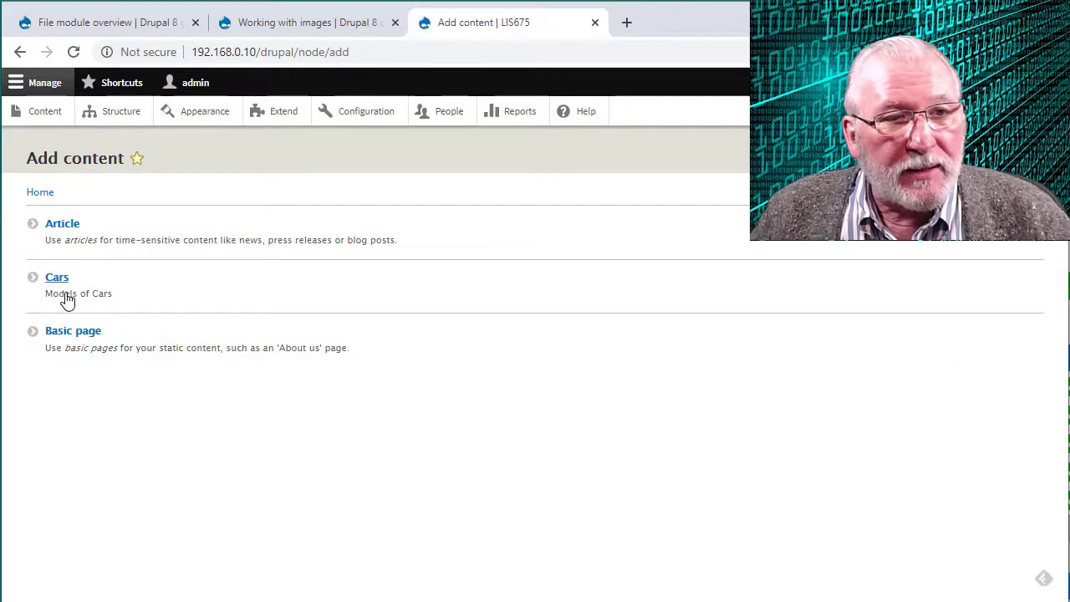
left_click(56, 277)
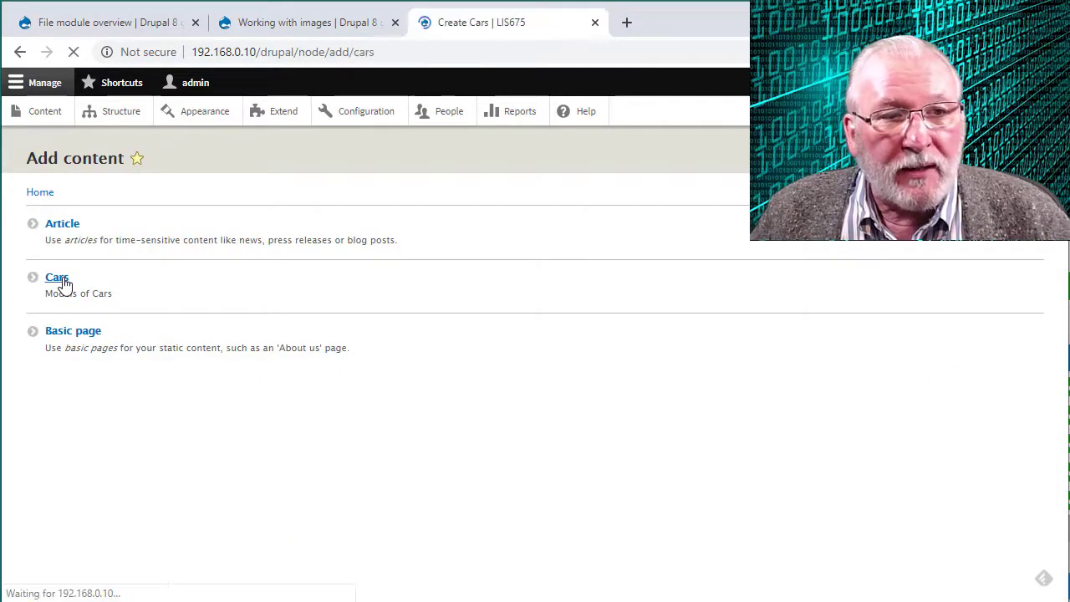
left_click(56, 277)
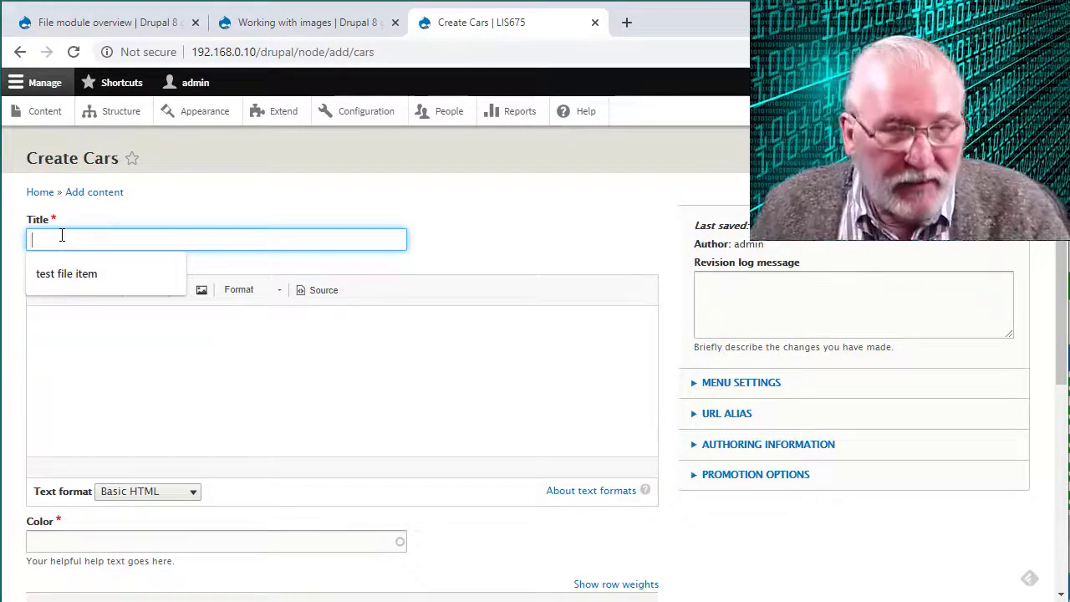
left_click(66, 273)
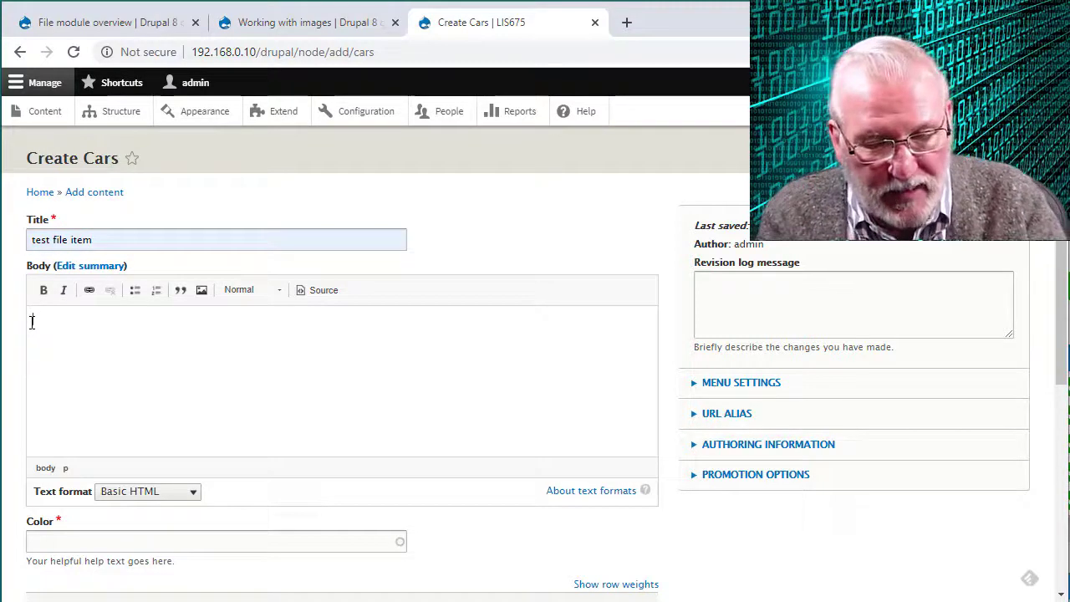
type("Test body desc")
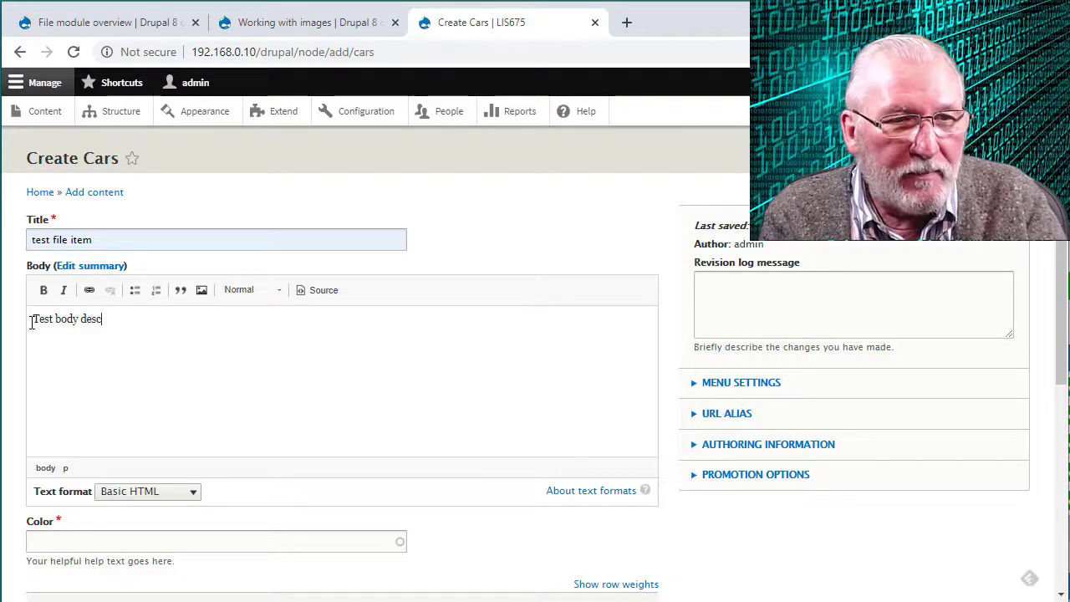
type("ription")
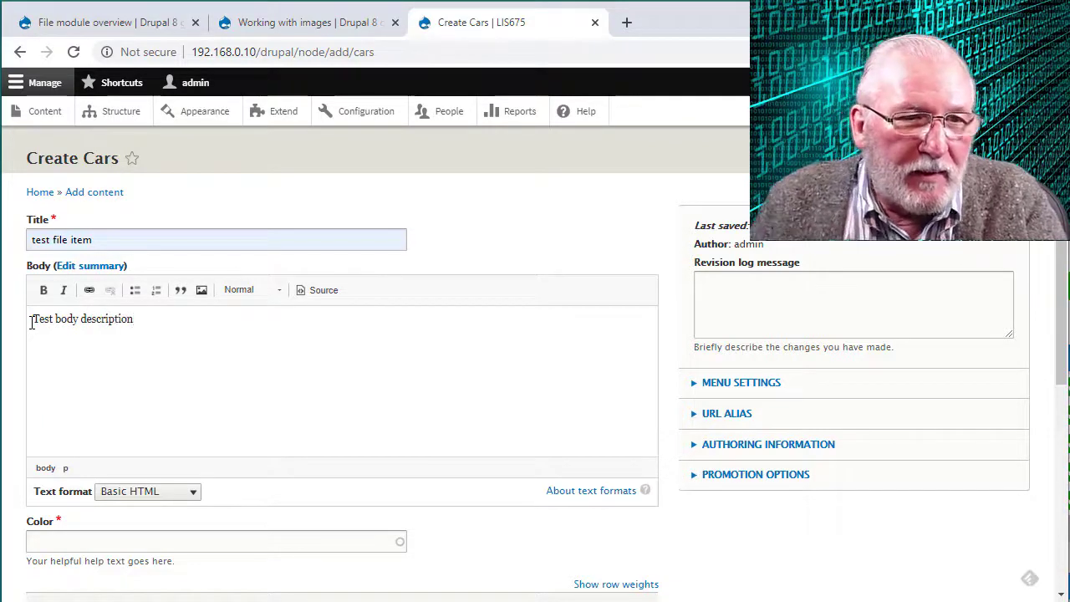
- Set the car's colour to Blue (3) and its option to 'four on the floor'
left_click(216, 541)
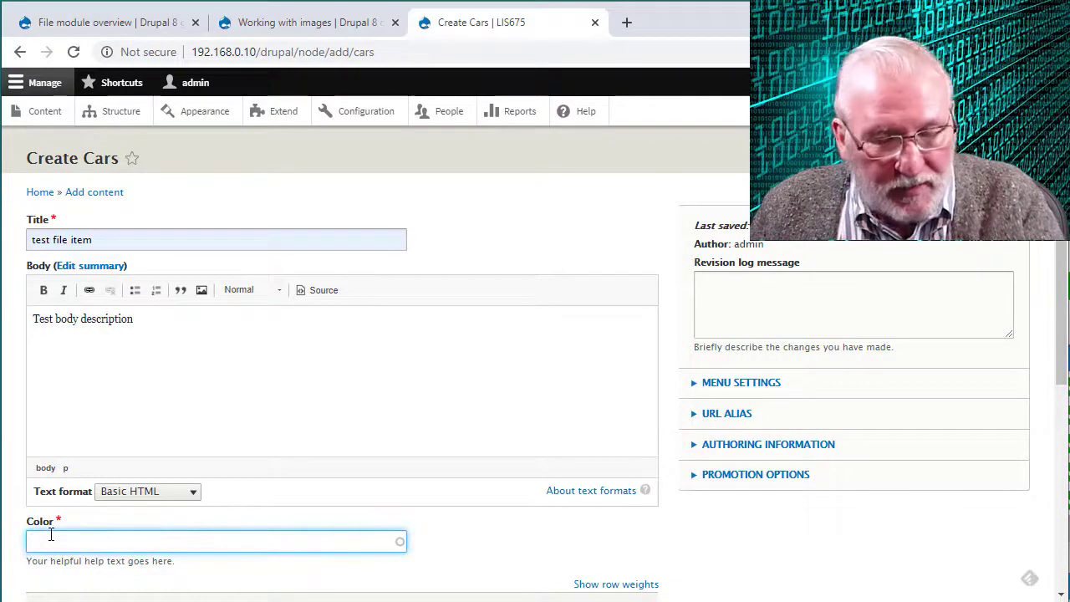
type("Blue (3)")
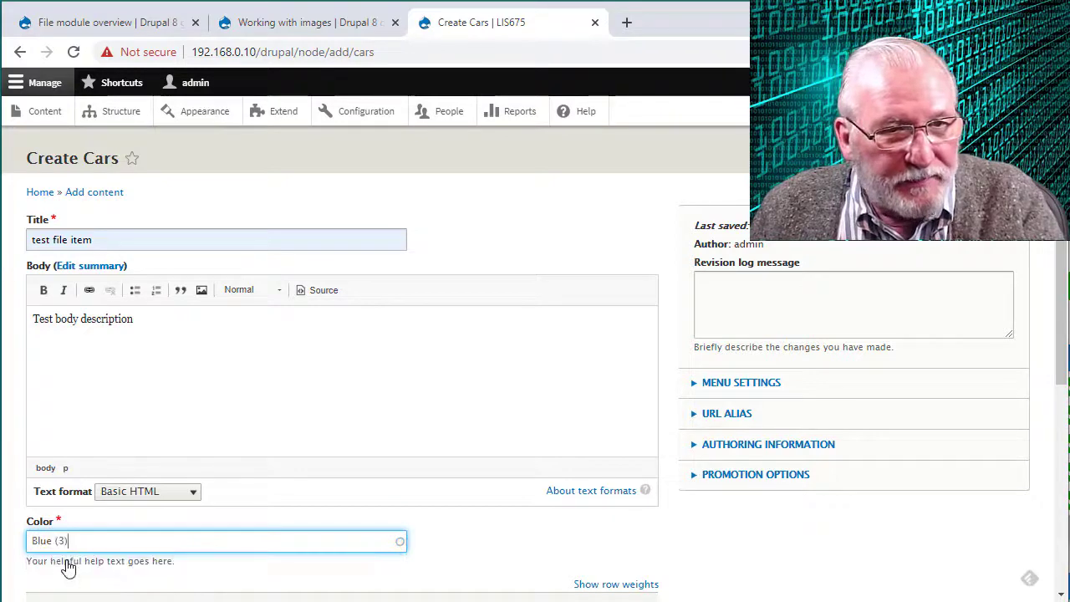
scroll("down", 3)
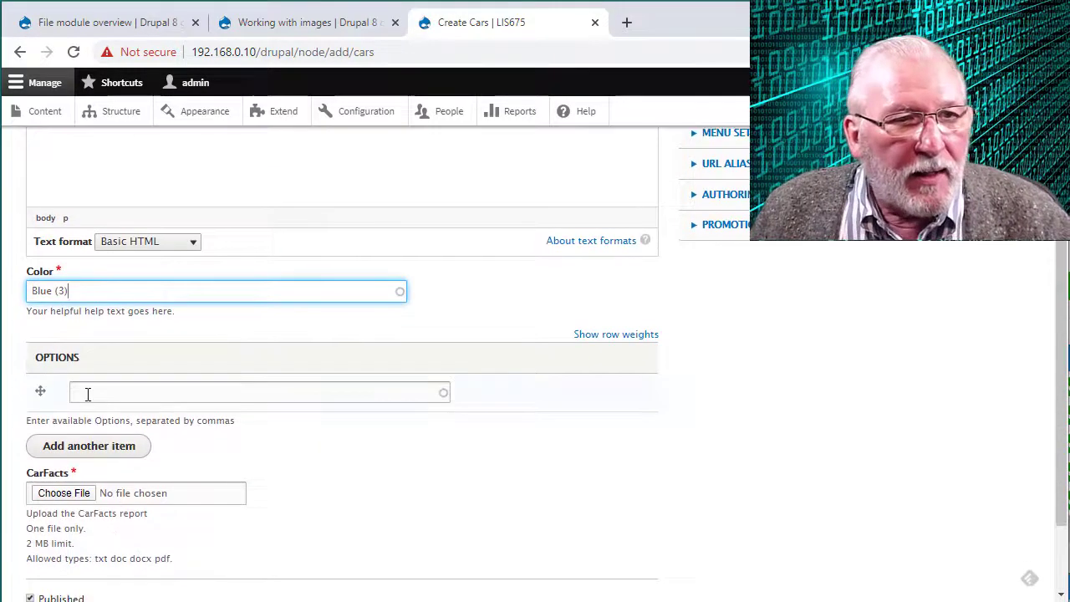
left_click(251, 392)
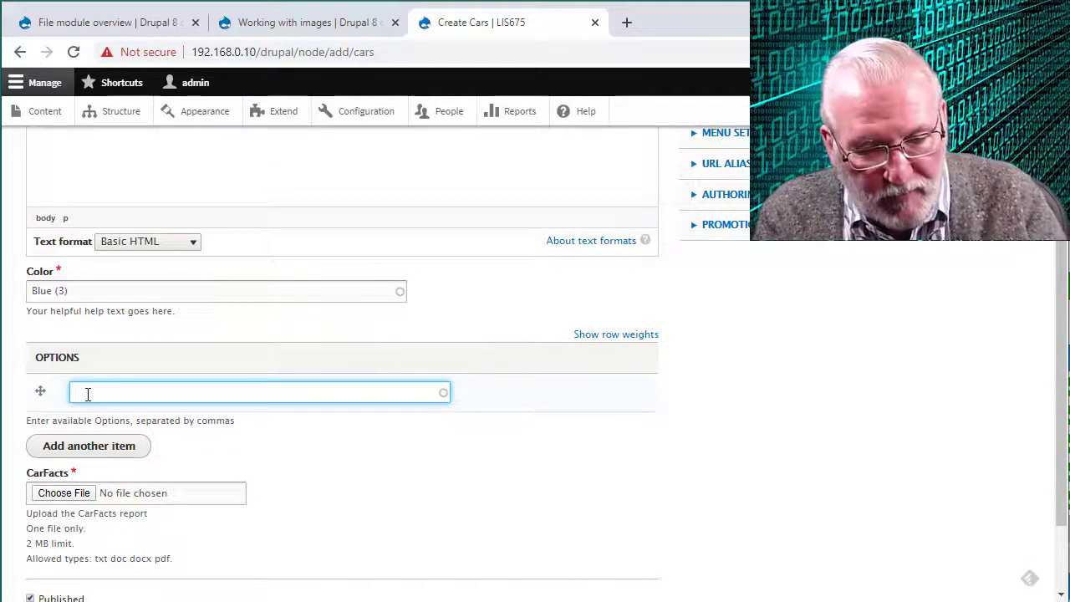
type("four on the floor")
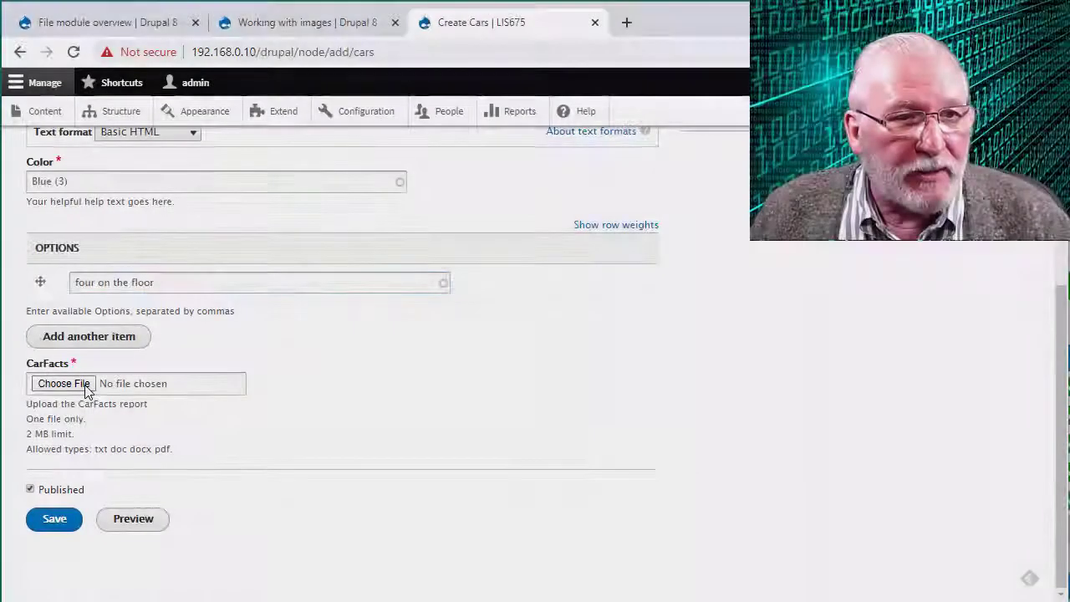
- Upload Snyder_transcript.txt from the Desktop into the CarFacts field
left_click(62, 383)
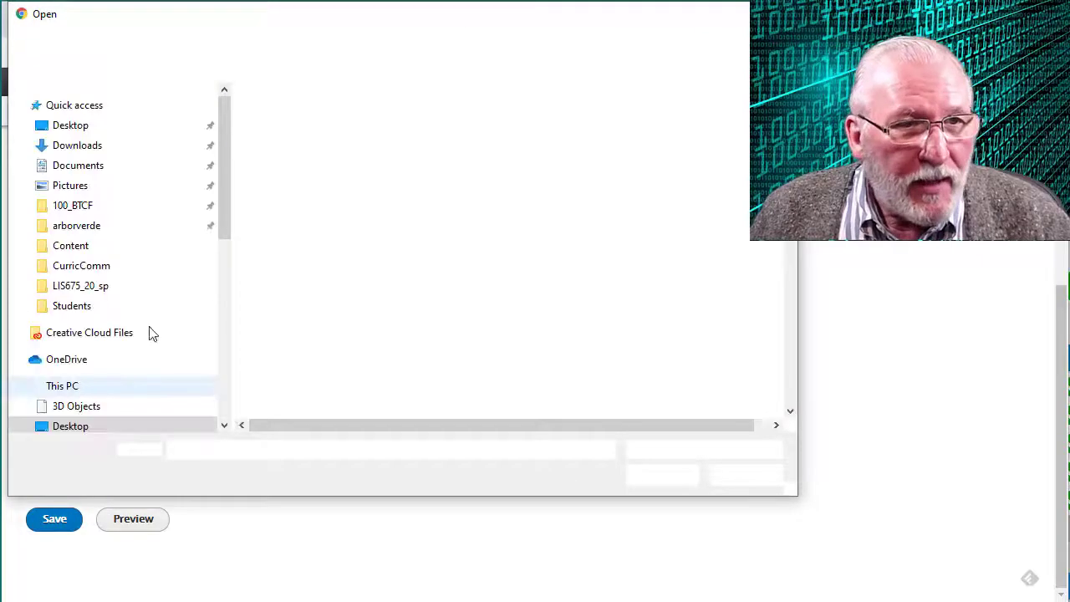
left_click(71, 125)
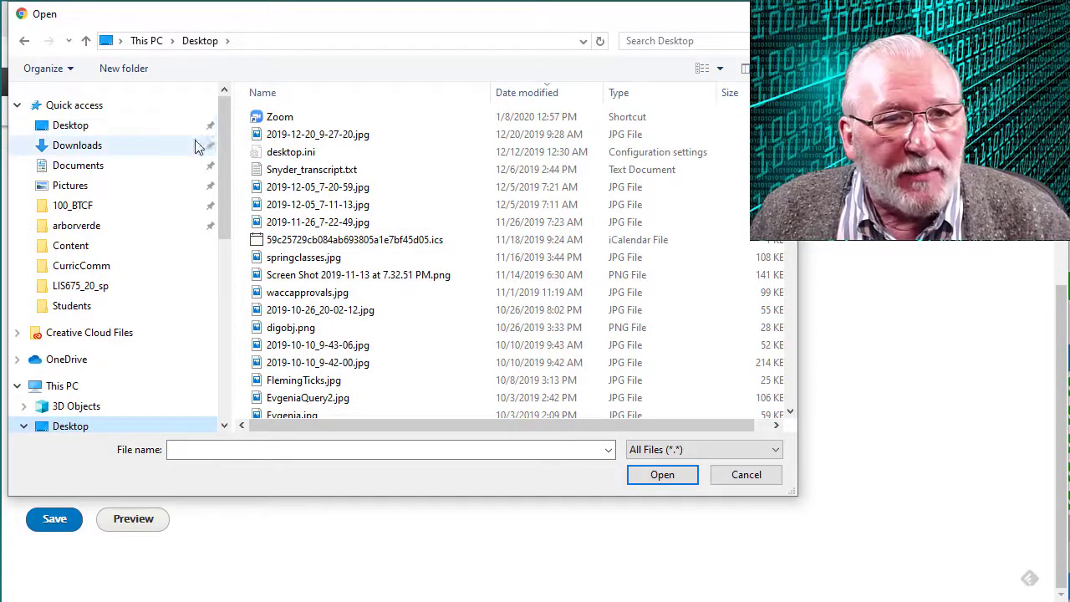
left_click(291, 151)
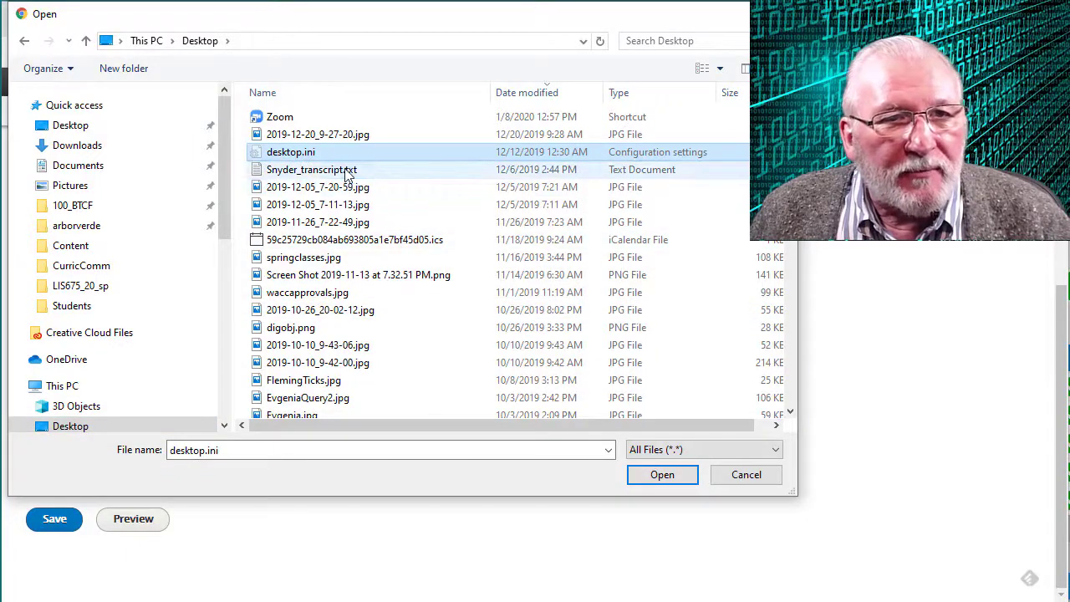
left_click(662, 474)
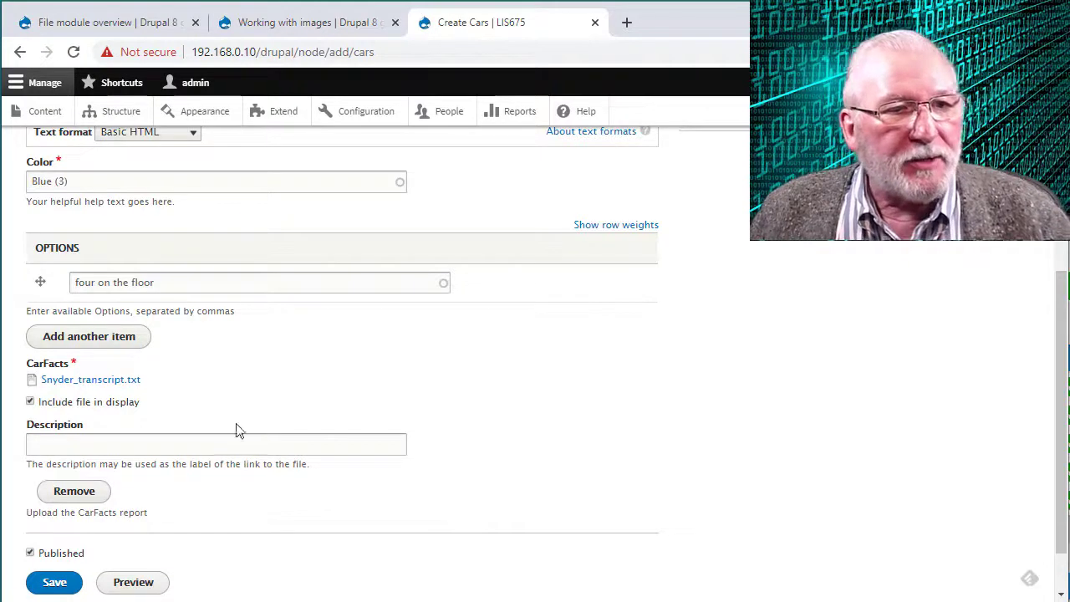
mouse_move(150, 423)
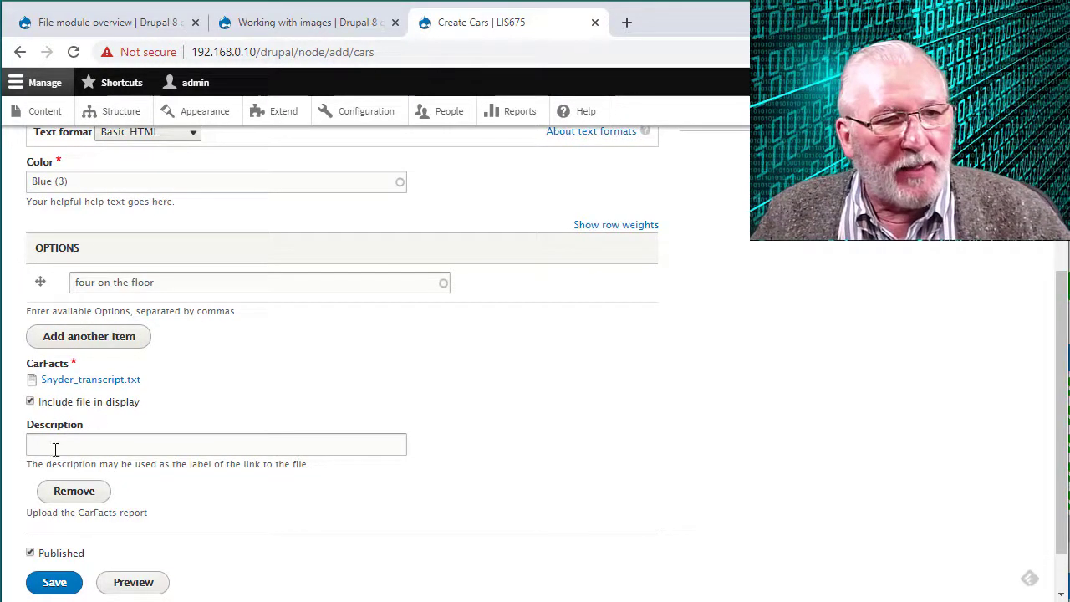
- Give the attached file the description 'car fax' and save the new Cars item
left_click(216, 444)
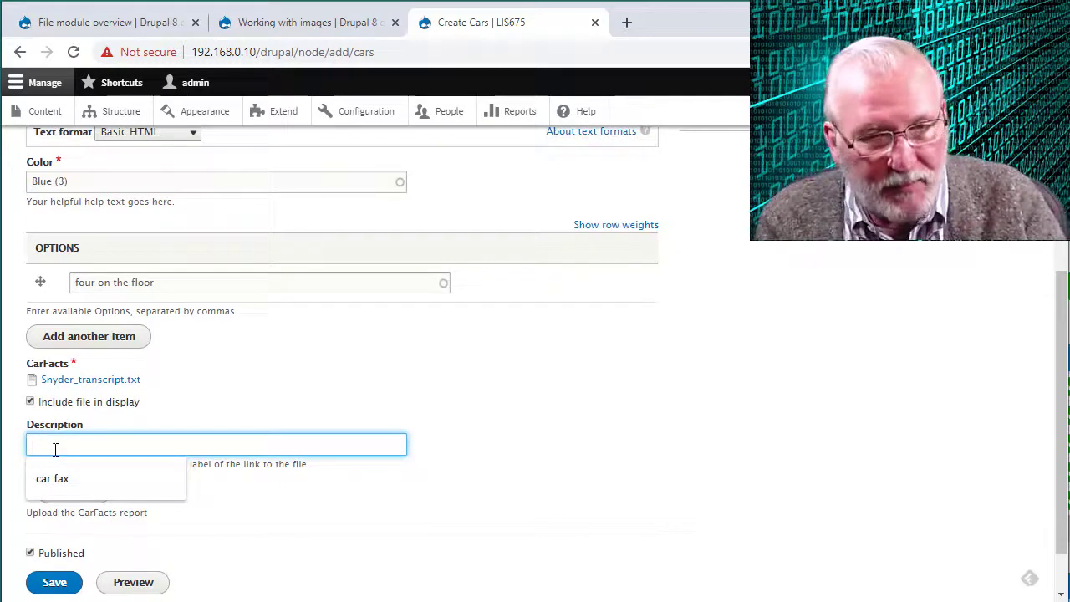
type("car fax")
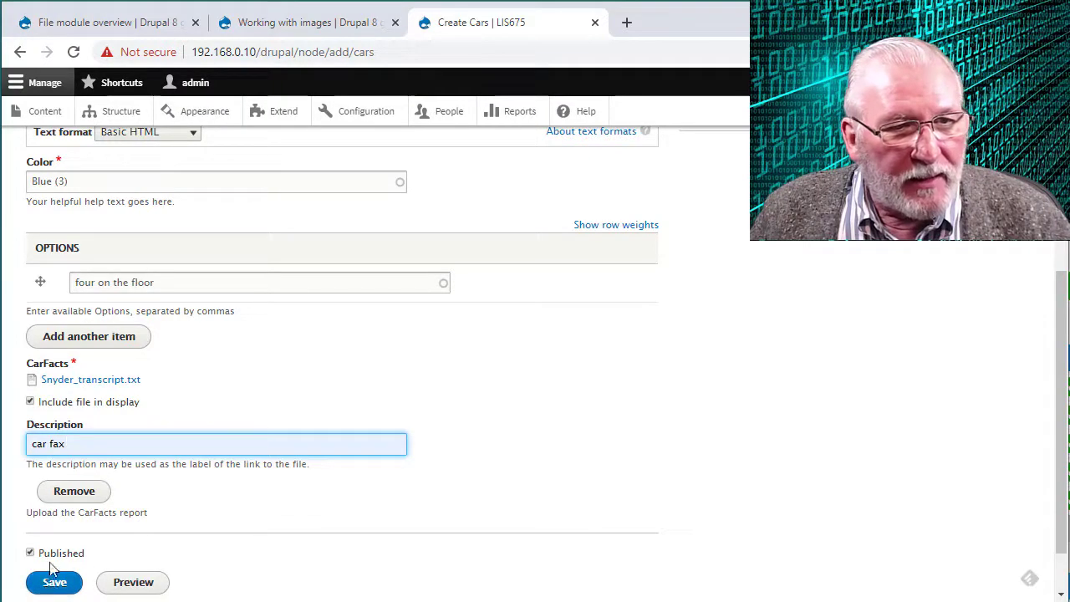
left_click(54, 582)
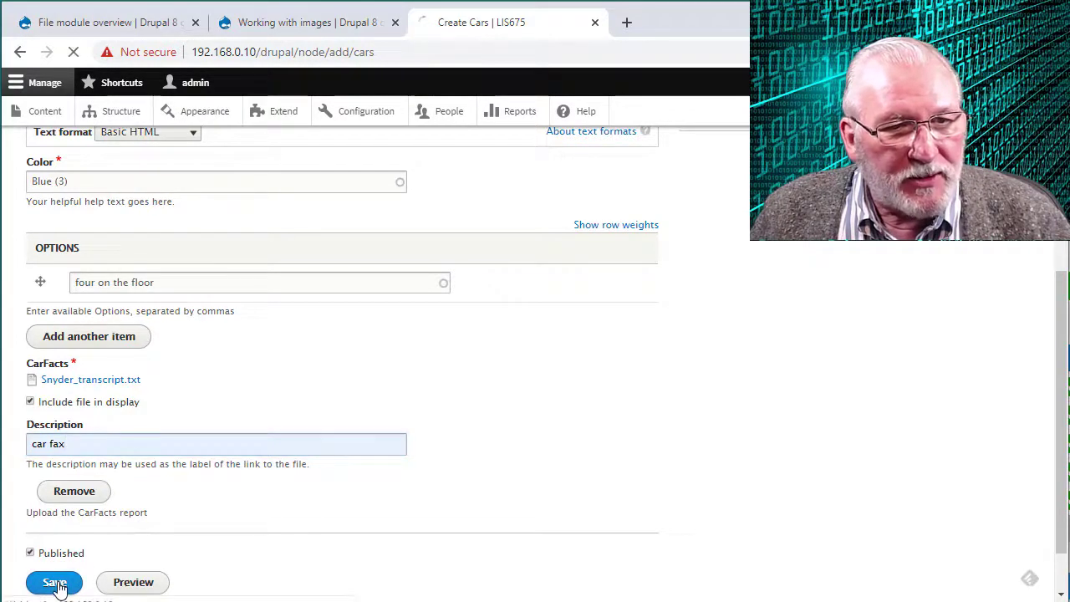
- Let the test file item save, then scroll down to check Blue, four on the floor and the car fax link
left_click(53, 582)
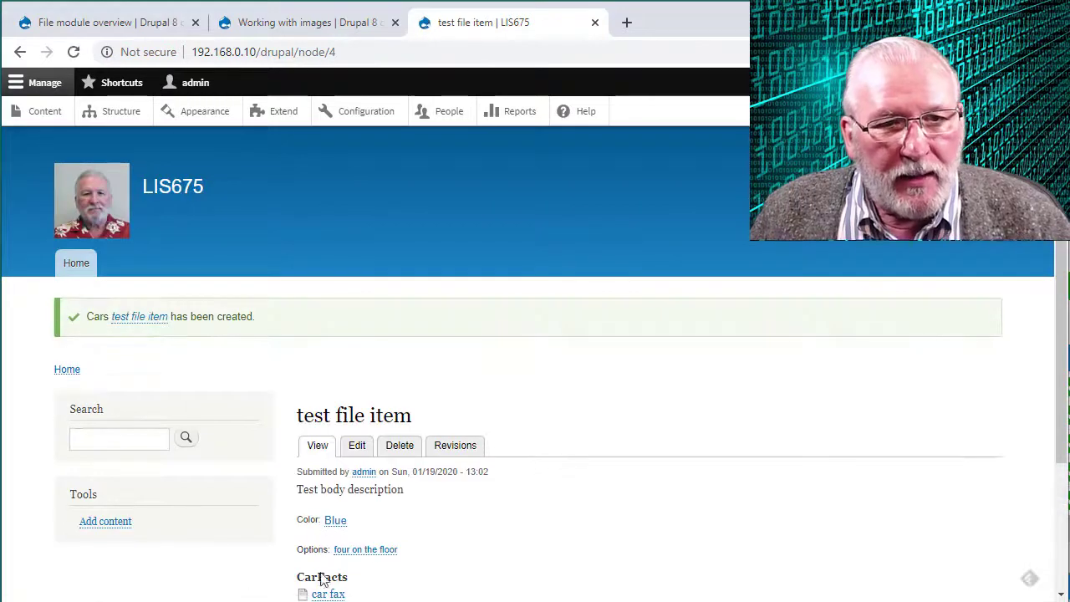
scroll("down", 3)
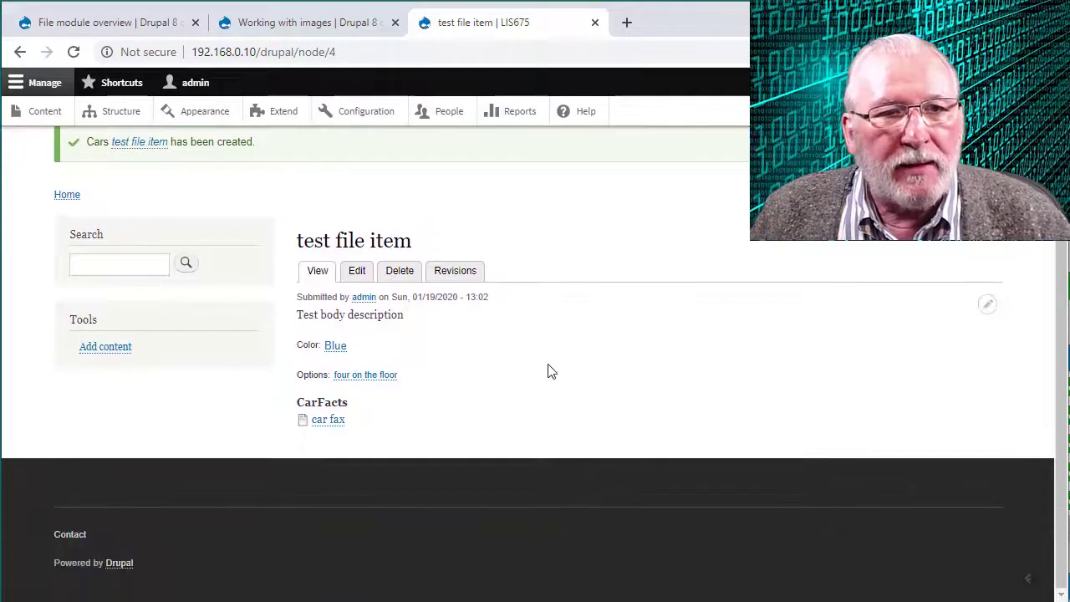
mouse_move(546, 341)
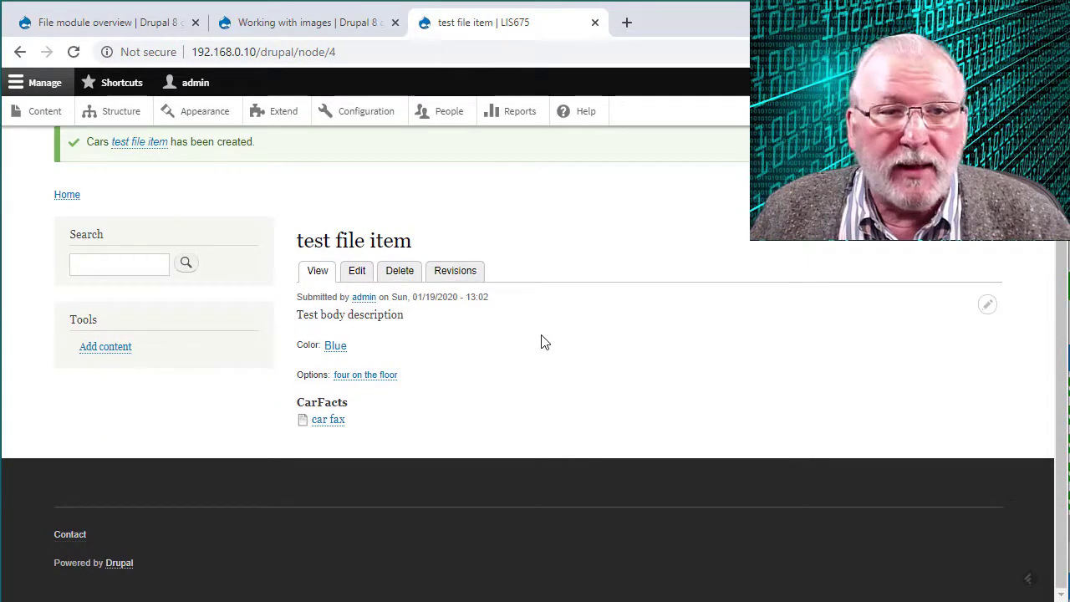
mouse_move(328, 419)
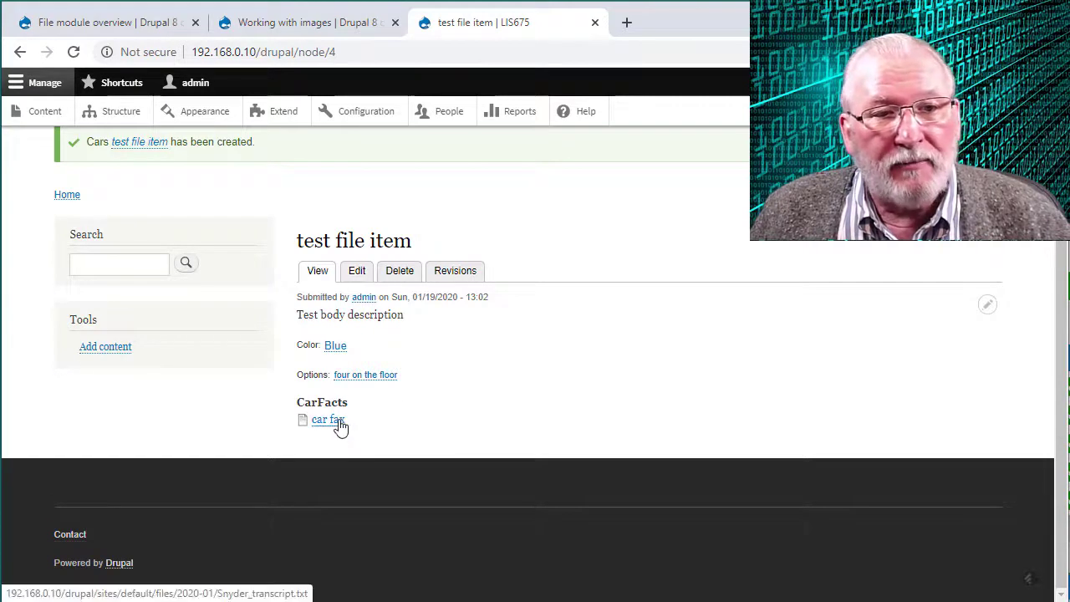
mouse_move(328, 419)
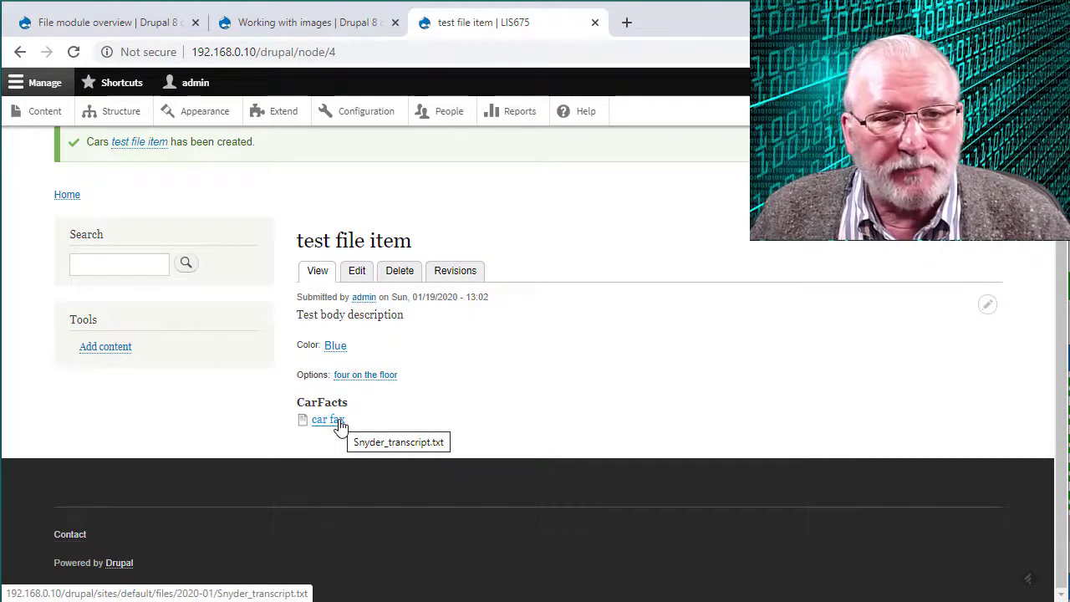
mouse_move(514, 411)
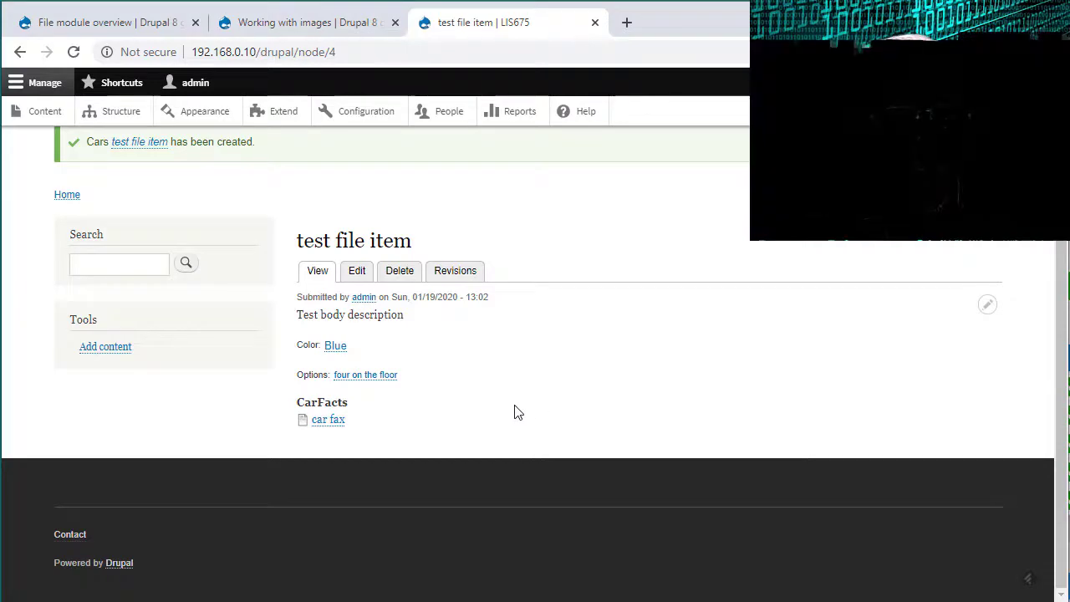
mouse_move(327, 419)
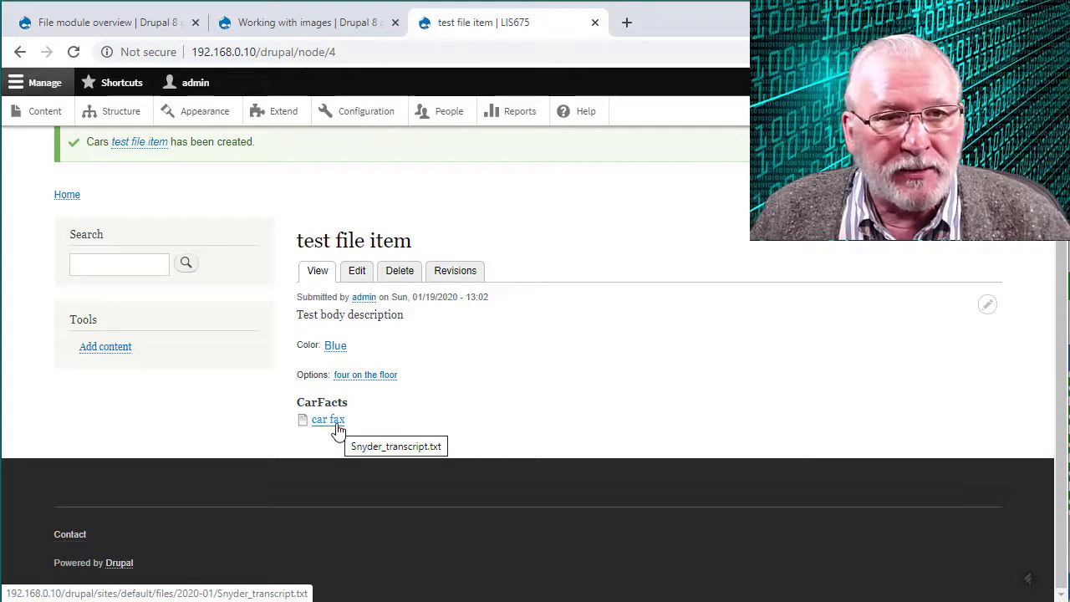
mouse_move(357, 270)
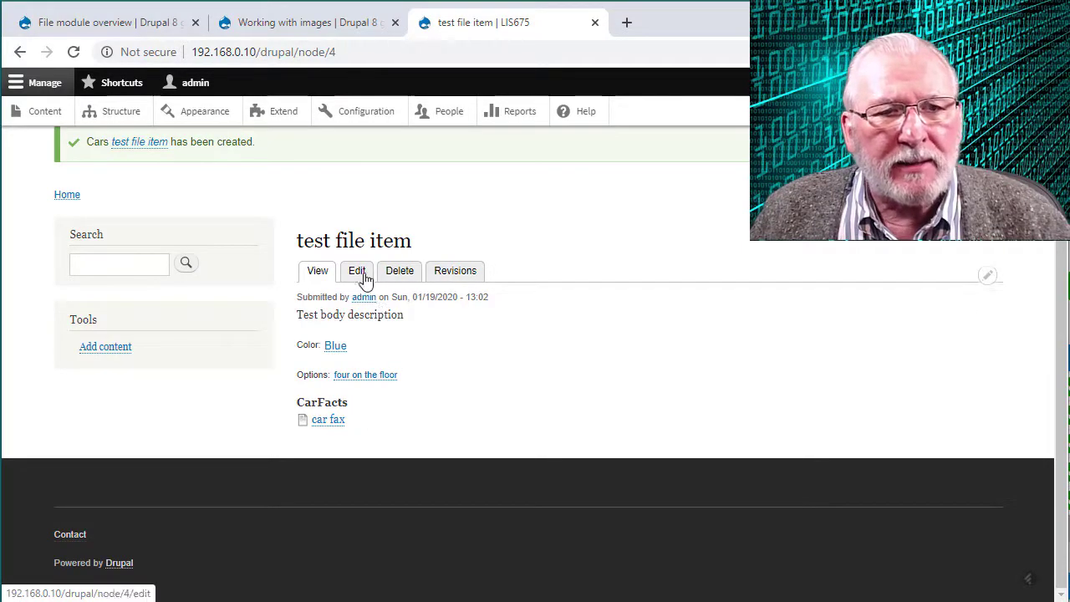
- Edit test file item and uncheck Include file in display for the CarFacts file
left_click(357, 270)
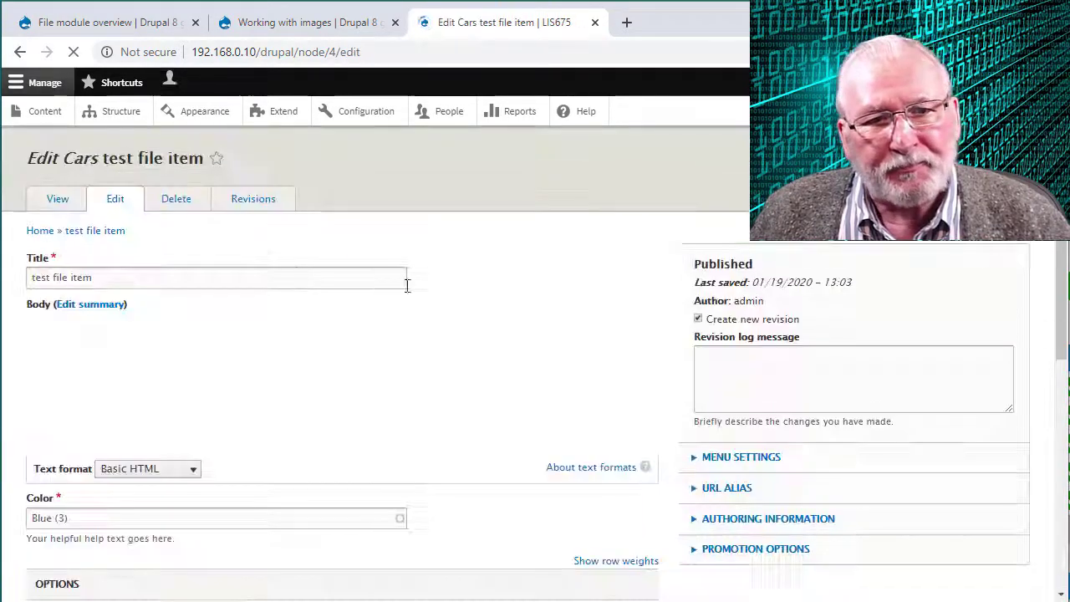
scroll("down", 3)
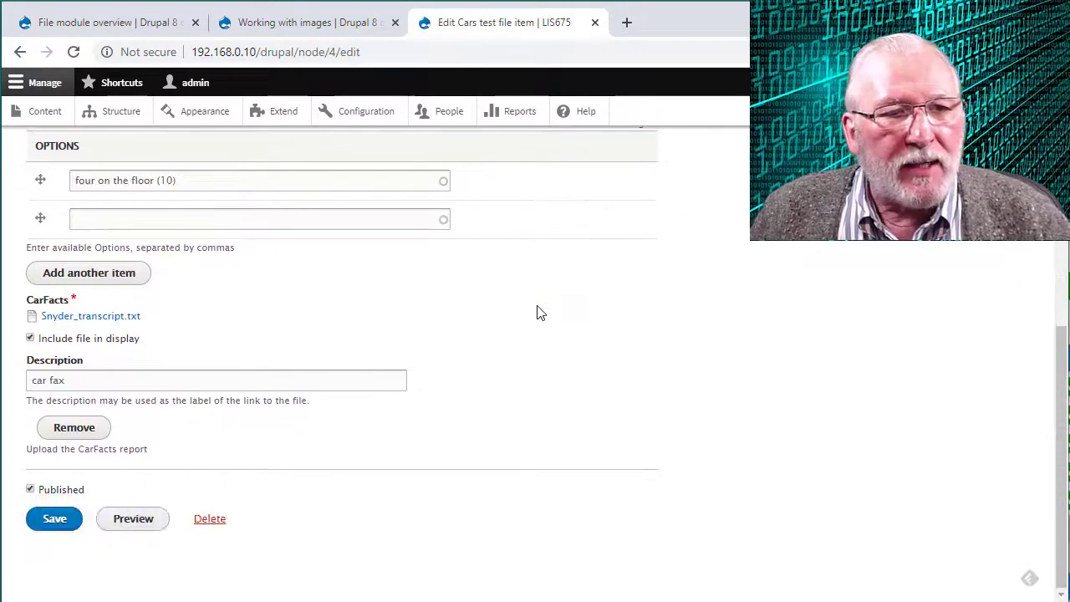
right_click(90, 315)
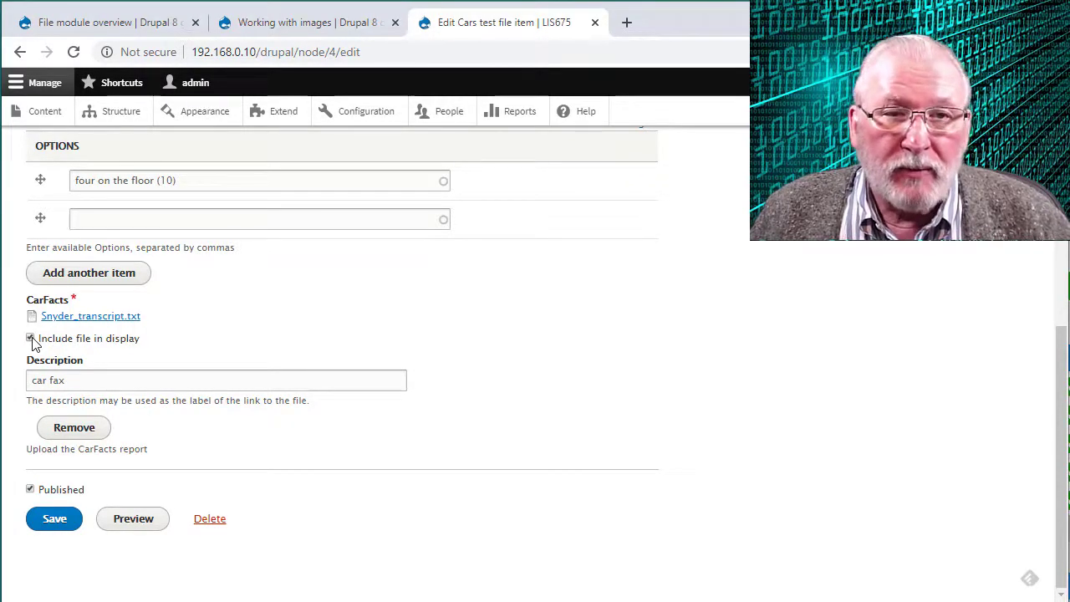
left_click(31, 337)
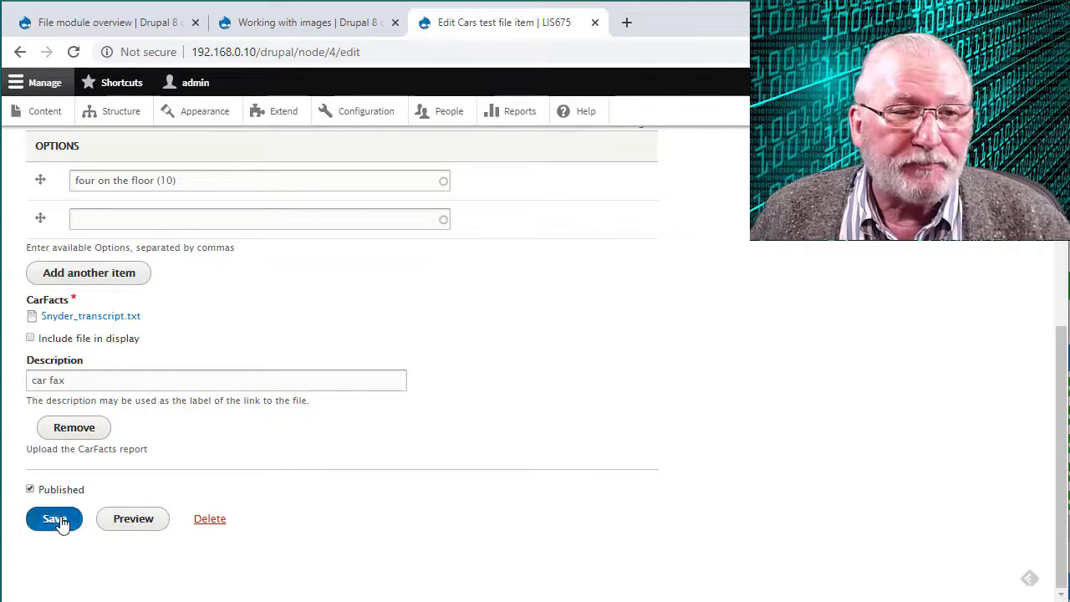
left_click(55, 519)
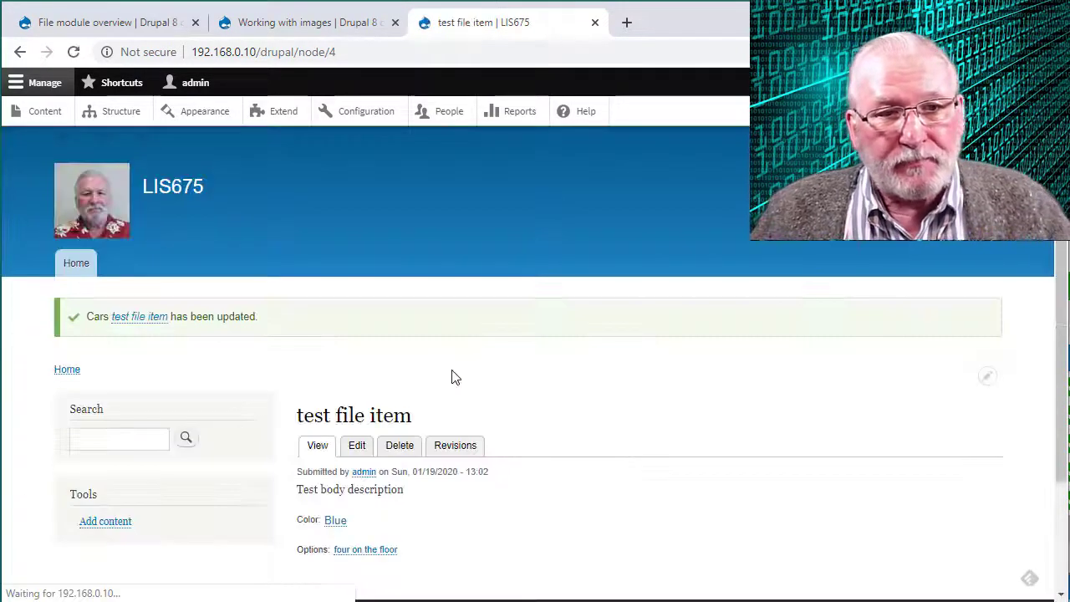
scroll("down", 3)
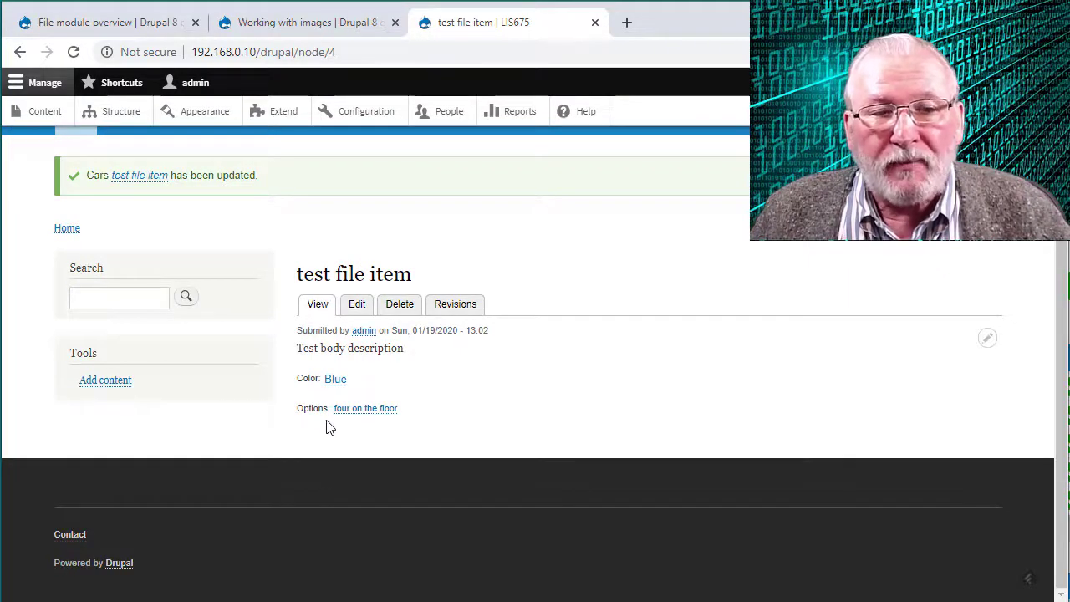
mouse_move(322, 429)
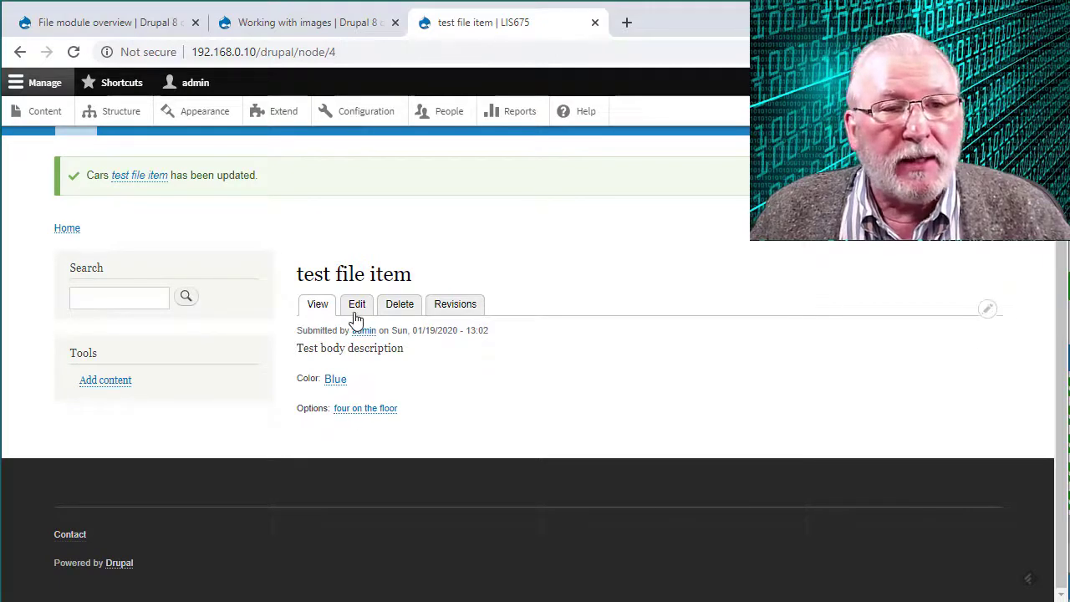
- Insert a link to the Snyder_transcript.txt file URL into the test file item's body
left_click(357, 303)
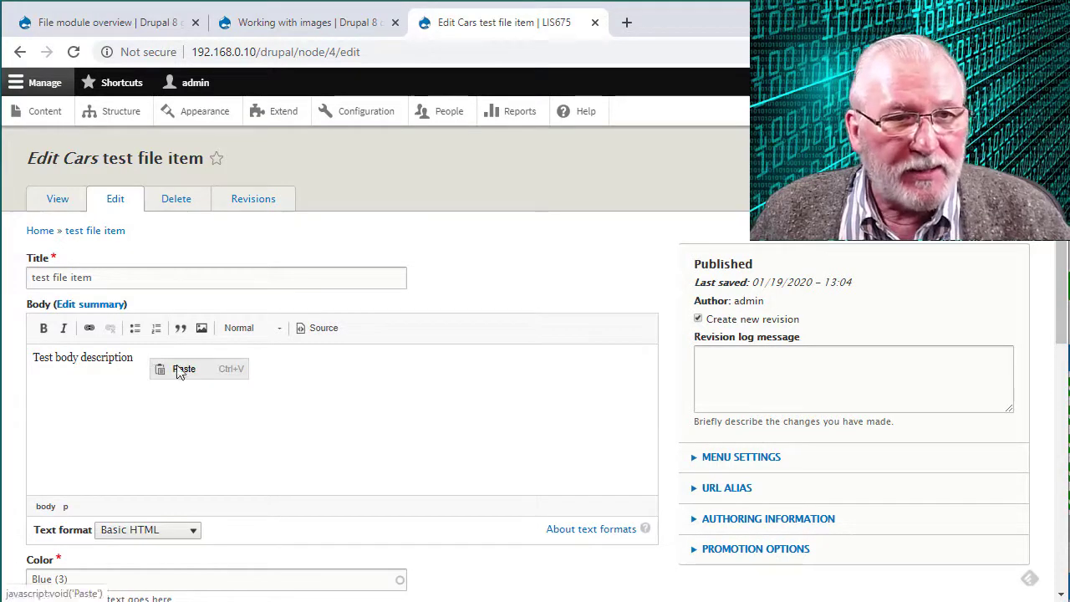
left_click(183, 369)
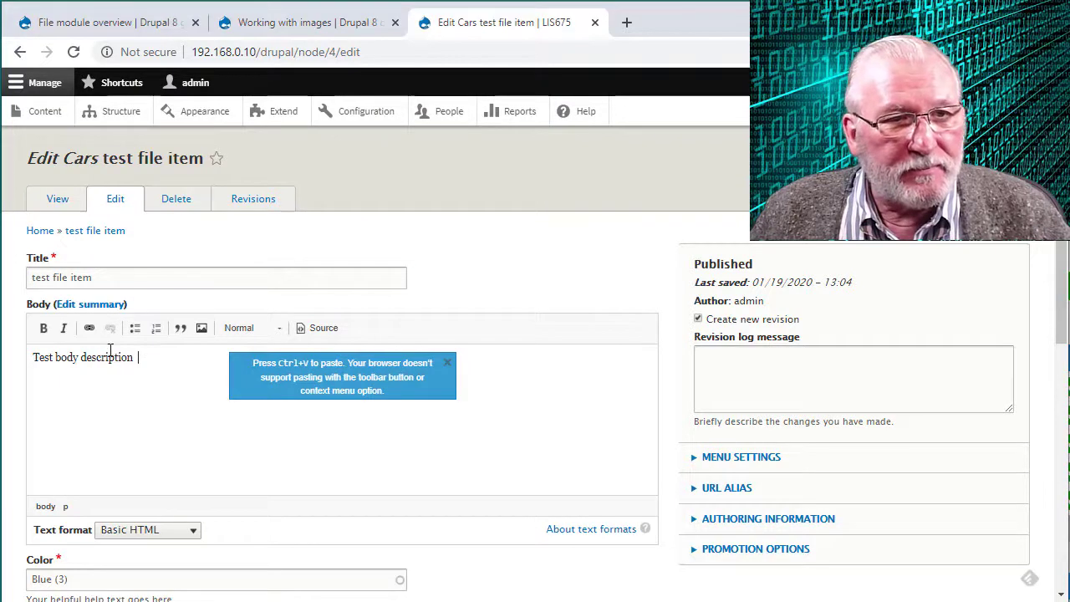
left_click(89, 328)
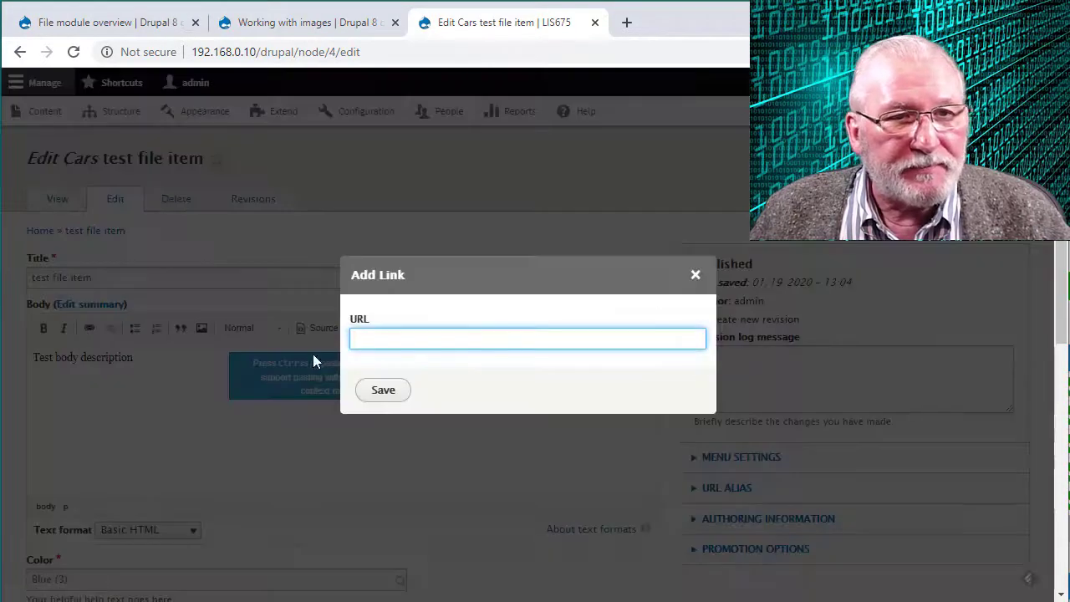
right_click(528, 337)
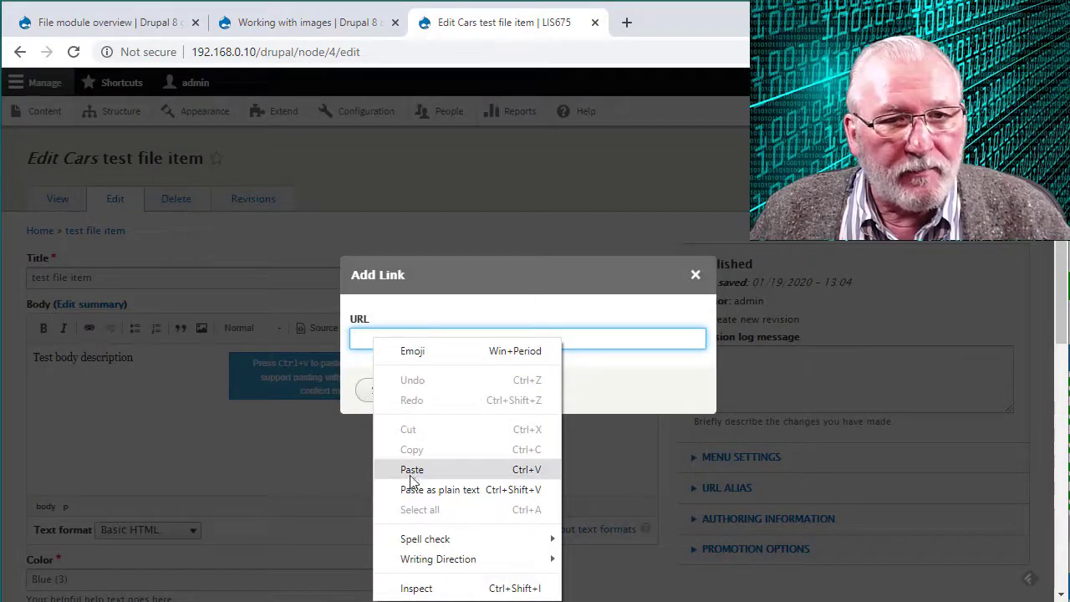
left_click(411, 469)
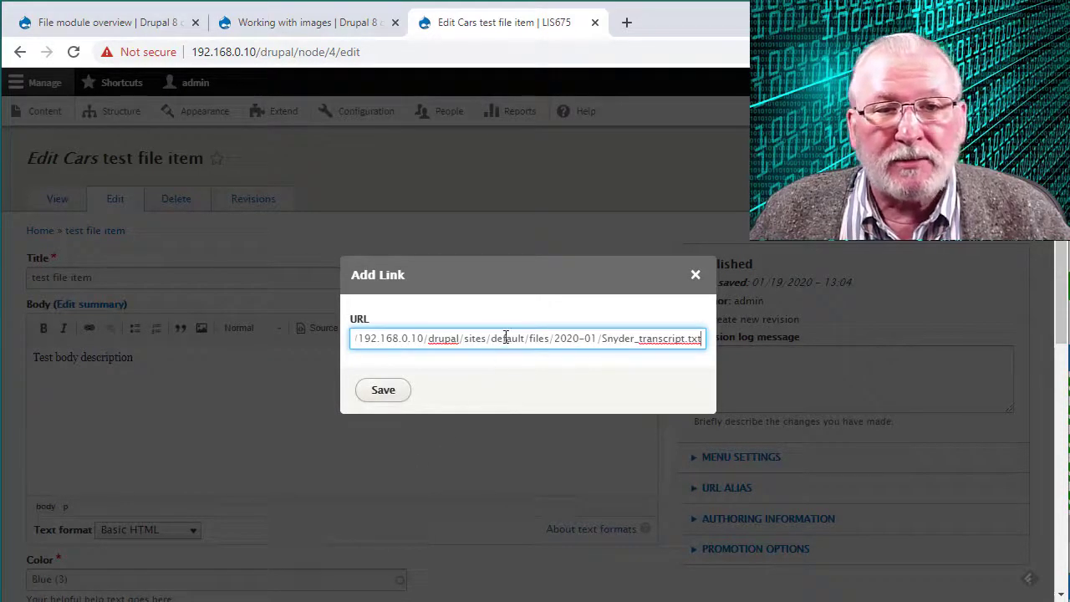
left_click(383, 390)
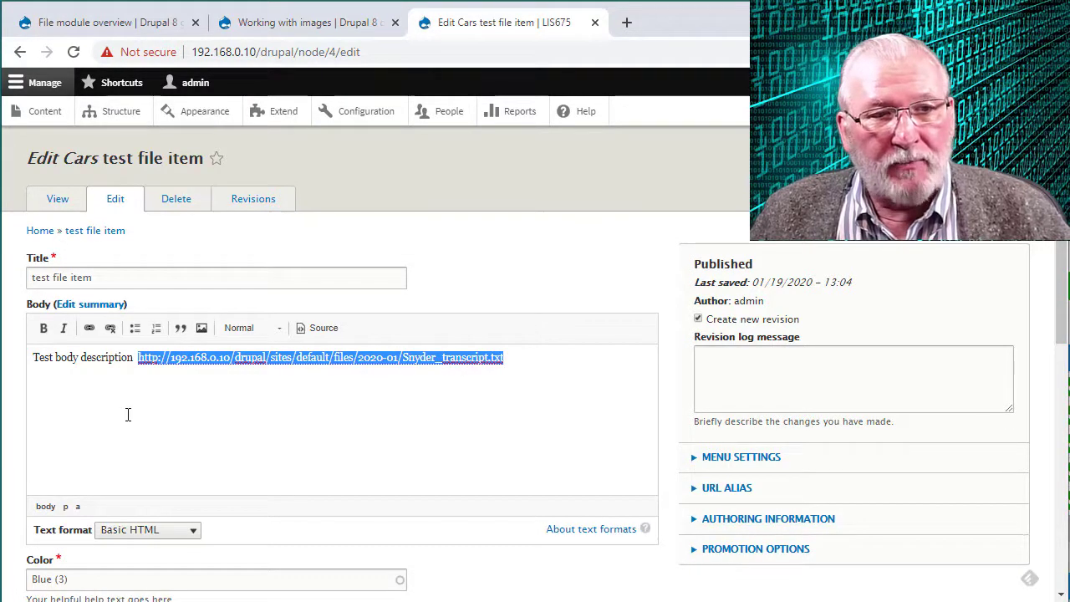
- Save the edited test file item
scroll("down", 3)
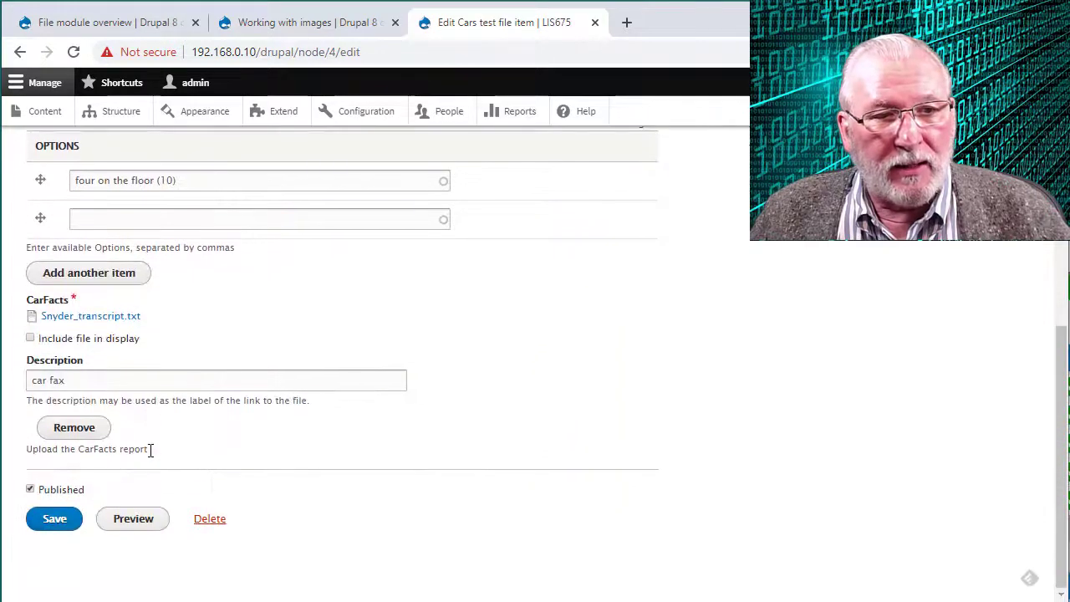
left_click(54, 518)
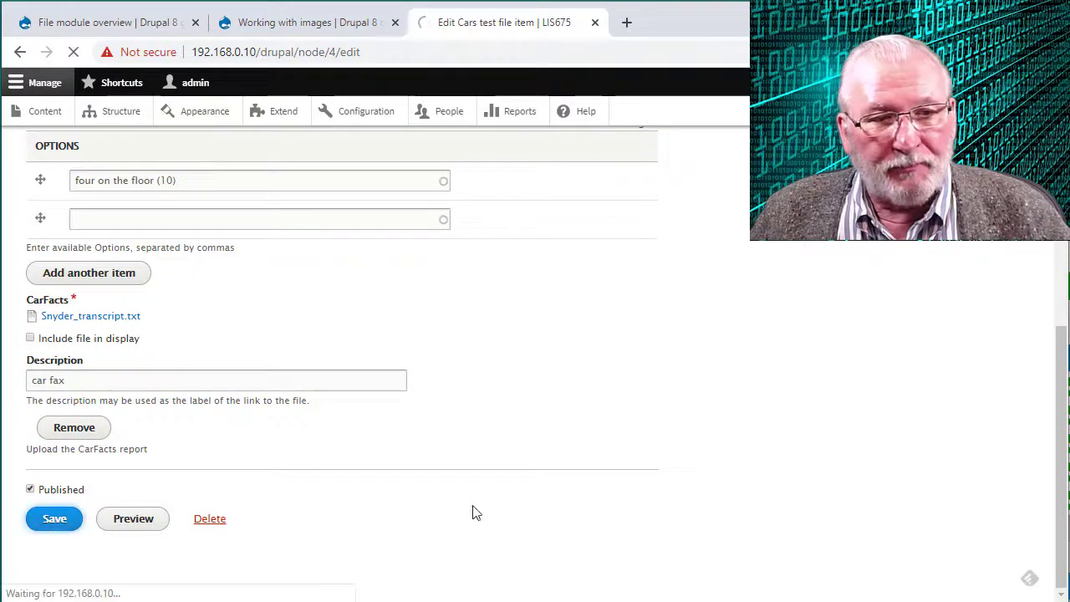
left_click(54, 518)
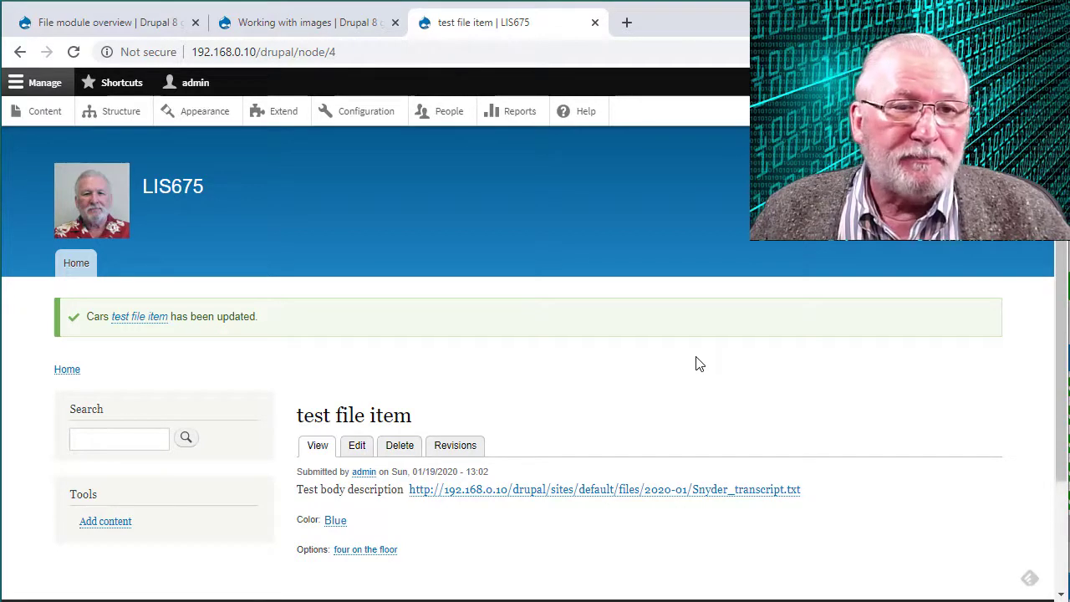
mouse_move(137, 149)
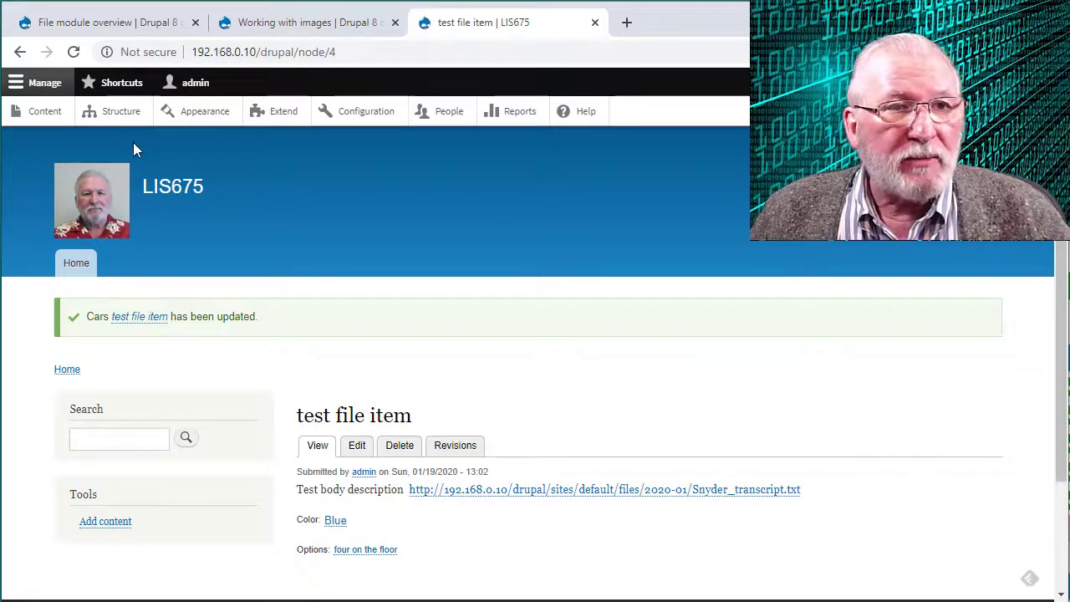
mouse_move(122, 110)
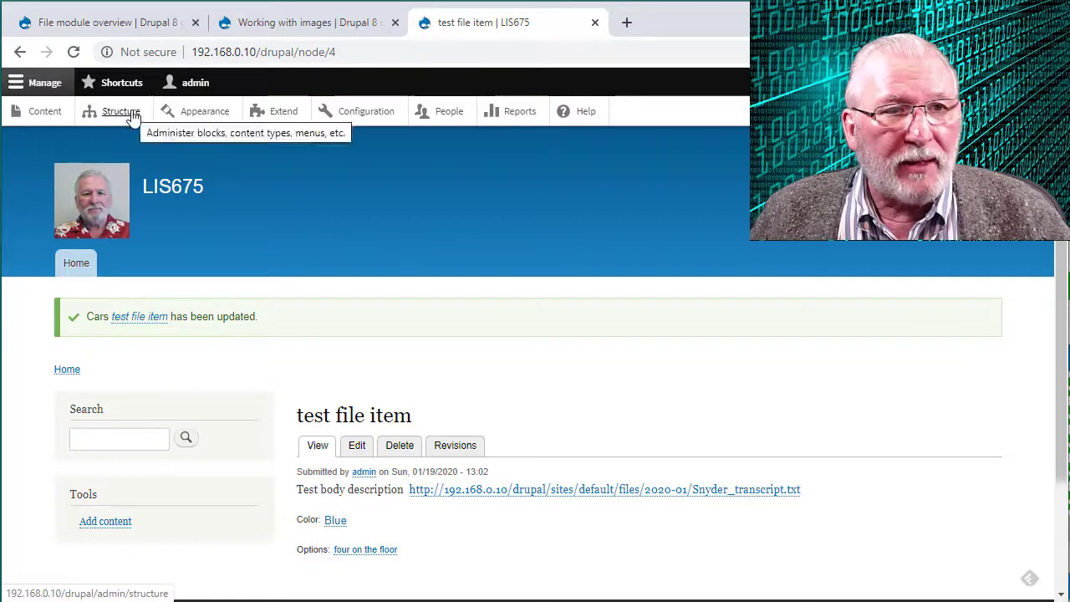
- Go to Structure > Content types and manage the Cars content type's fields
left_click(121, 110)
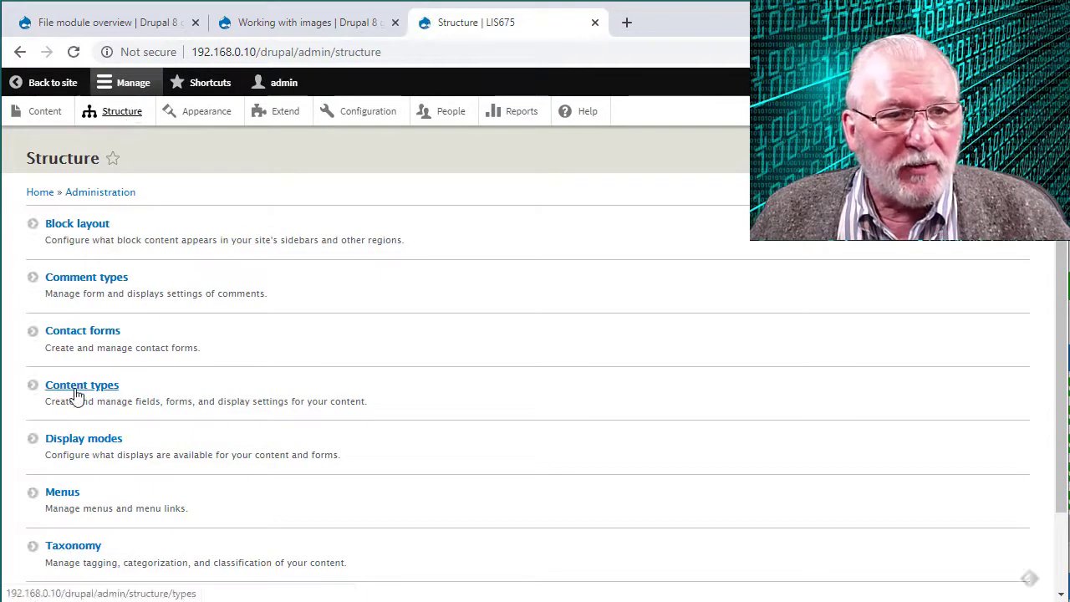
left_click(82, 385)
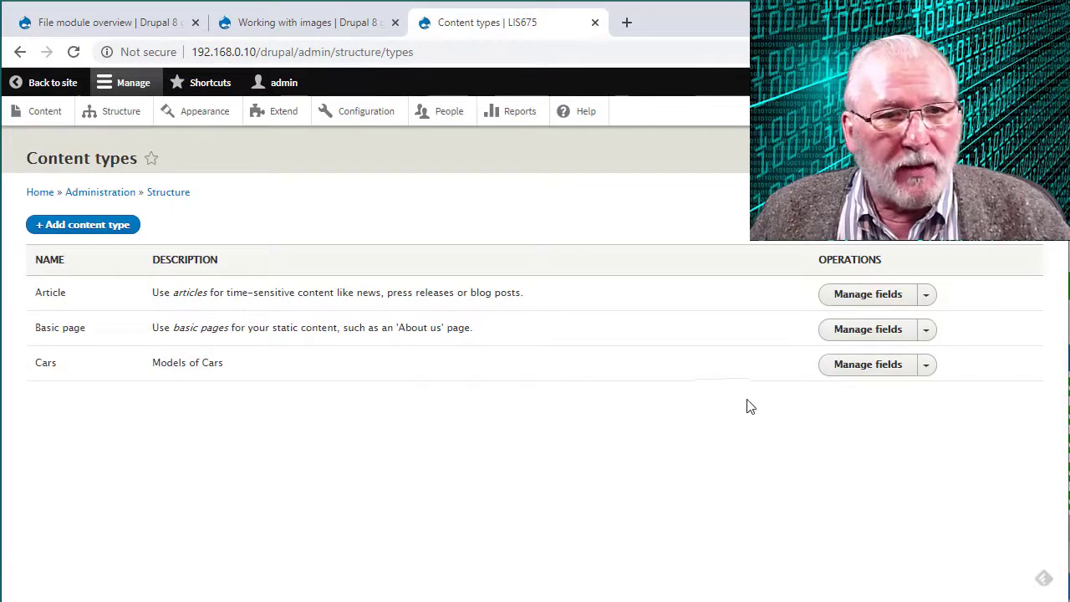
mouse_move(139, 372)
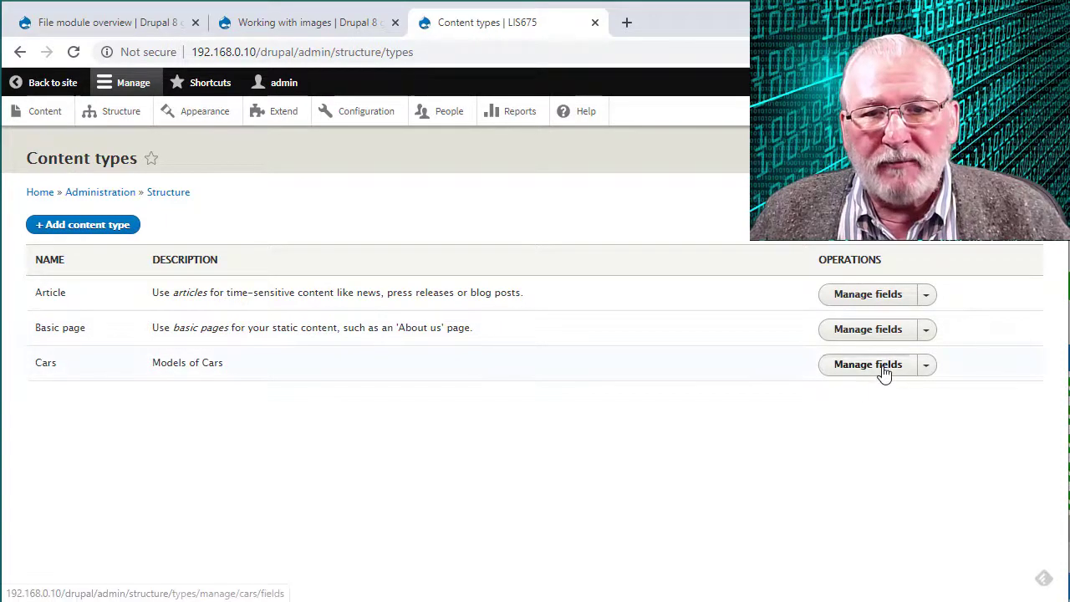
left_click(868, 364)
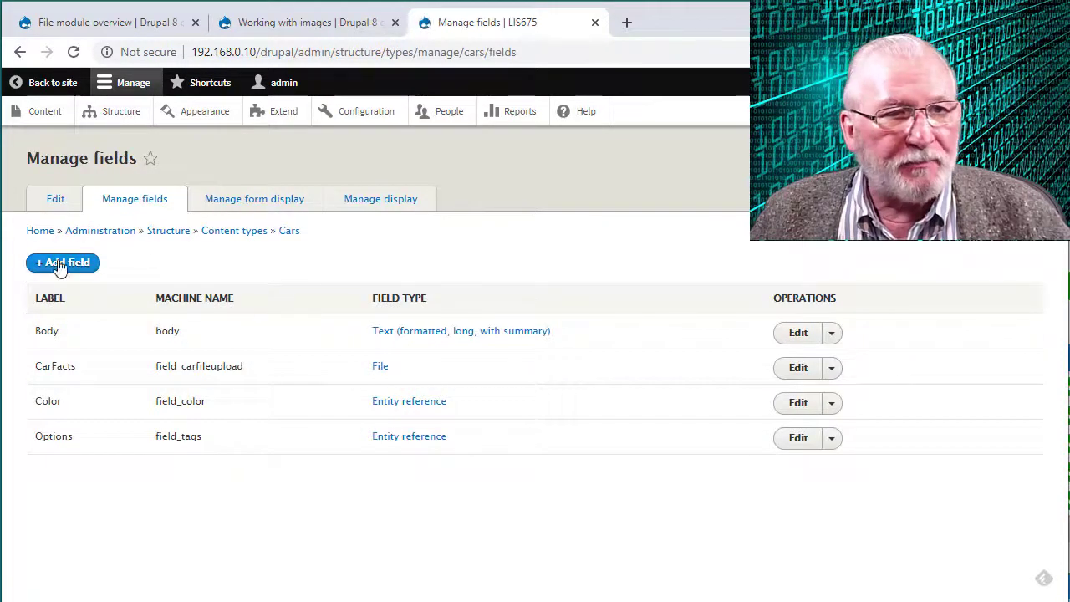
- Add an Image field labelled CarImageUpload and save and continue
left_click(63, 263)
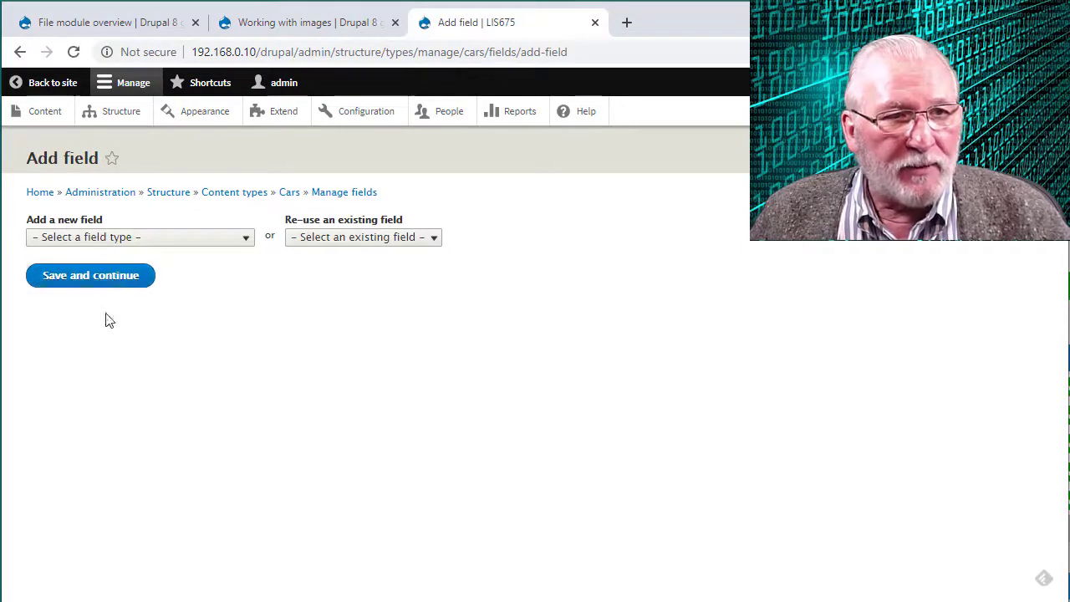
left_click(140, 237)
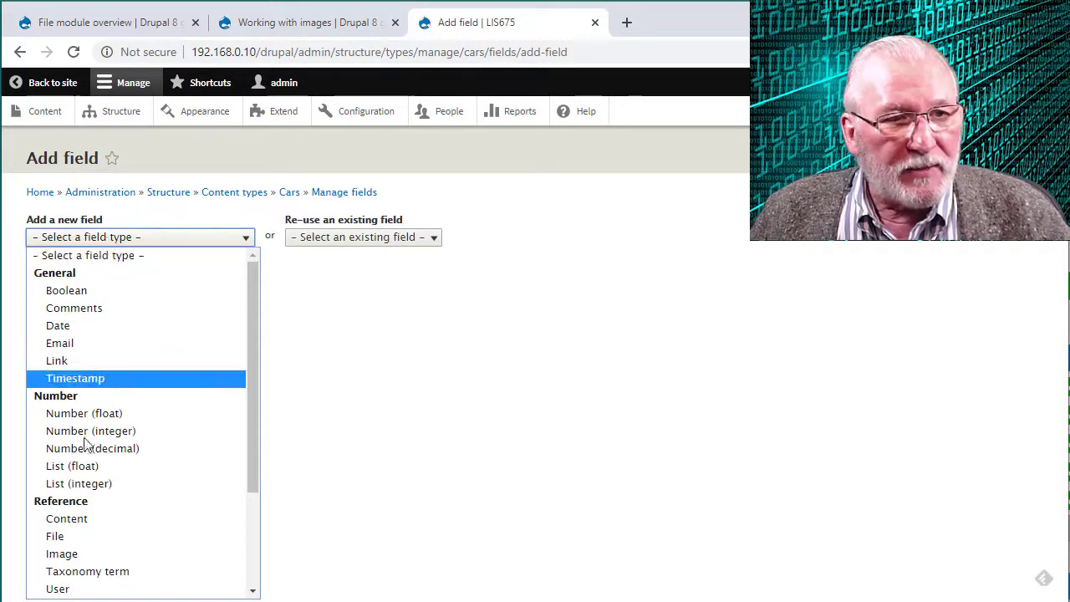
left_click(62, 554)
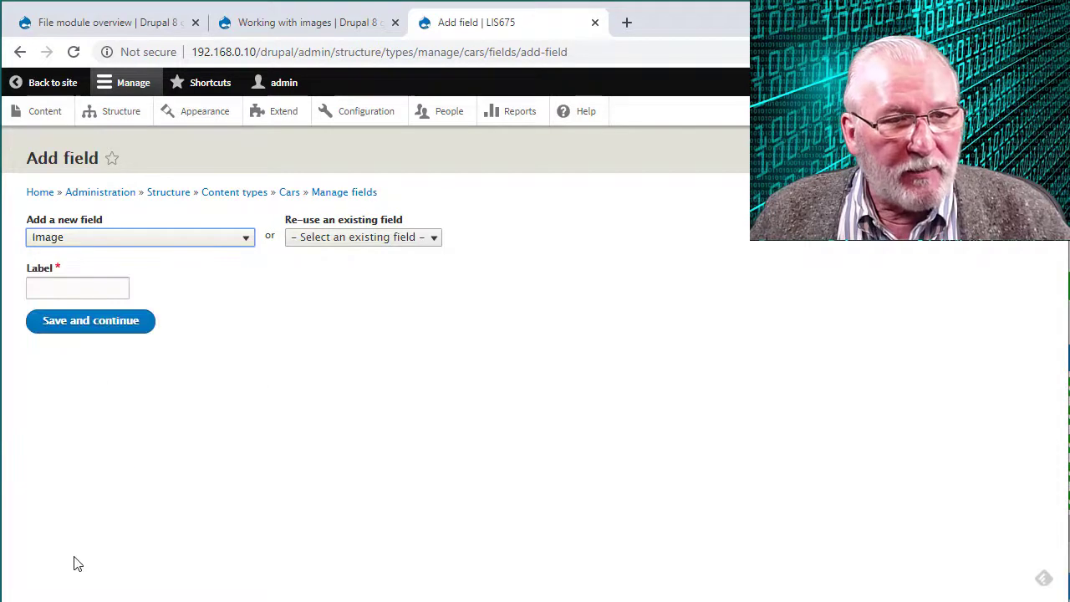
left_click(77, 288)
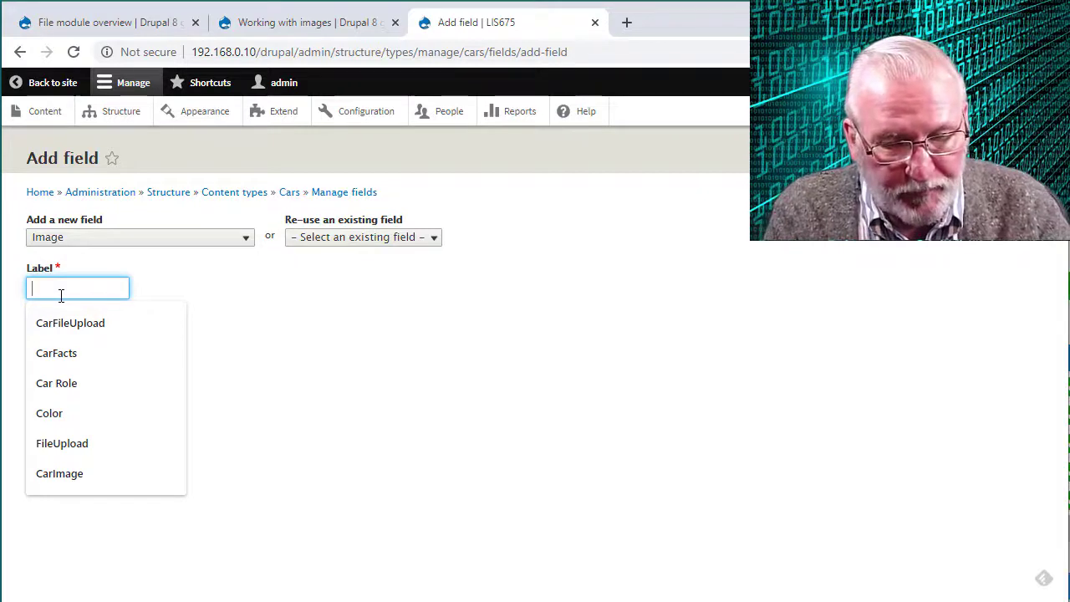
type("CarImageU")
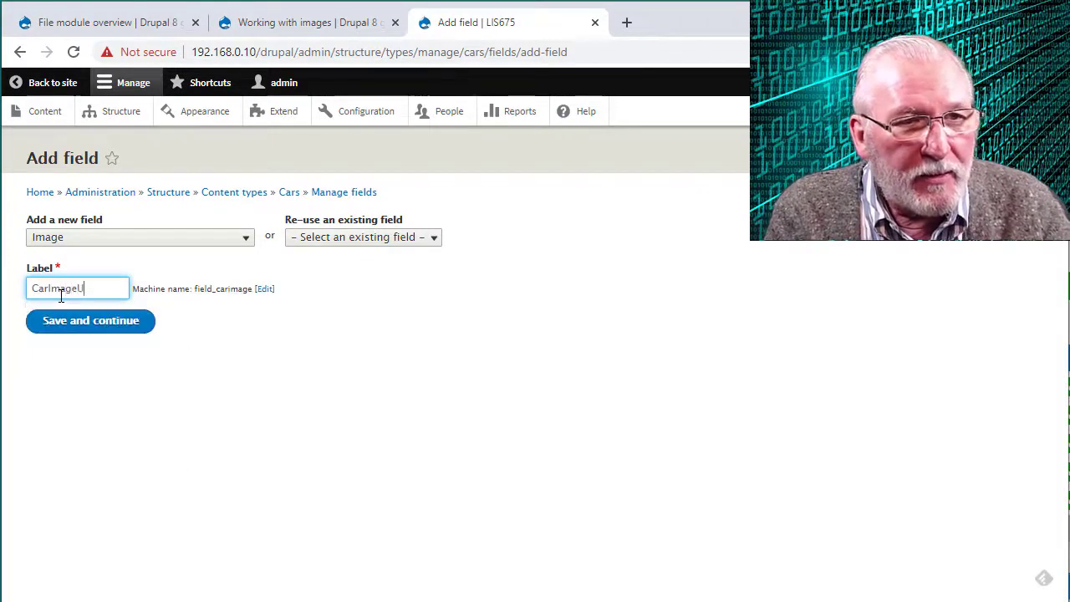
type("pload")
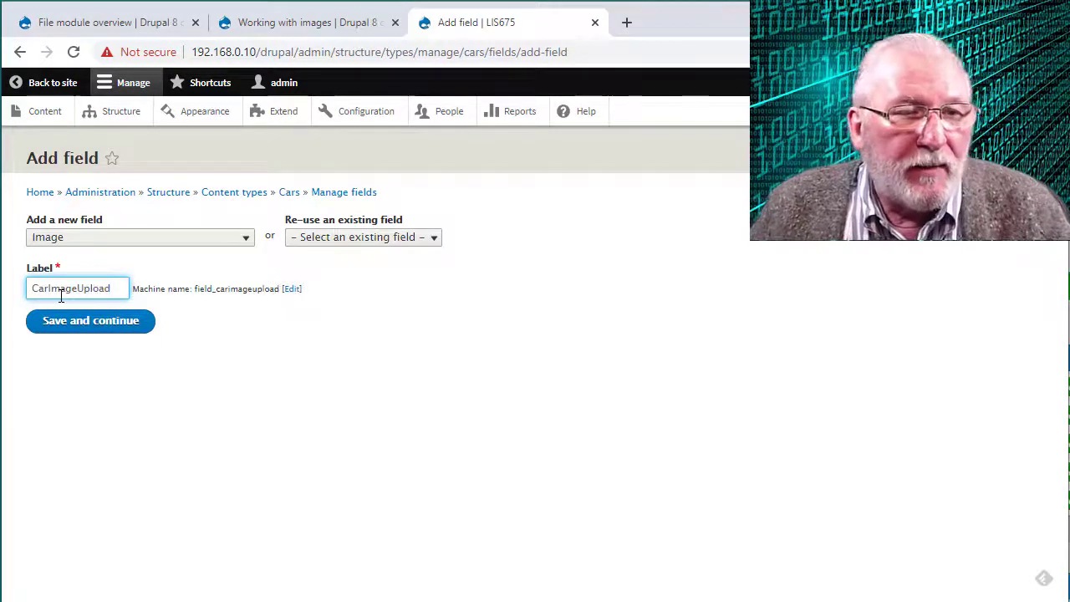
left_click(90, 321)
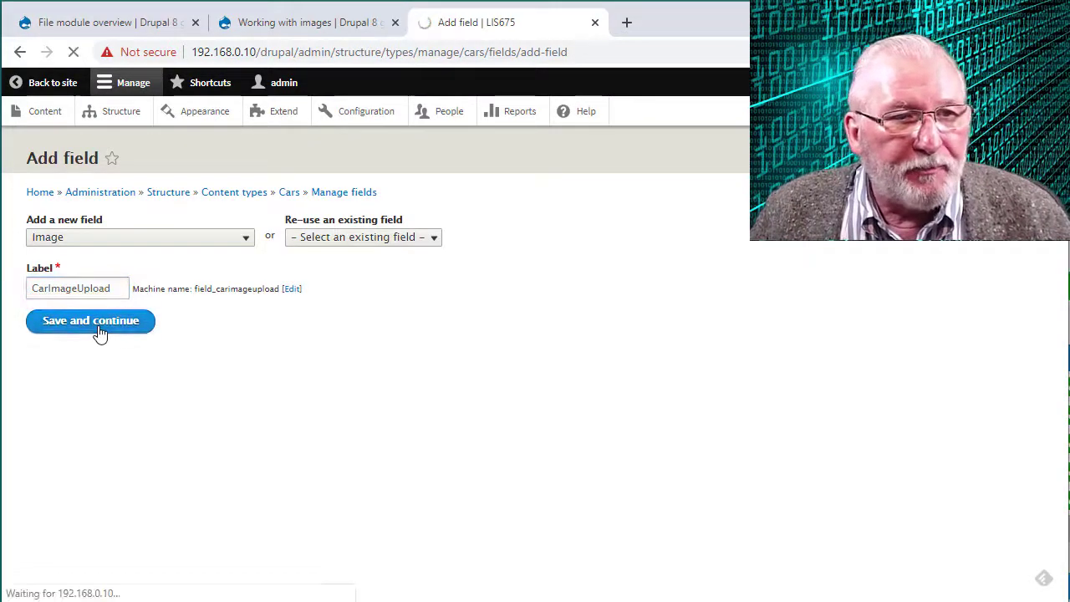
- Keep public file storage with one allowed value and save CarImageUpload's field settings
left_click(90, 320)
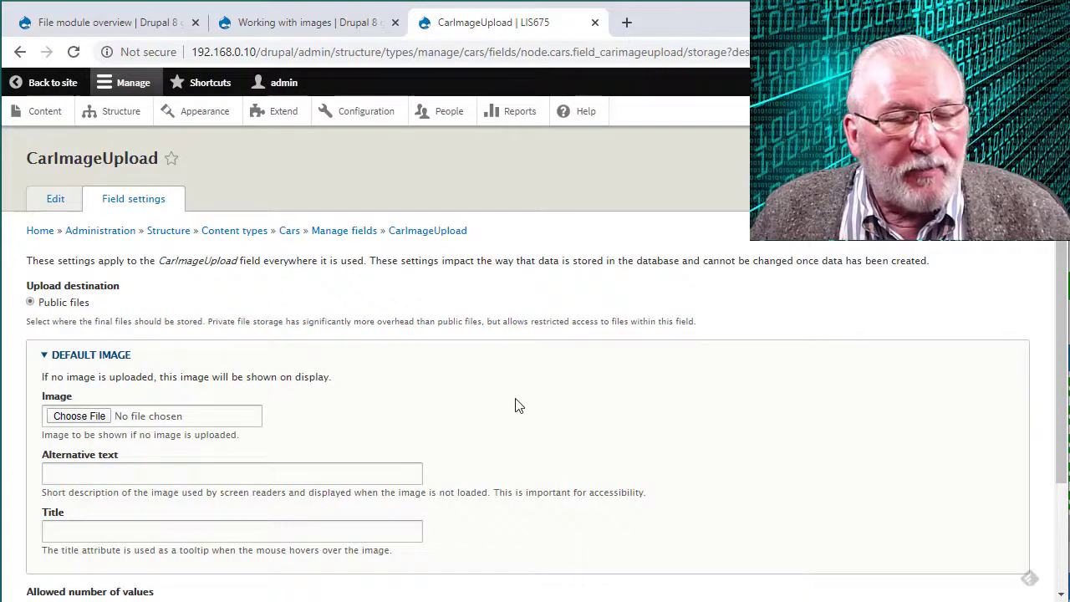
scroll("down", 3)
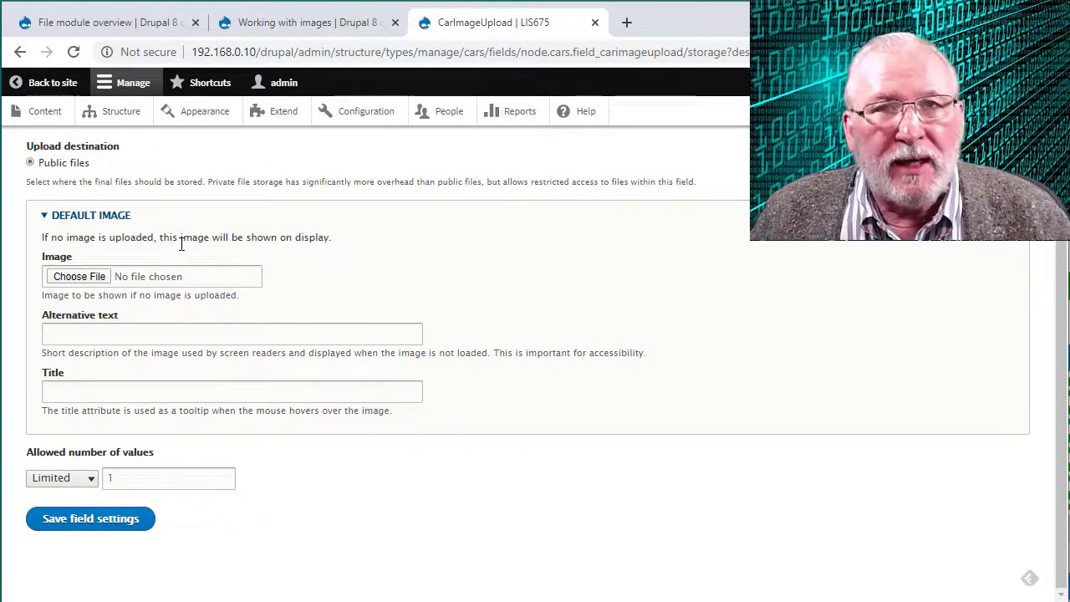
mouse_move(208, 276)
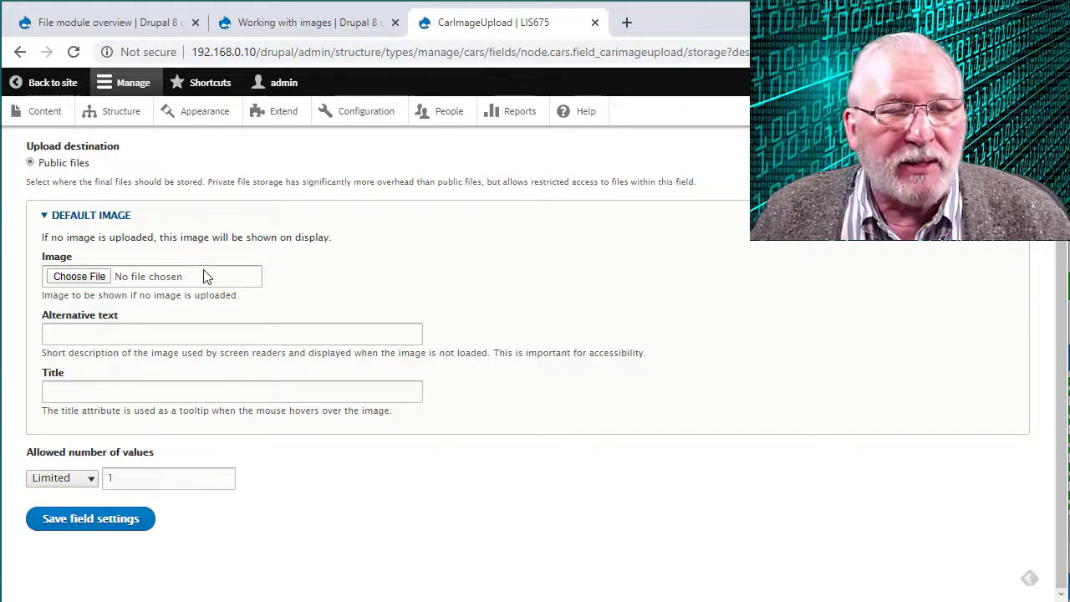
mouse_move(216, 289)
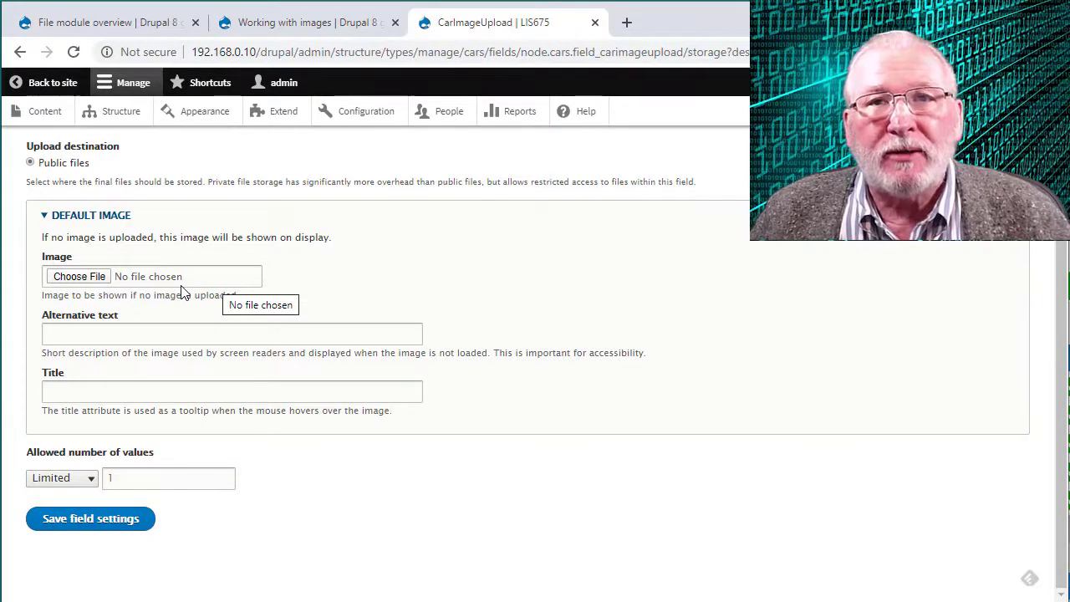
mouse_move(131, 292)
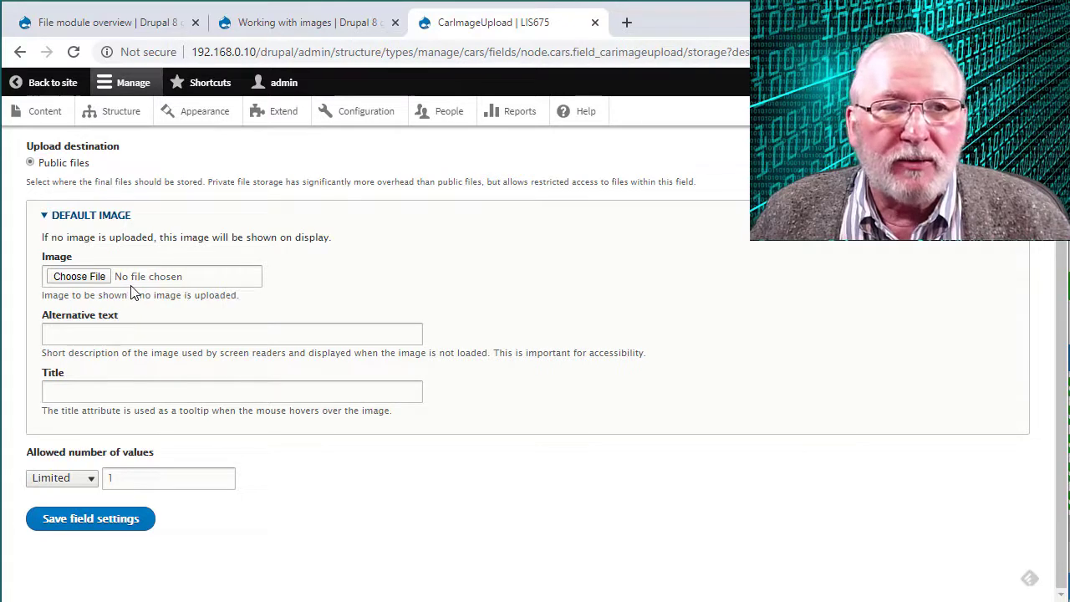
mouse_move(149, 276)
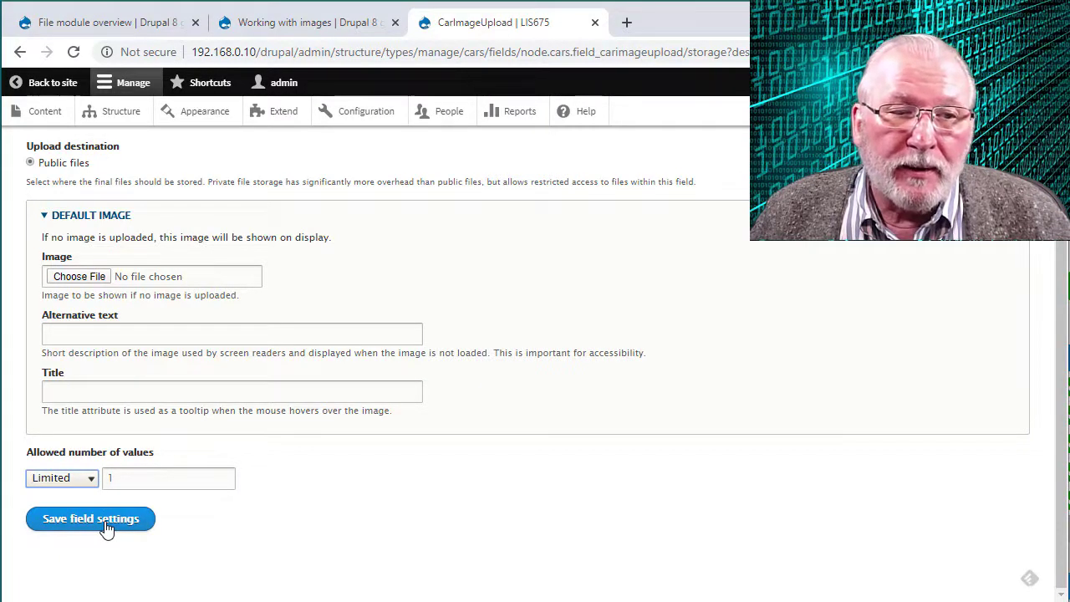
left_click(167, 477)
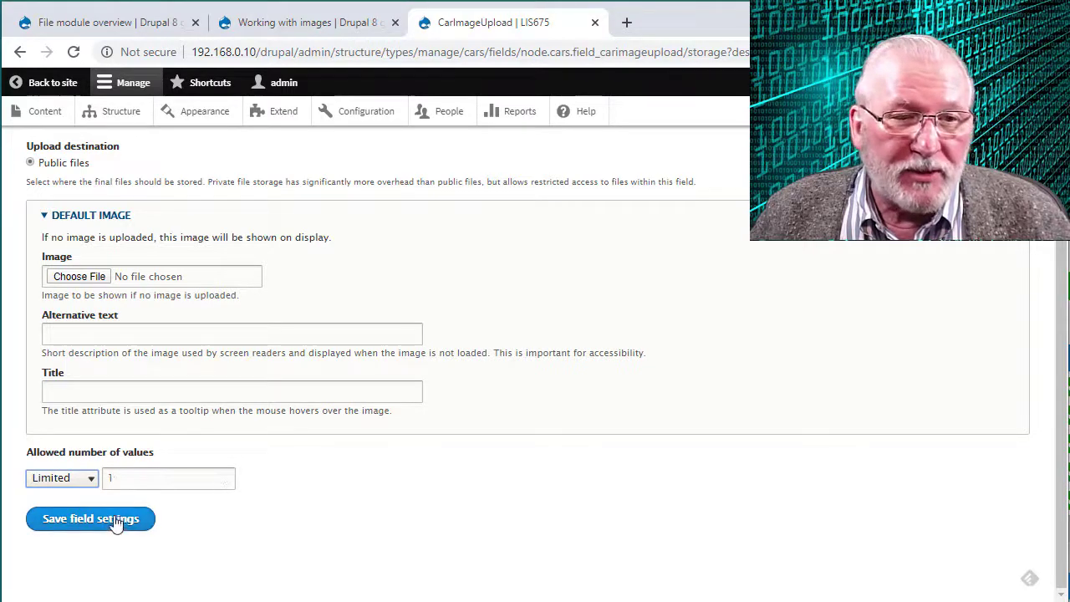
left_click(91, 519)
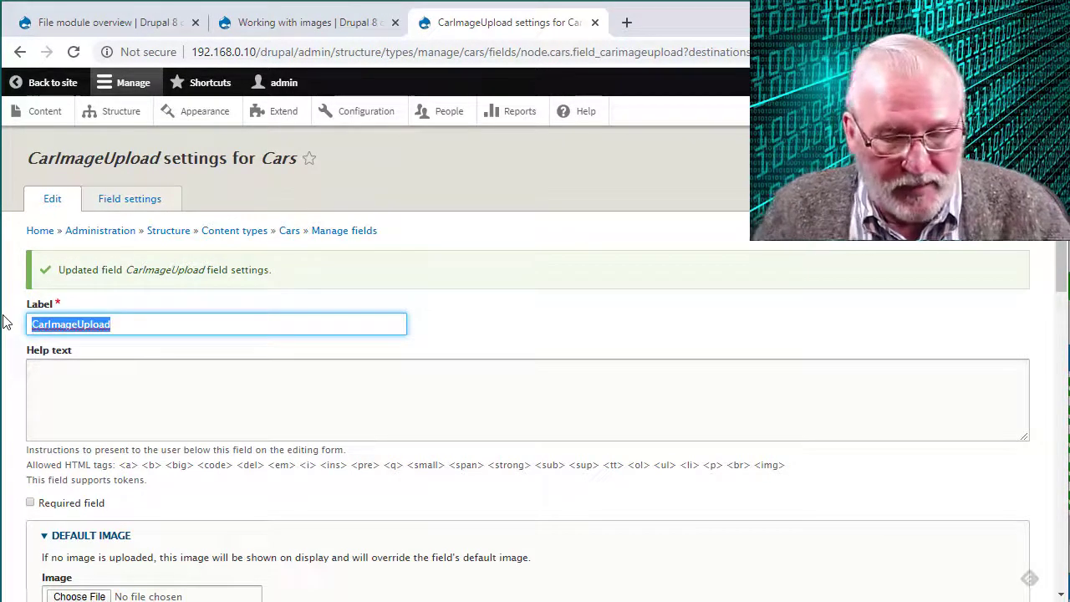
- Relabel the field Car Image Upload, add help text 'Upload an image of the car', and make it required
type("Car")
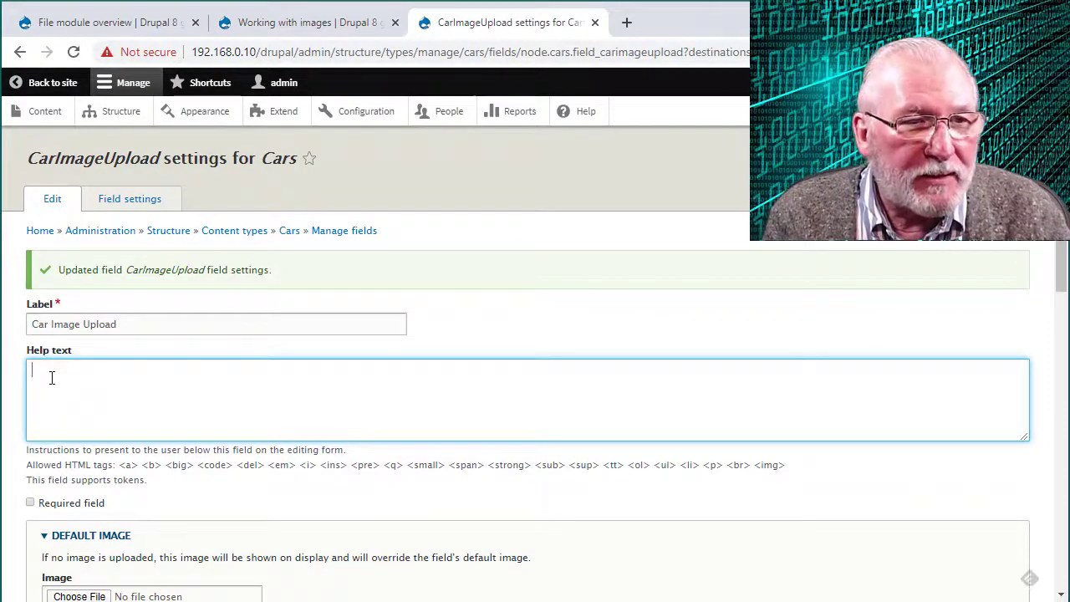
type("U")
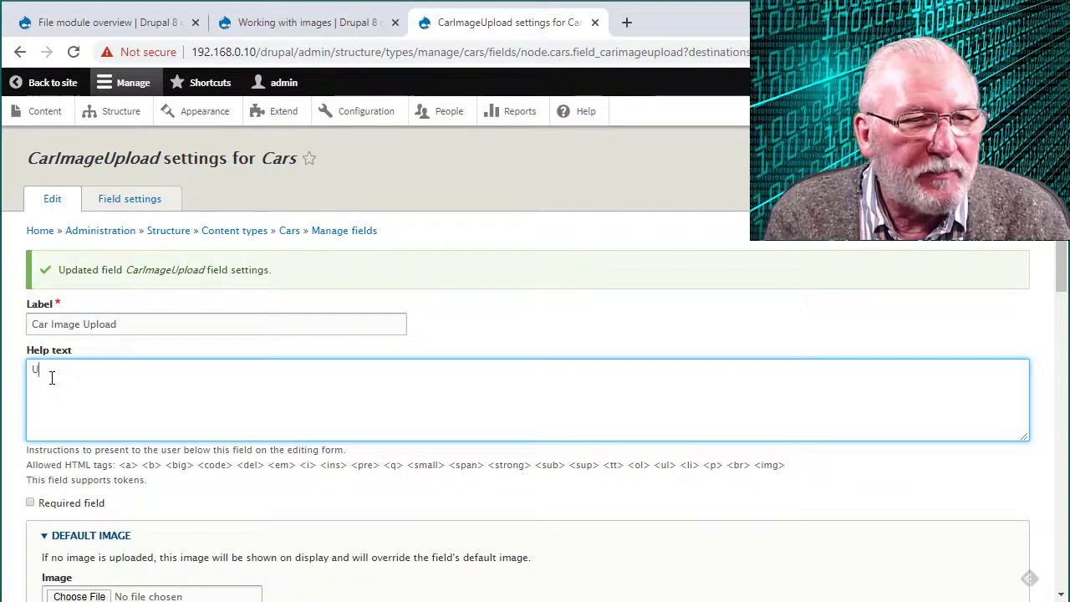
type("pload")
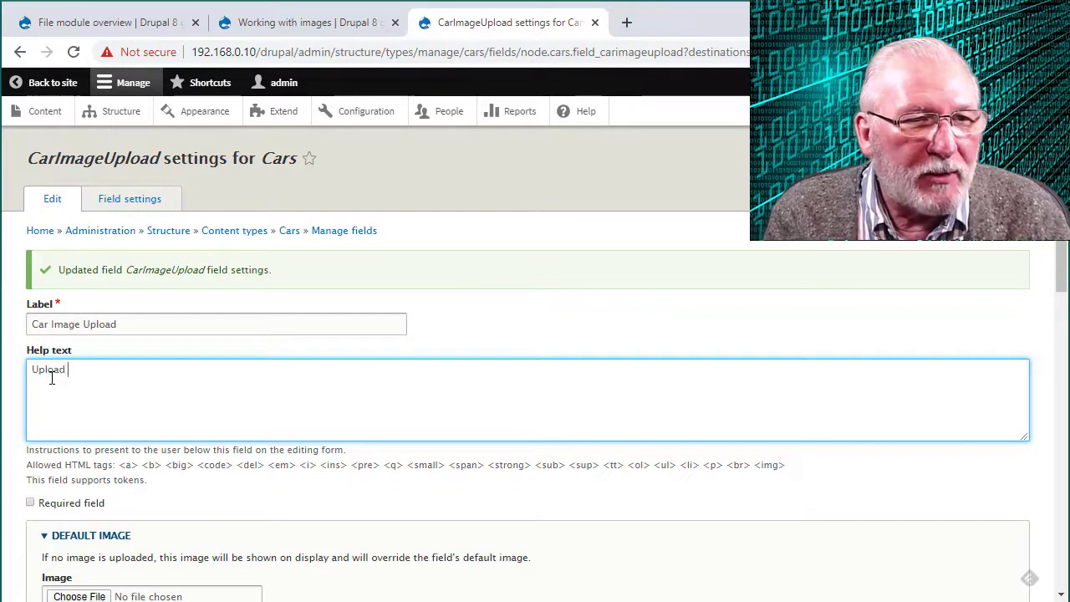
type("an im")
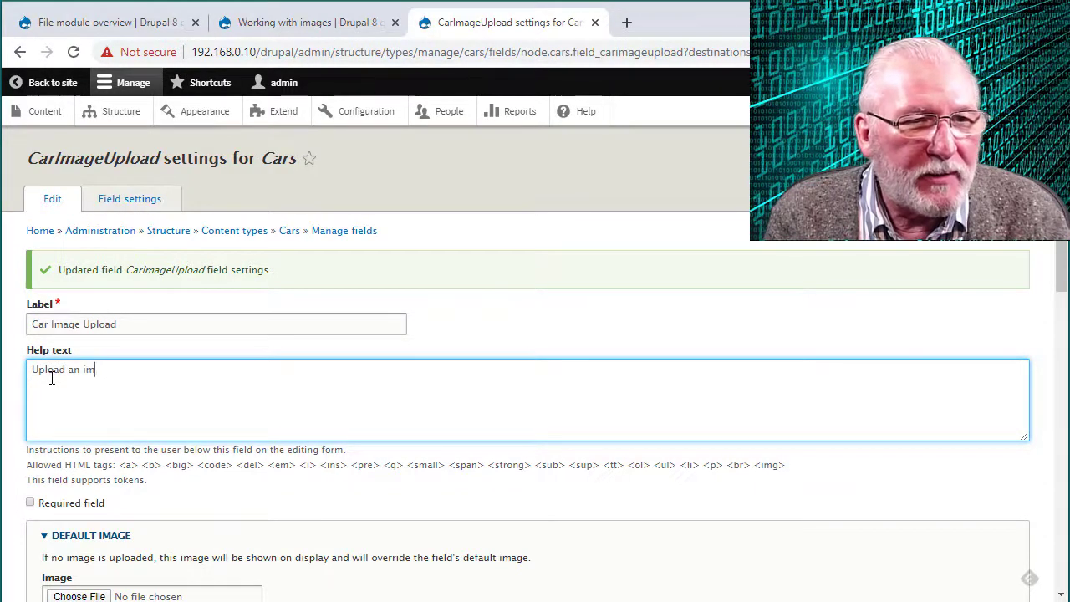
type("age of the car")
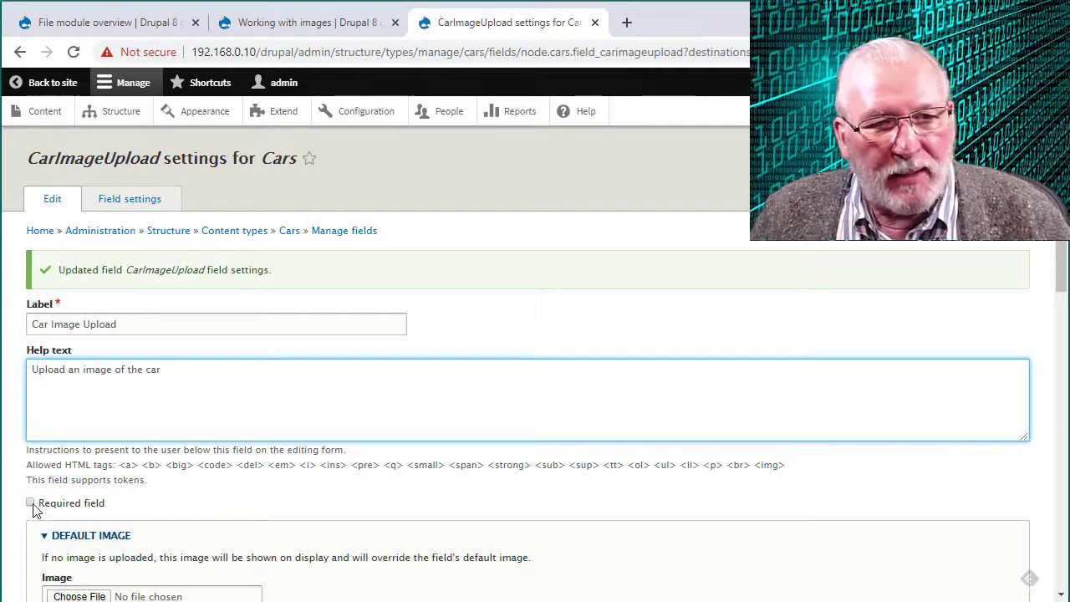
left_click(30, 502)
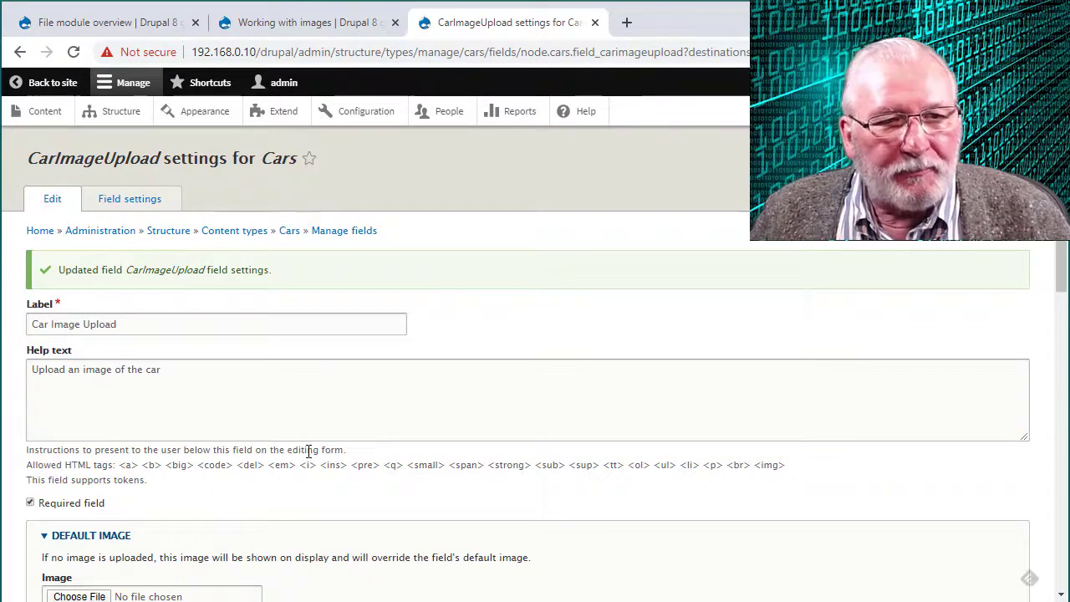
- Add bmp to the allowed extensions png, gif, jpg, jpeg and review the remaining field settings
scroll("down", 3)
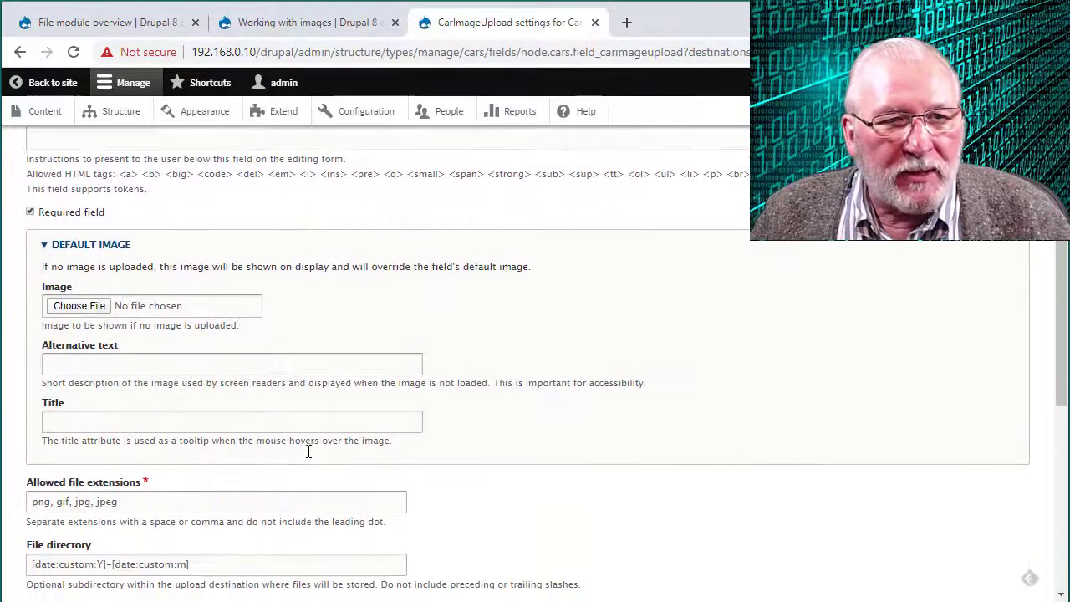
scroll("down", 3)
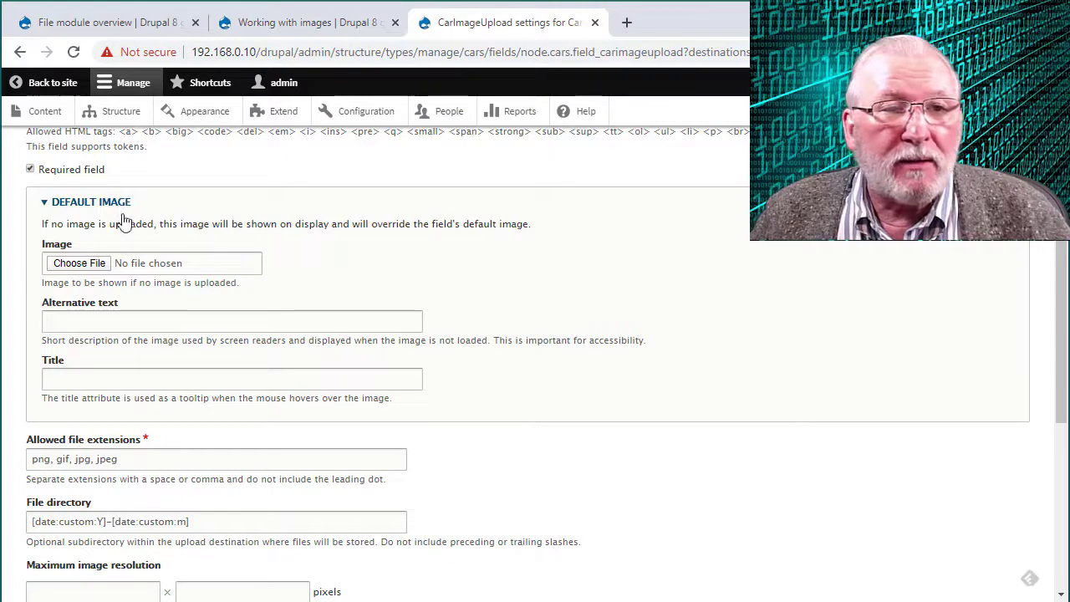
mouse_move(182, 263)
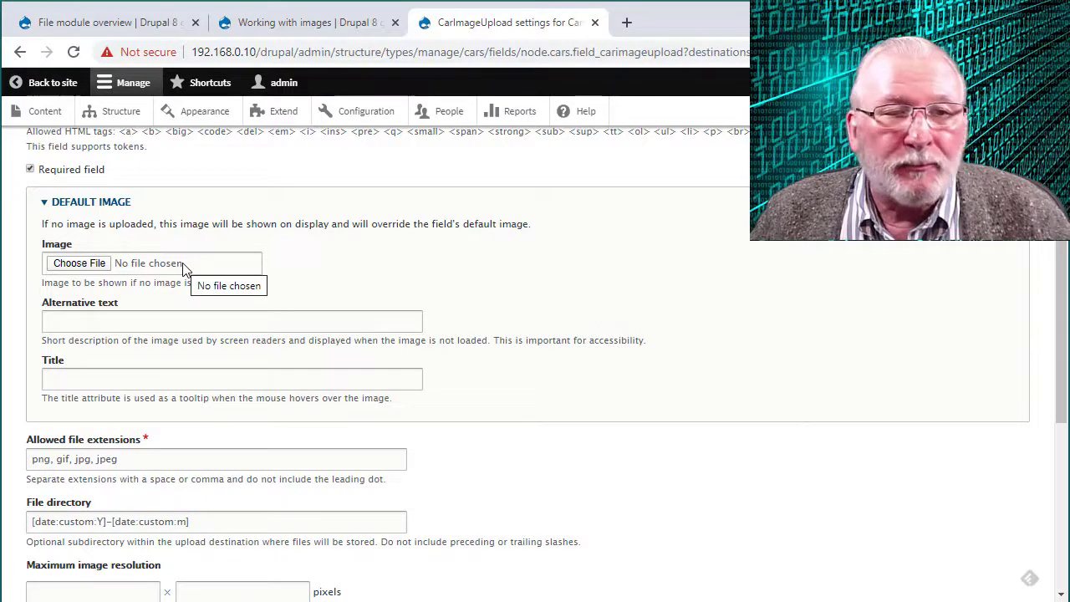
scroll("down", 3)
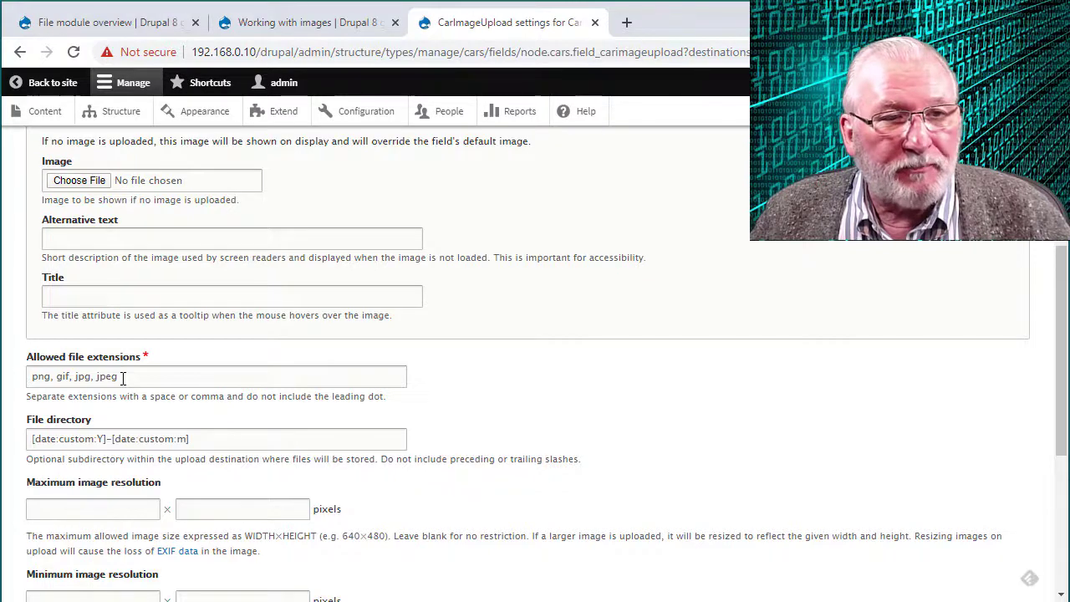
left_click(209, 377)
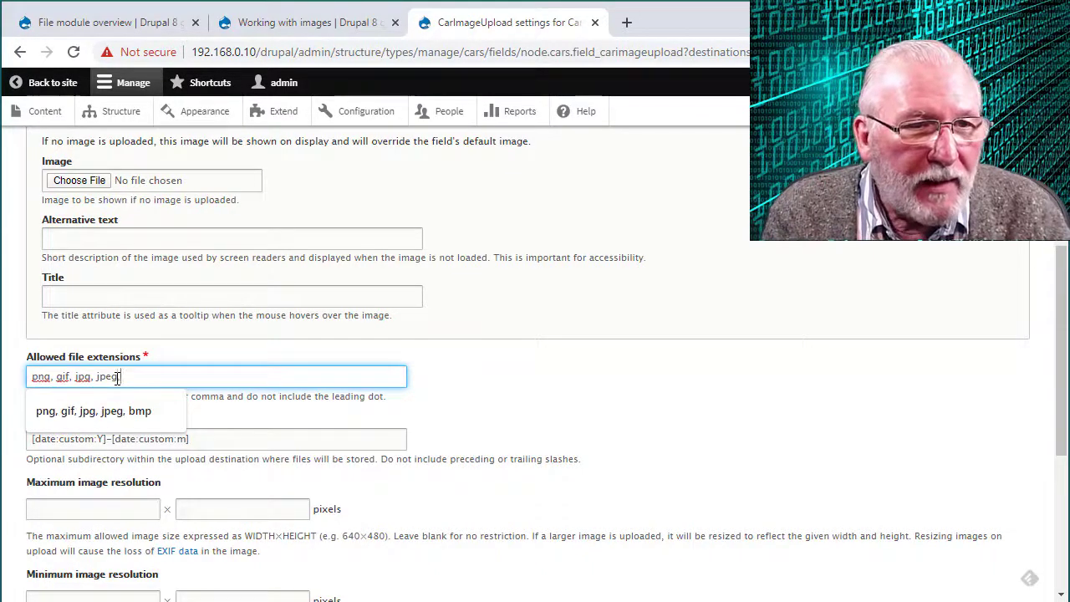
left_click(93, 410)
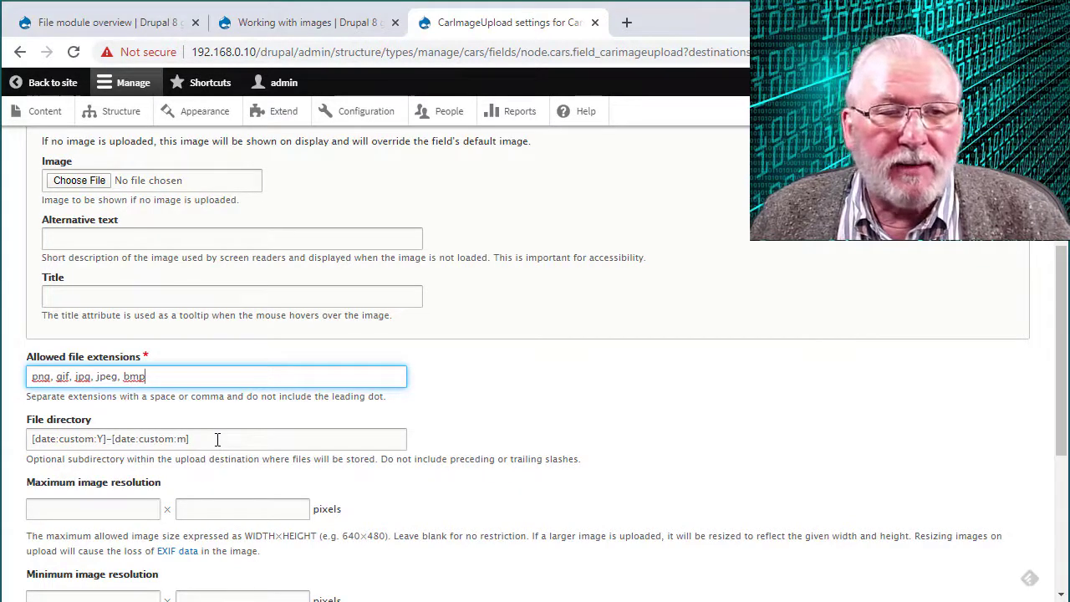
scroll("down", 3)
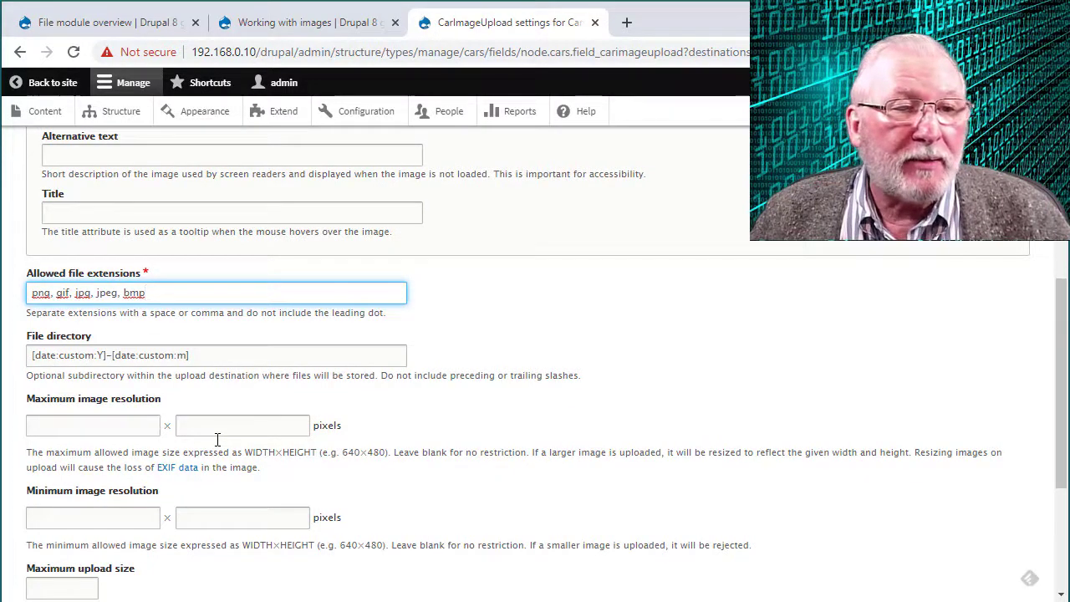
scroll("down", 3)
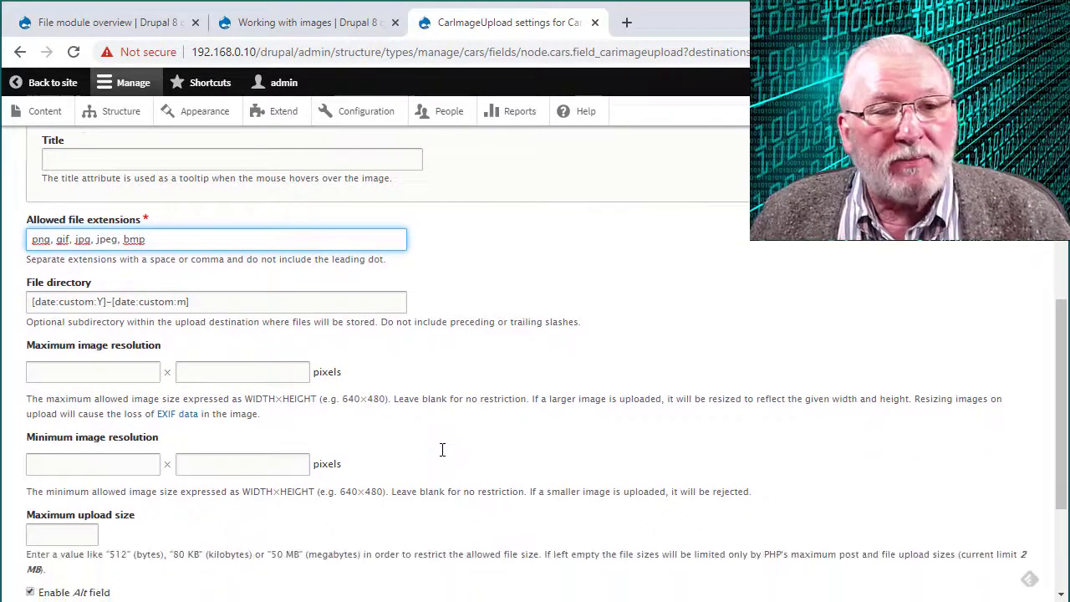
scroll("down", 3)
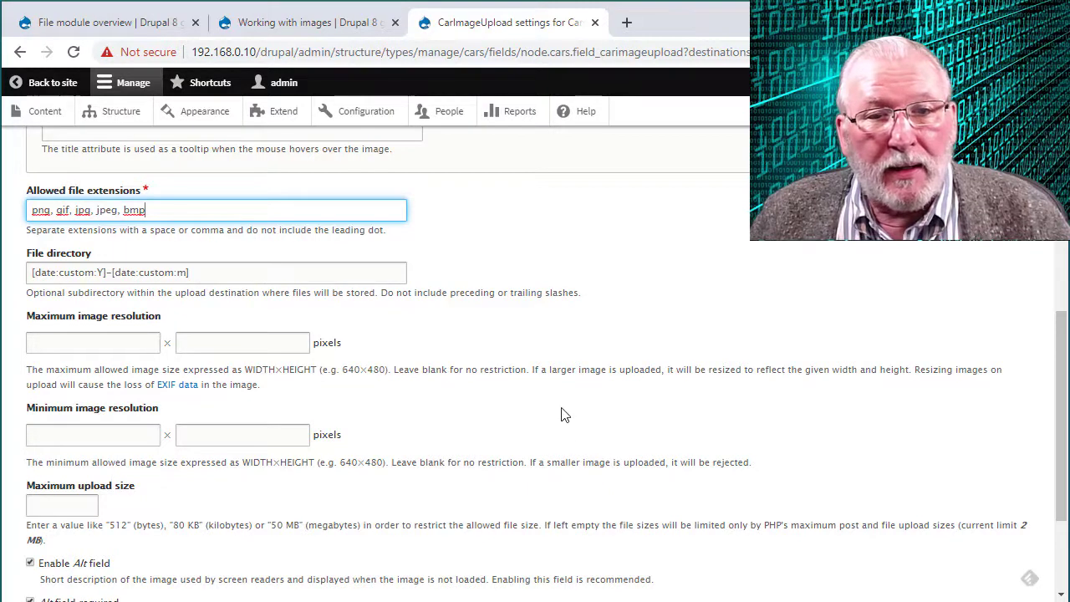
mouse_move(606, 390)
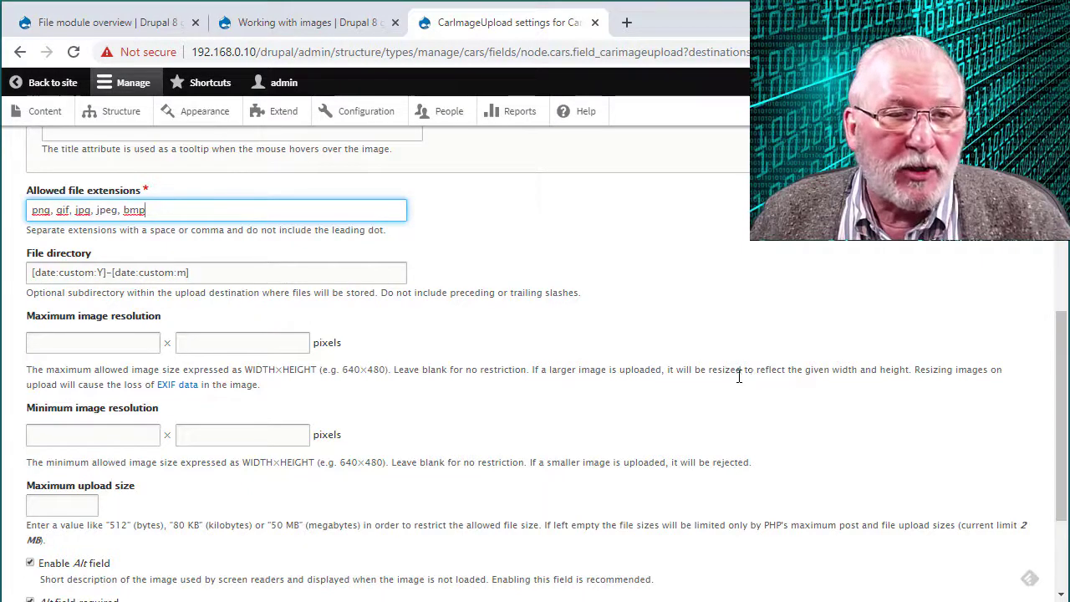
scroll("down", 3)
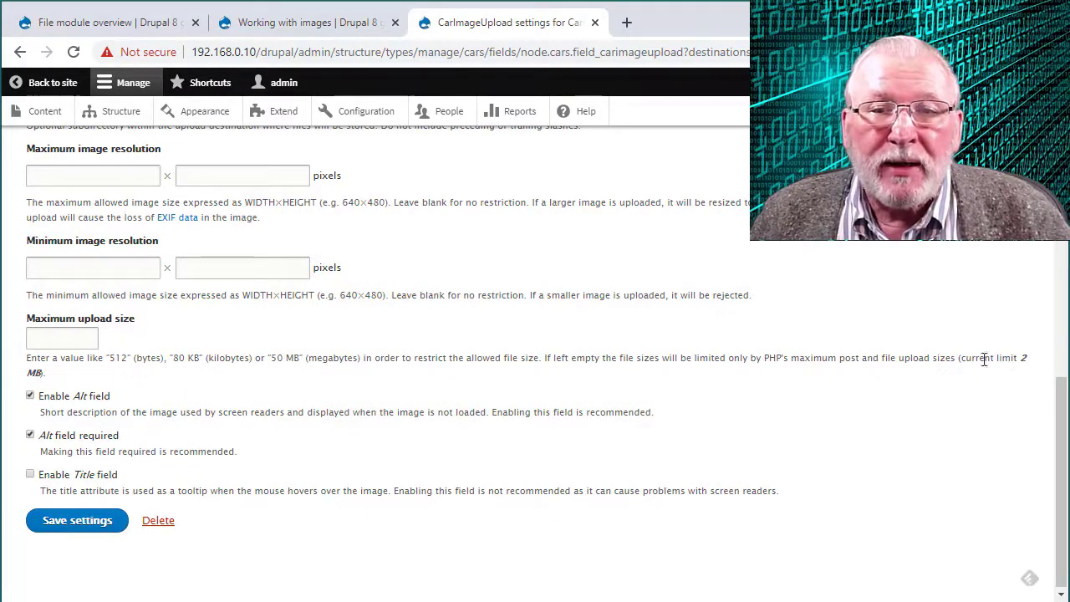
mouse_move(196, 316)
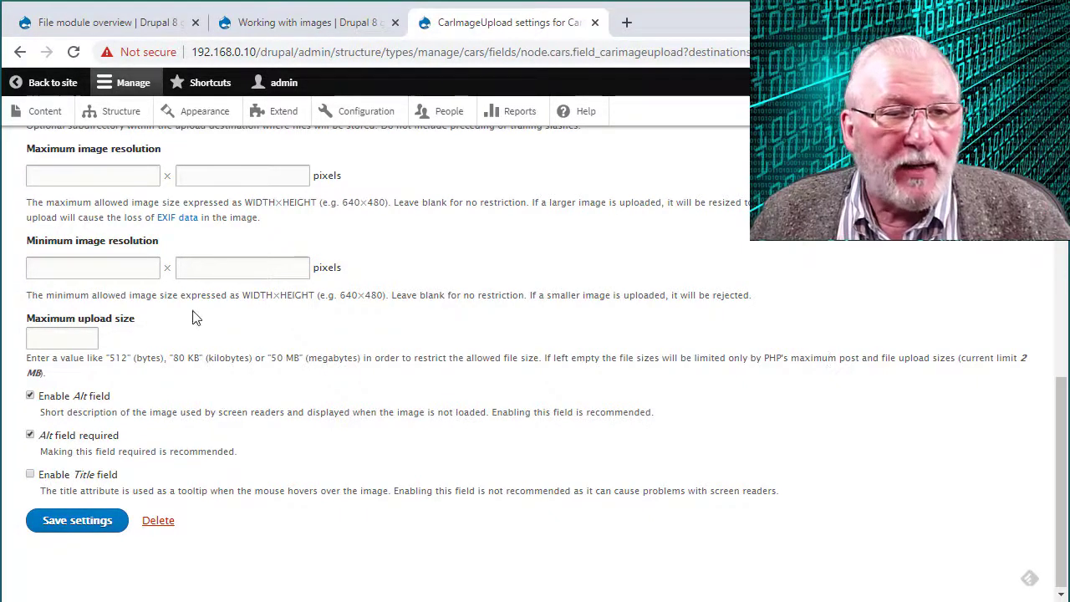
mouse_move(58, 409)
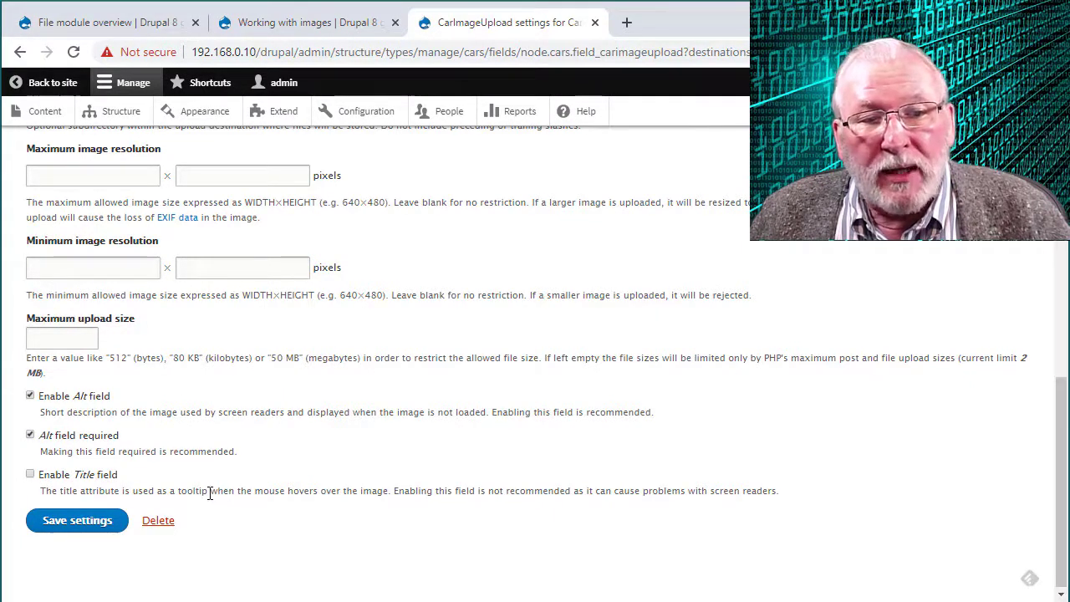
mouse_move(370, 513)
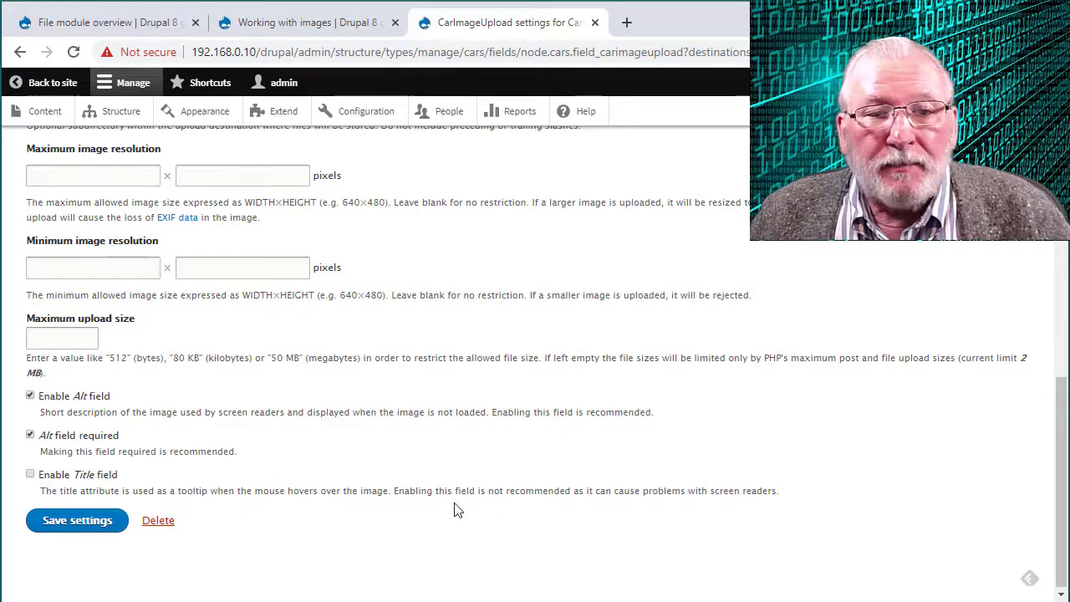
mouse_move(705, 508)
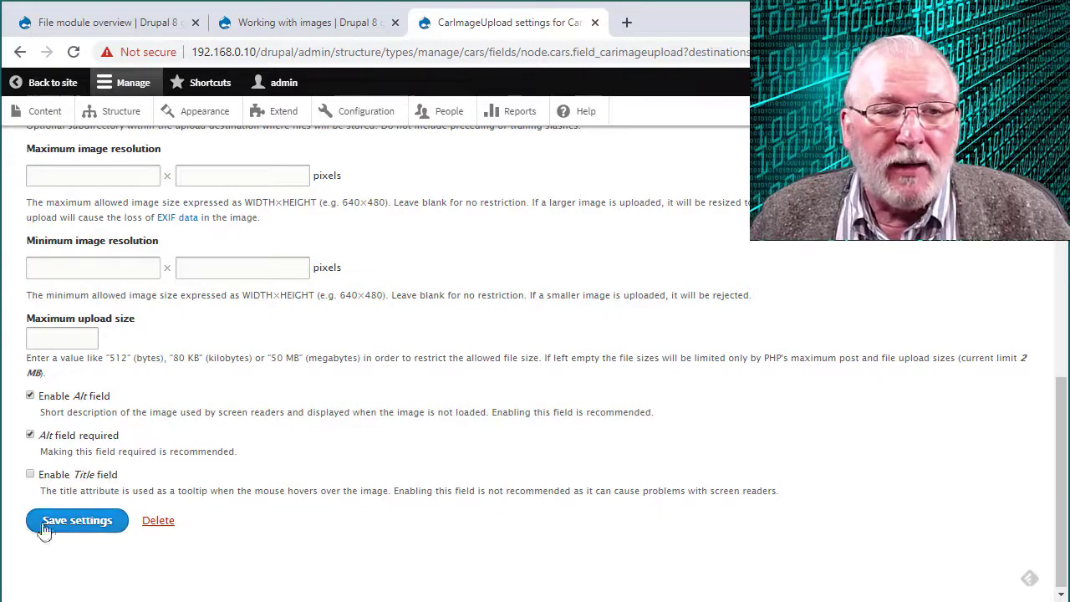
- Save the Car Image Upload settings with alt text enabled and required
left_click(77, 520)
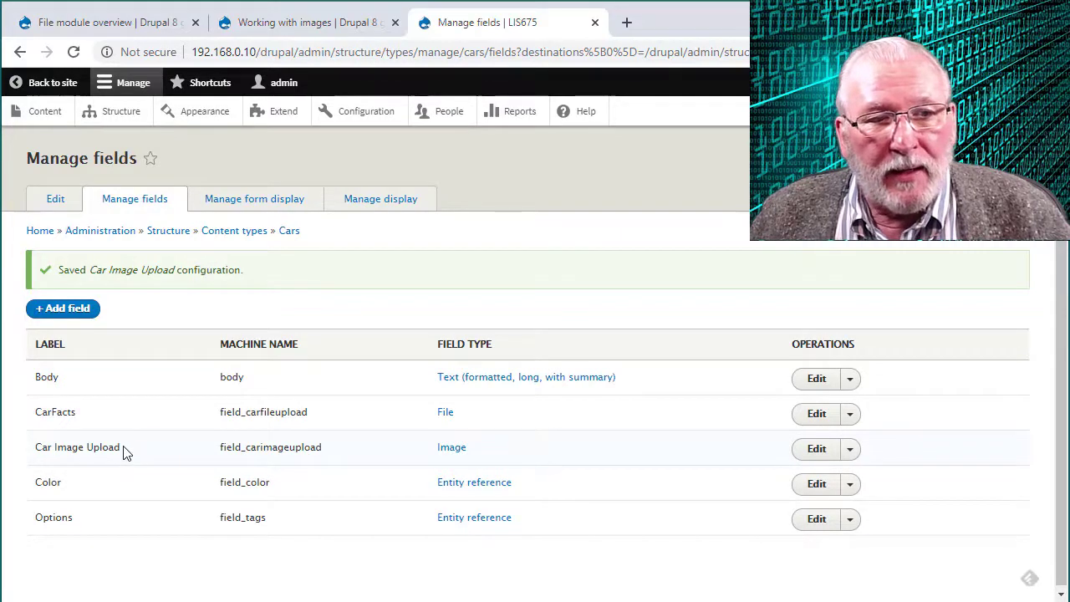
mouse_move(214, 397)
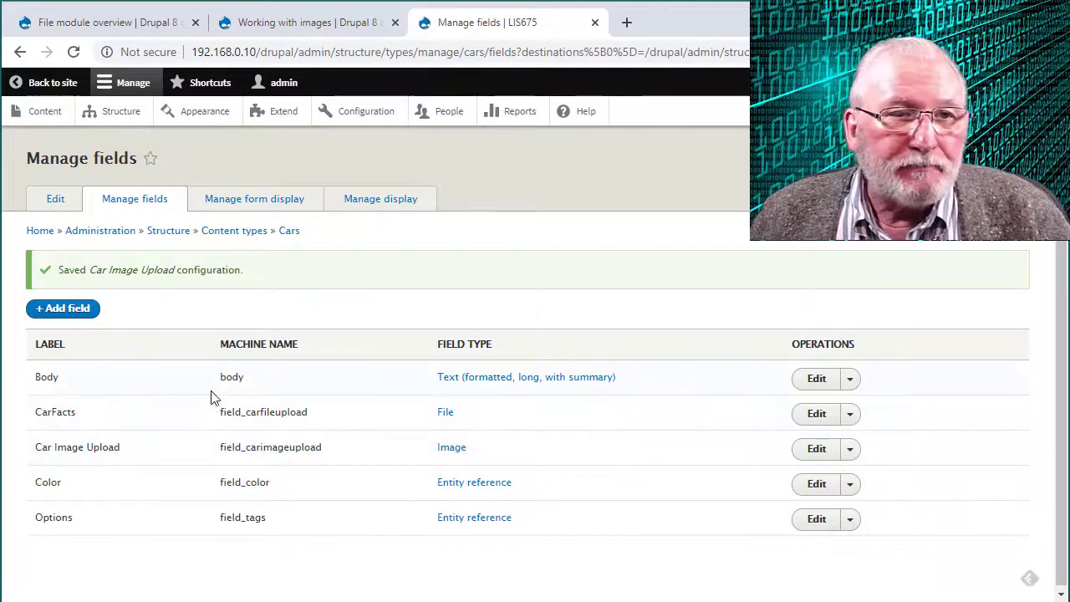
mouse_move(45, 110)
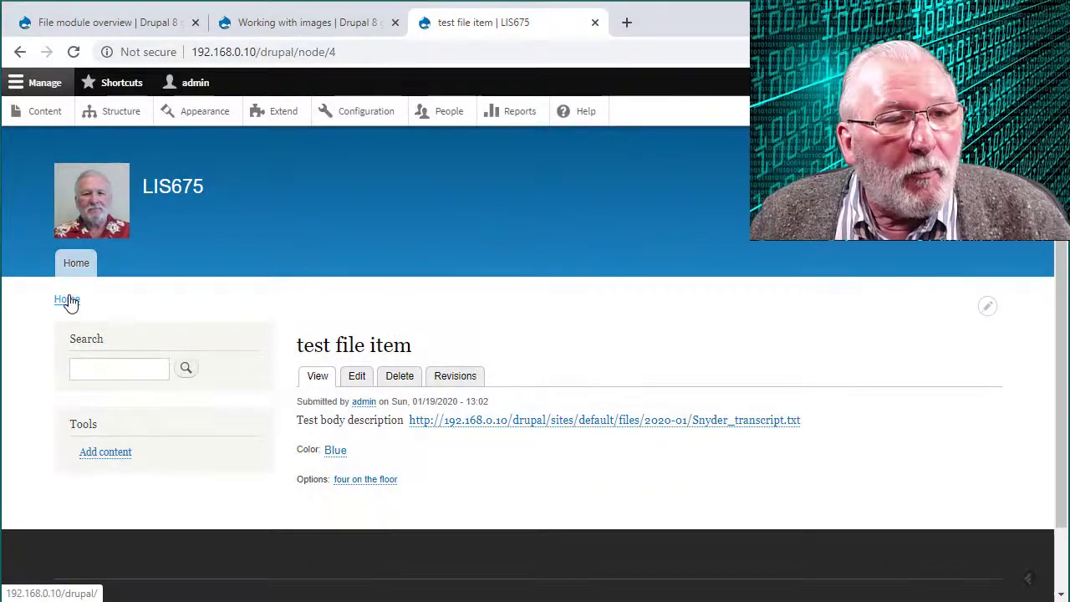
- From the home page, go to Add content and choose the Cars content type
left_click(65, 299)
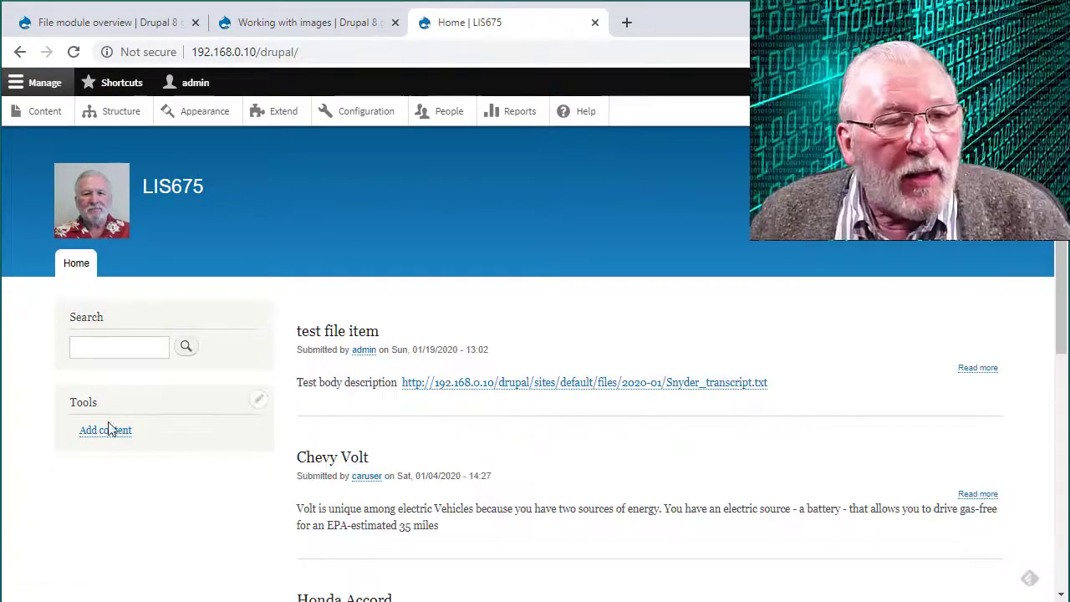
left_click(104, 430)
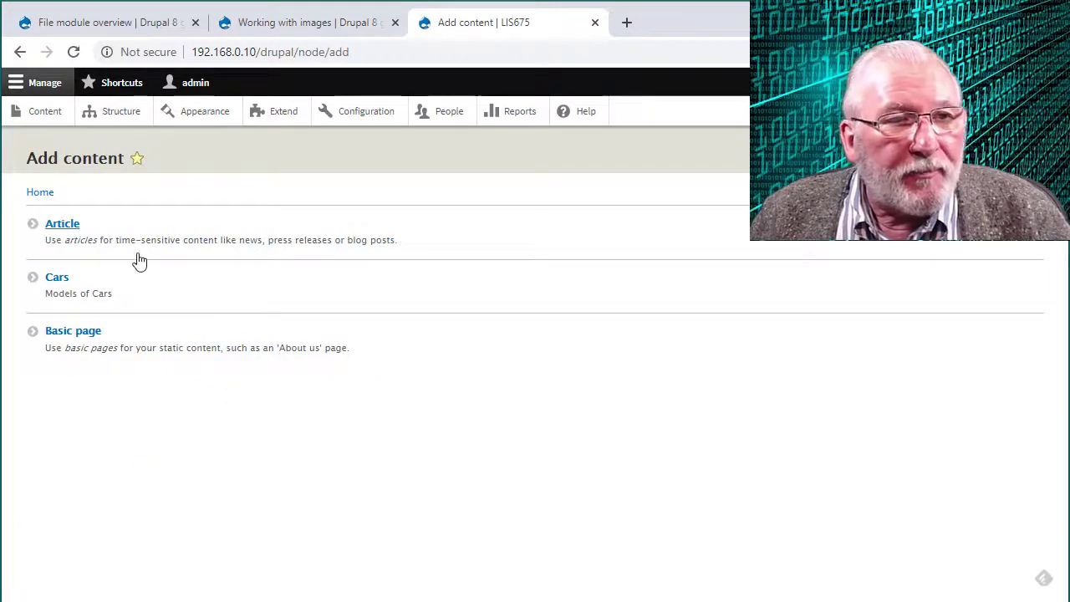
left_click(57, 277)
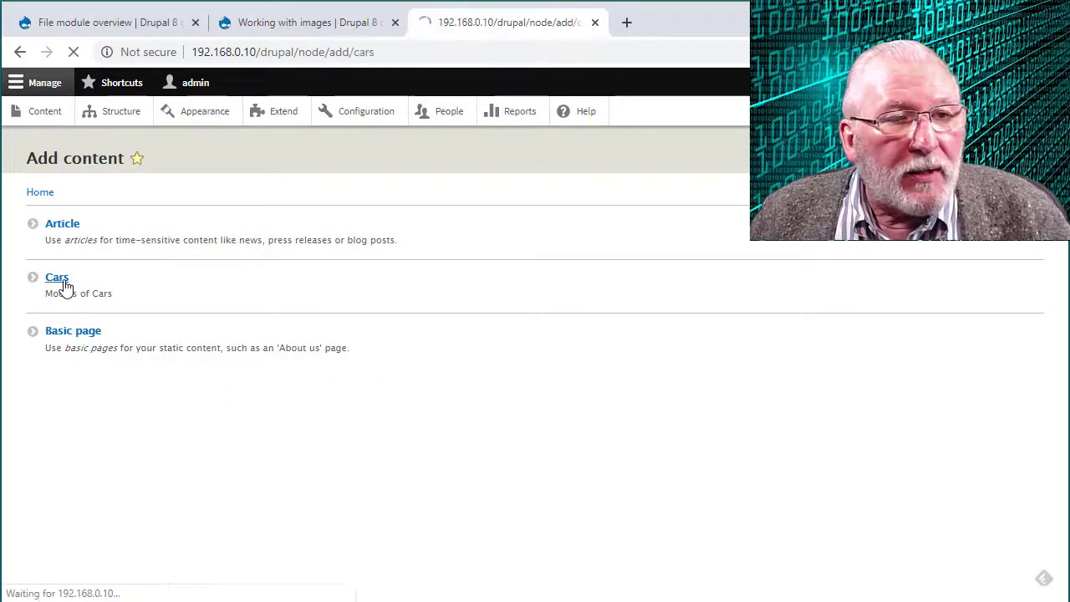
- Fill in title 'new car test', body text, colour Red and option '454 hp engine'
left_click(57, 277)
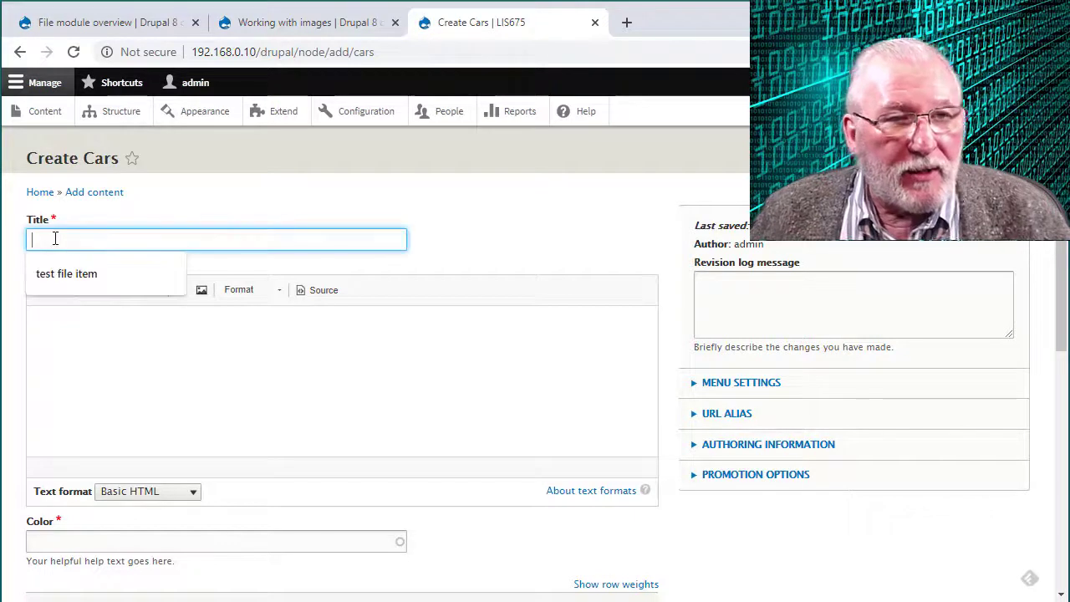
type("new car test")
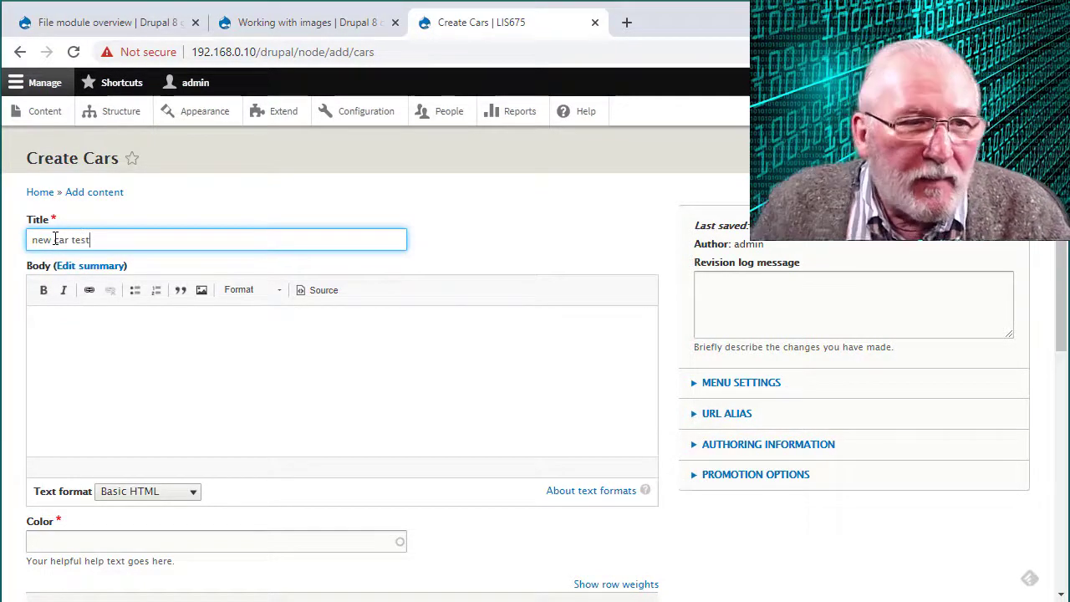
left_click(71, 341)
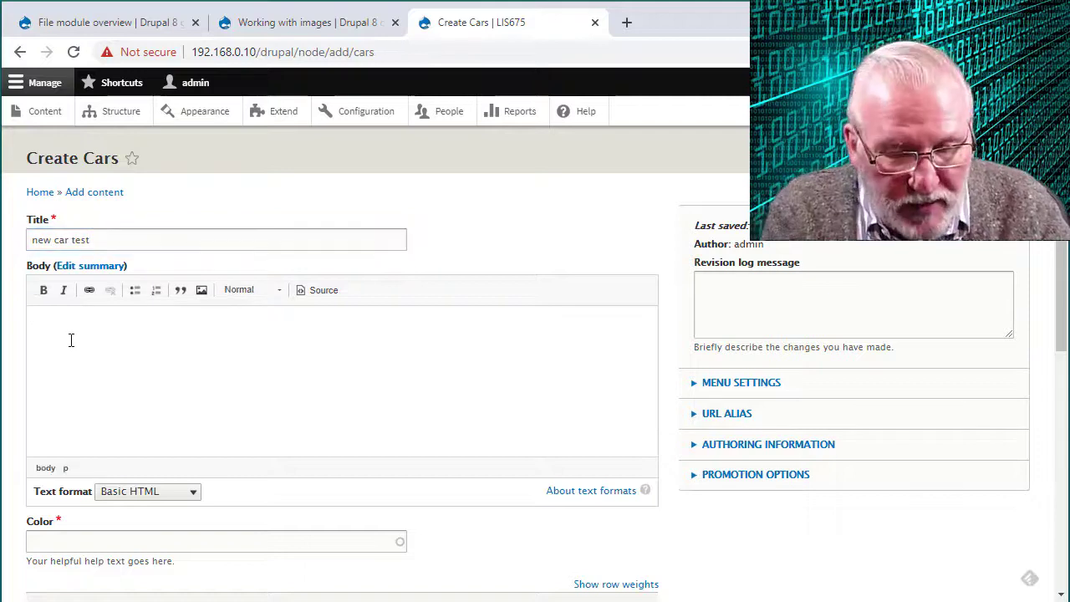
type("this is our body")
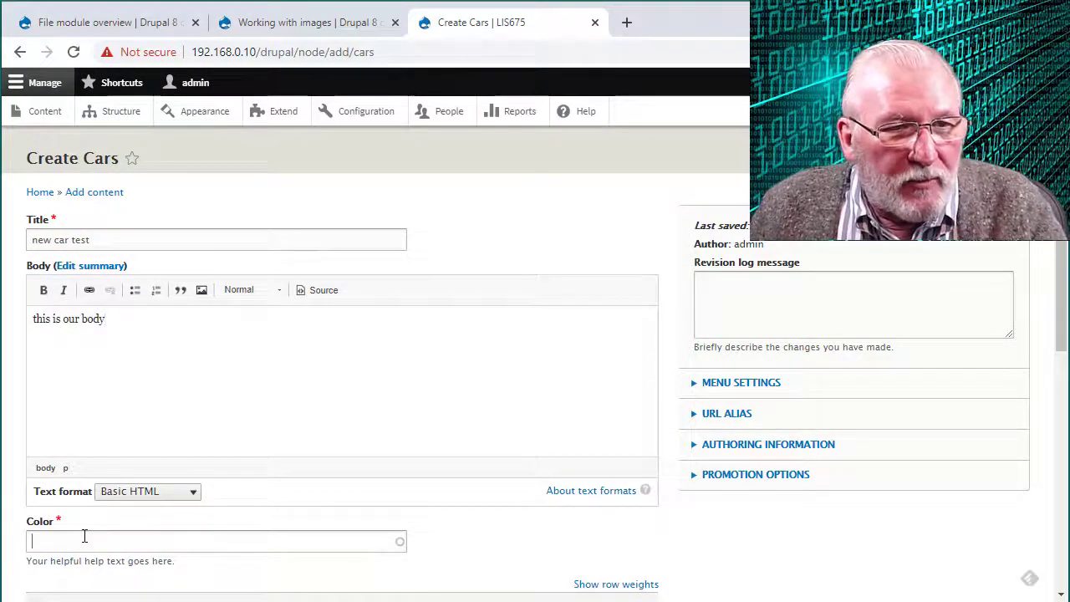
type("Red (1)")
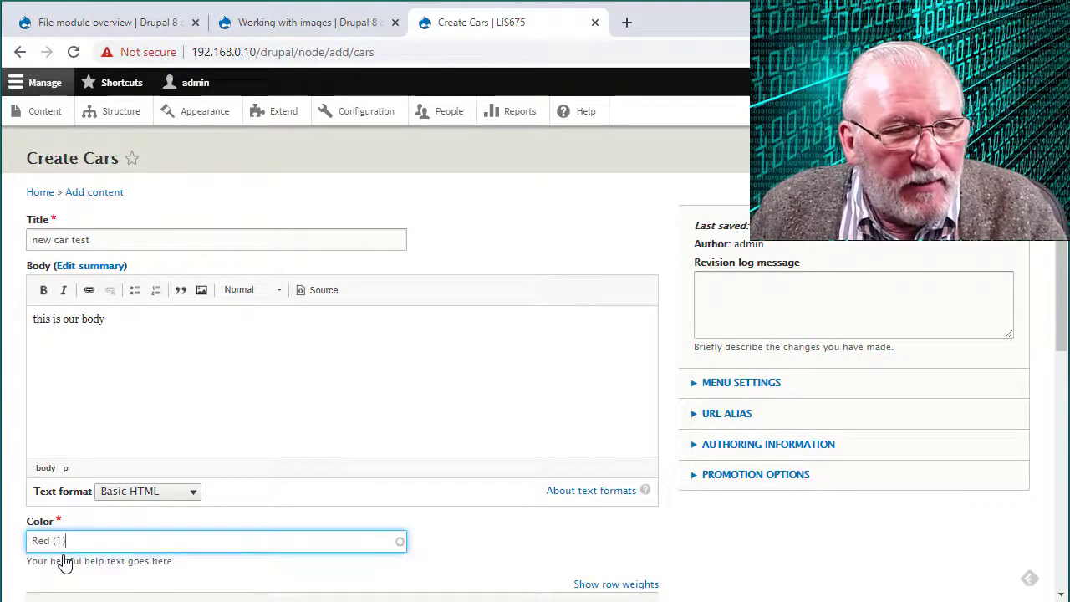
scroll("down", 3)
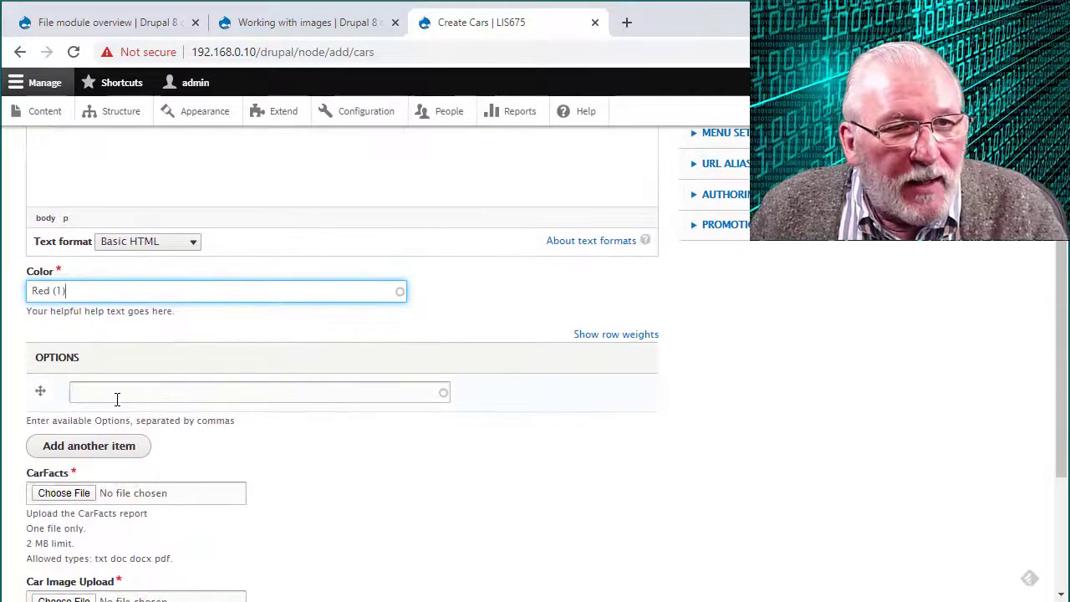
left_click(251, 392)
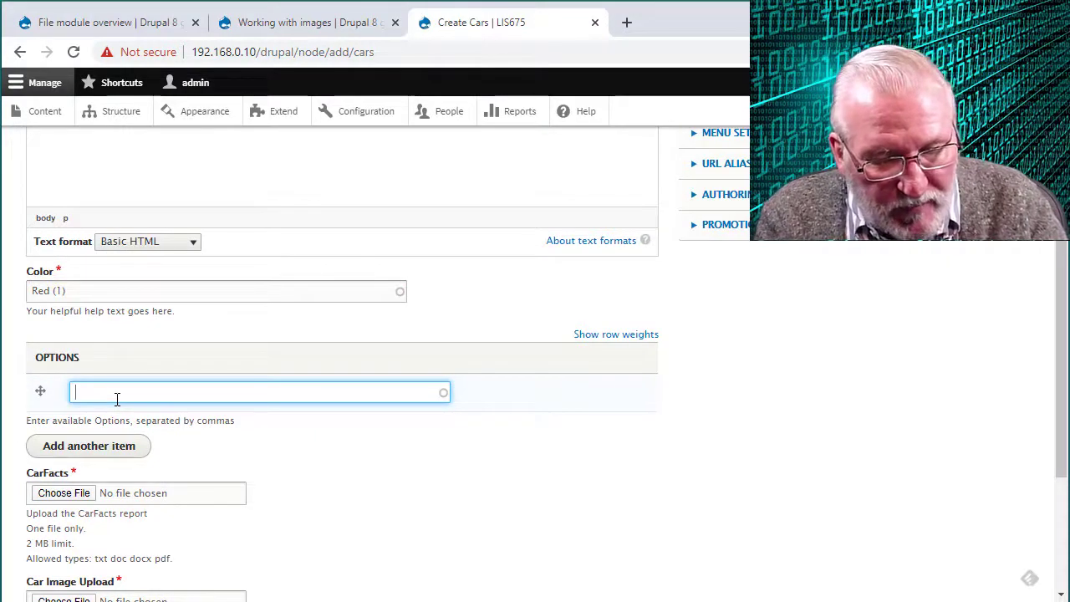
type("454 hp engi")
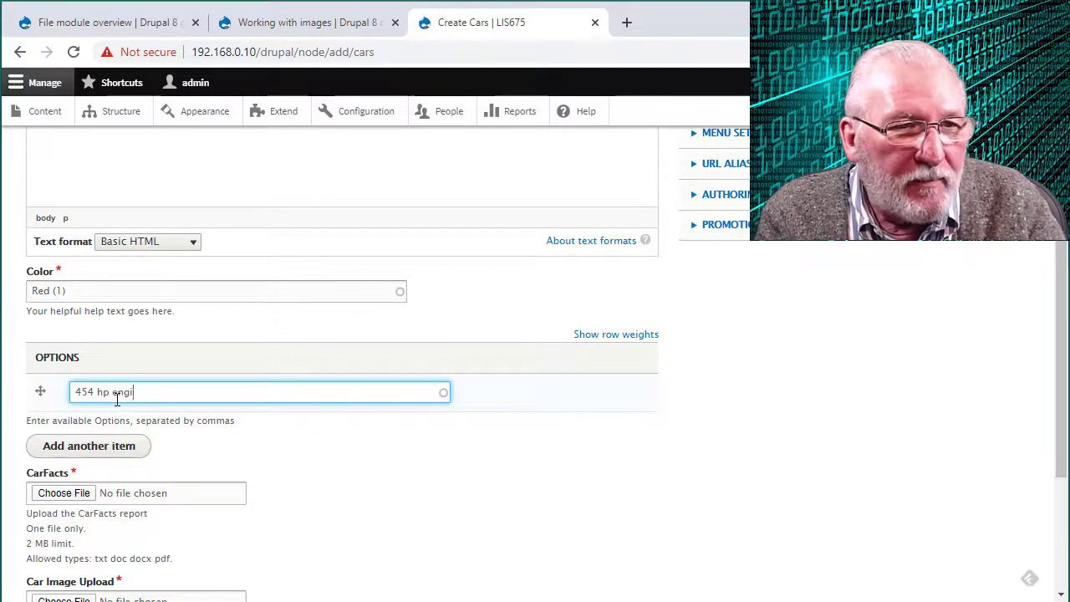
scroll("down", 3)
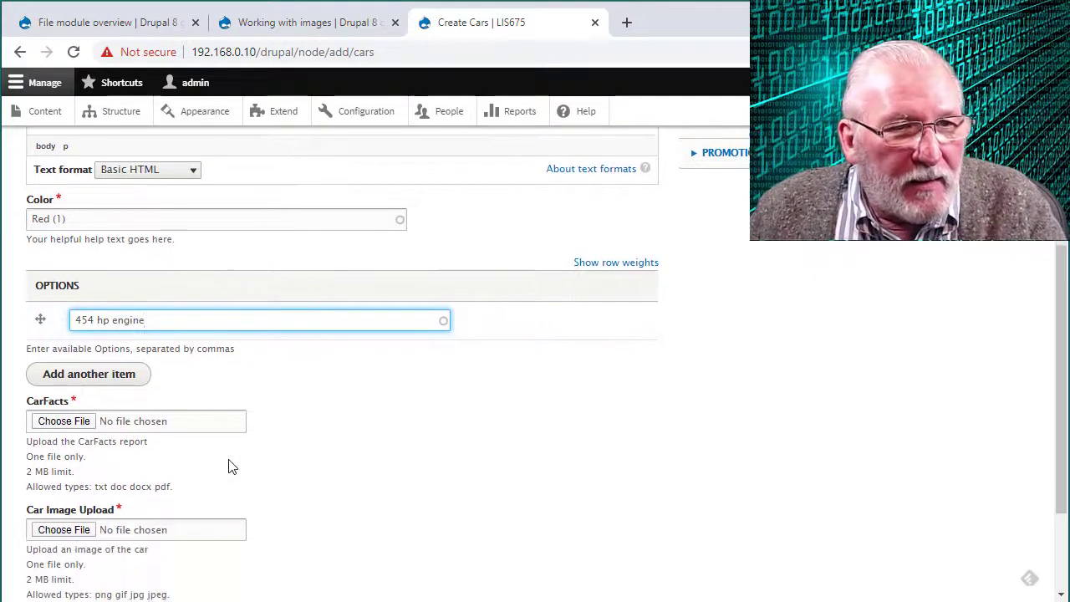
scroll("down", 3)
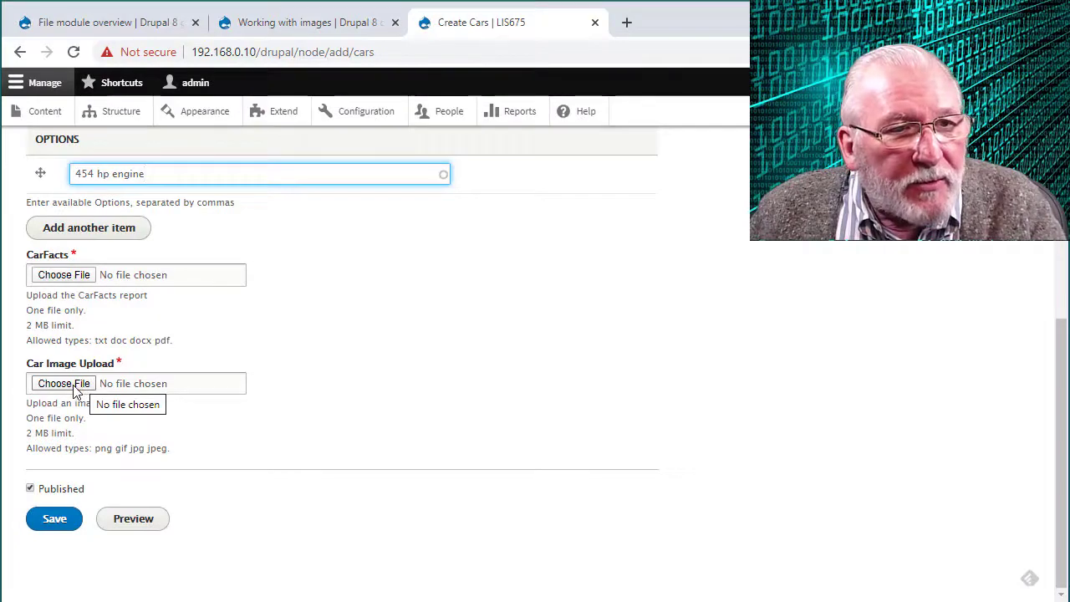
- Upload 2019-12-20_9-27-20.jpg as the car image with alt text 'this is my car picture'
left_click(63, 383)
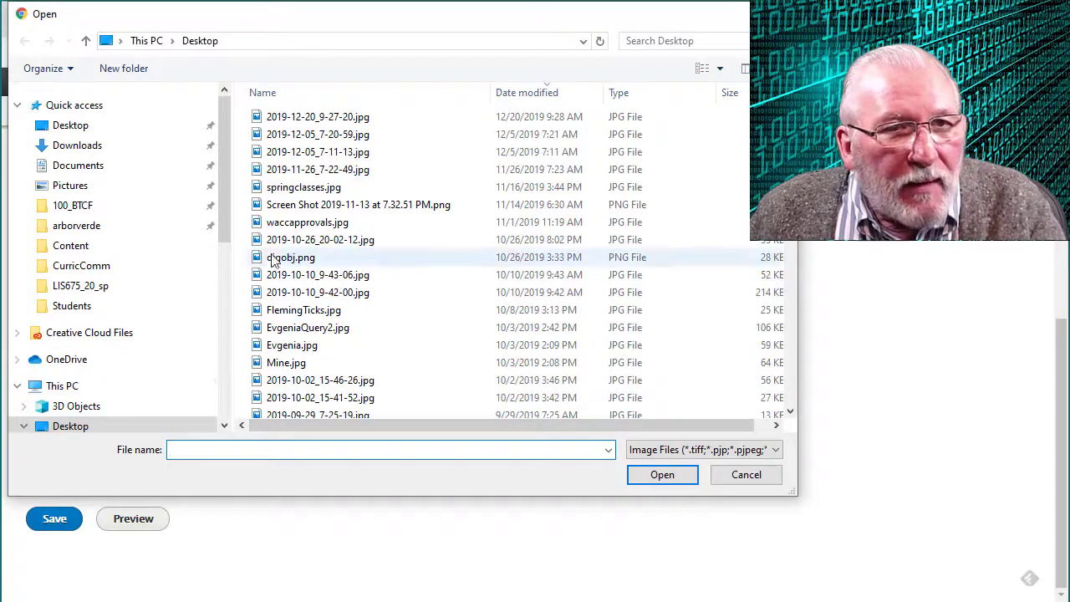
left_click(317, 116)
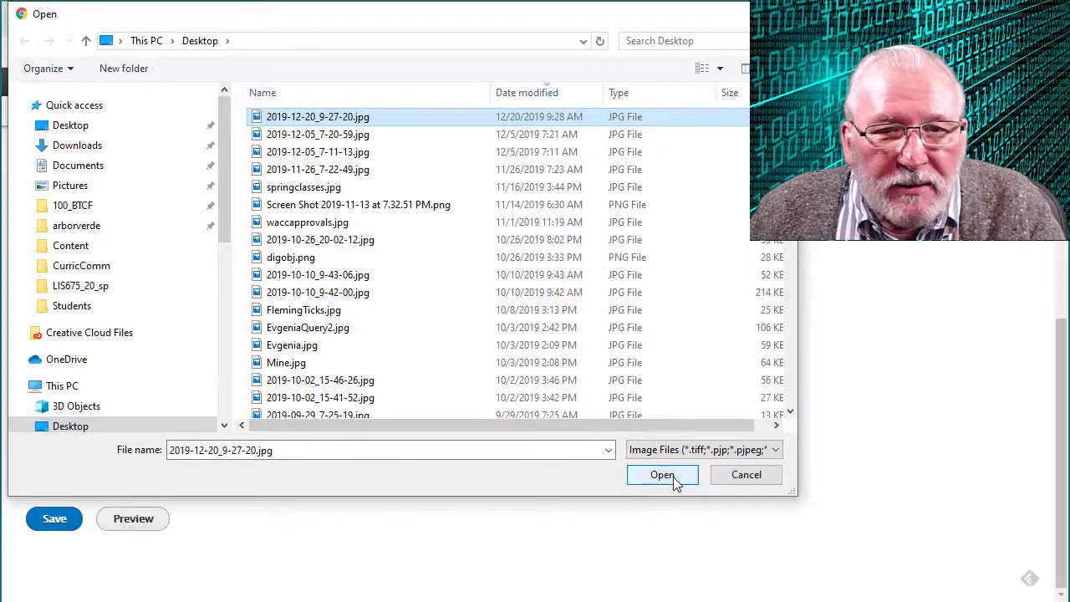
left_click(662, 475)
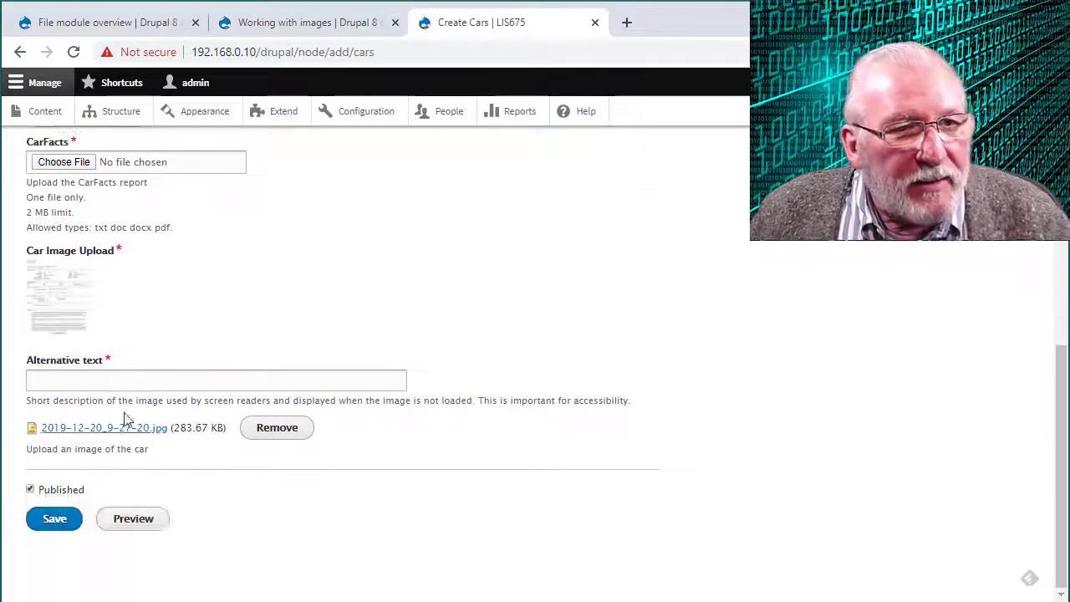
left_click(216, 381)
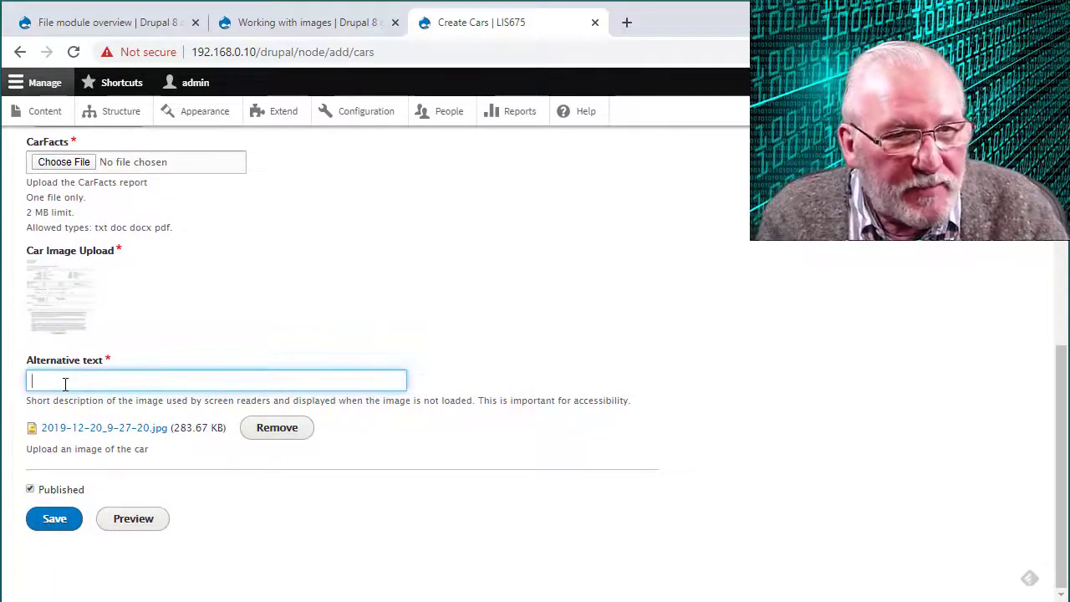
type("this is")
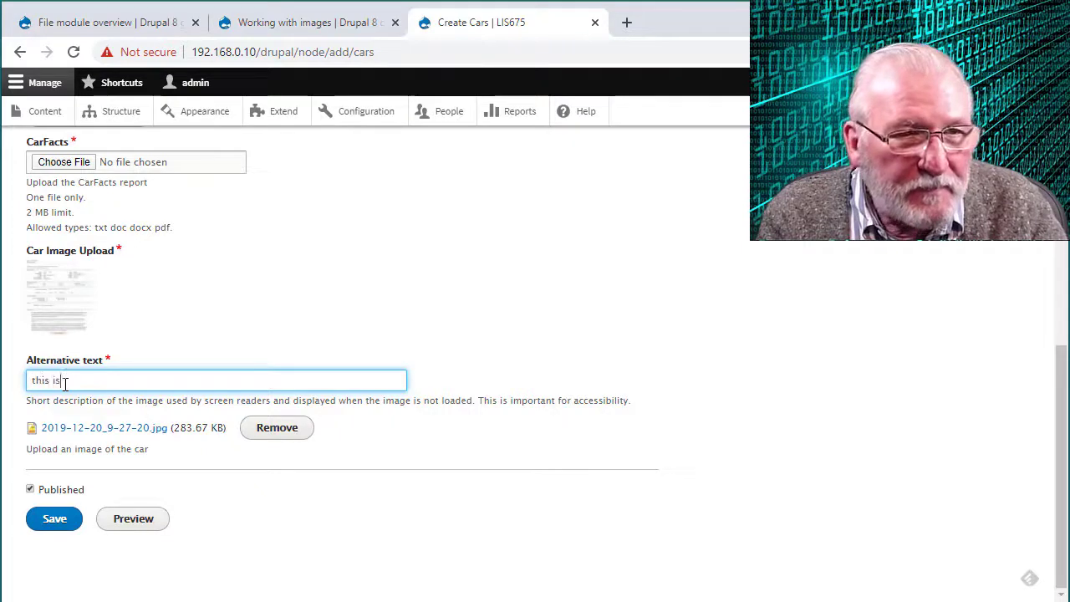
type("my car picture")
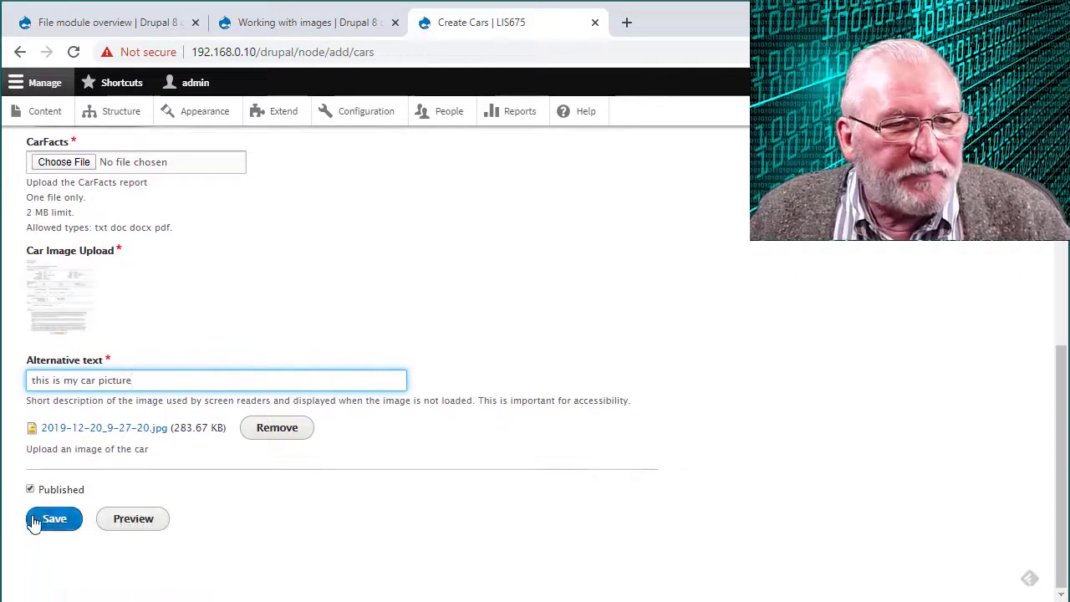
- Try saving, get the CarFacts required error, and enter body text 'this is our body'
left_click(54, 518)
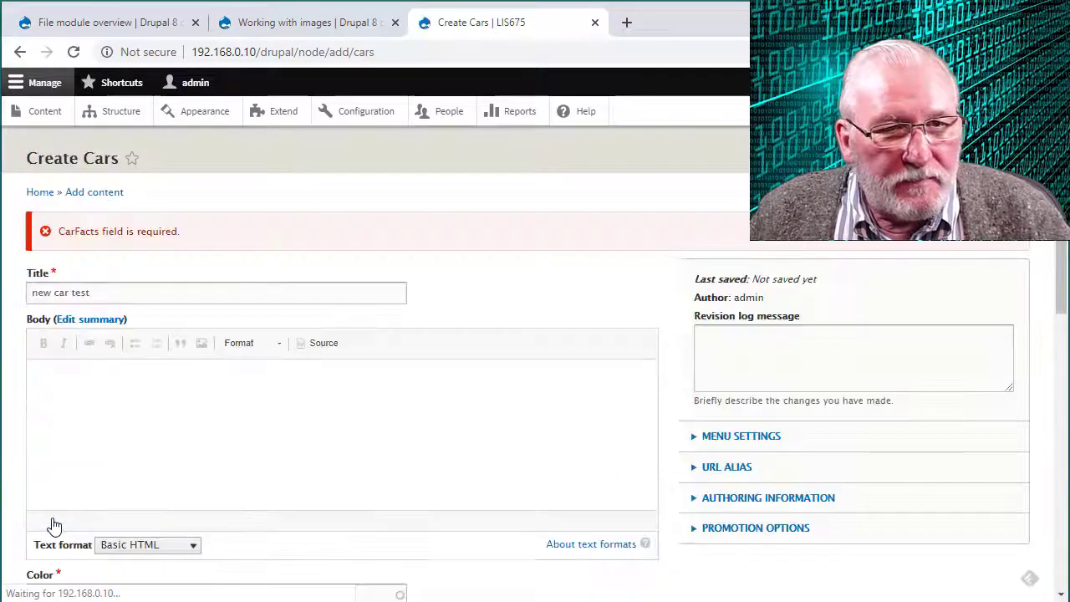
type("this is our body")
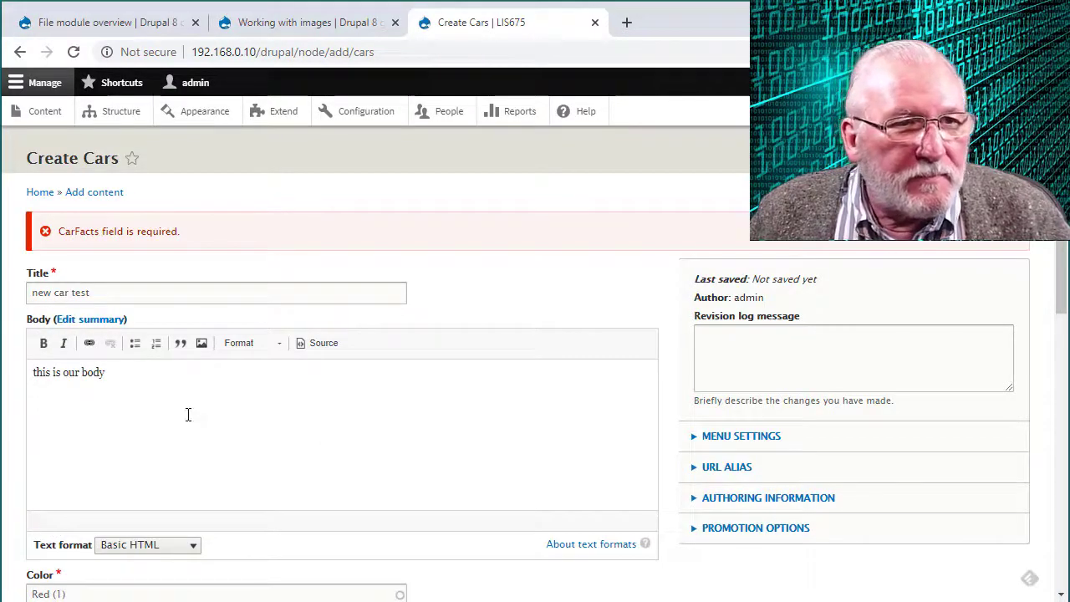
scroll("down", 3)
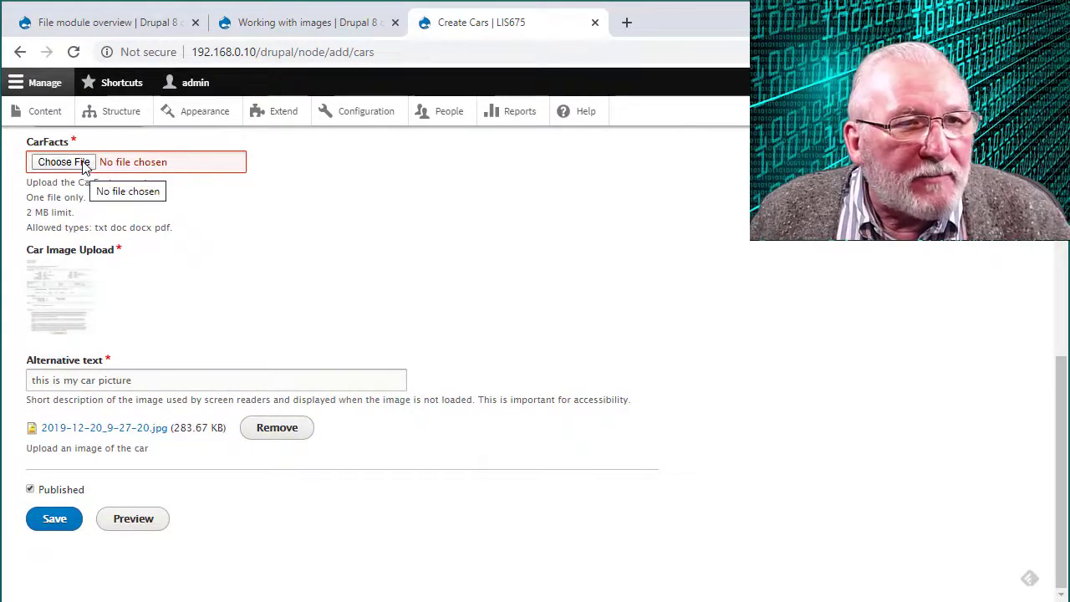
- Attach Snyder_transcript_0.txt as the CarFacts file and save the car again
left_click(63, 162)
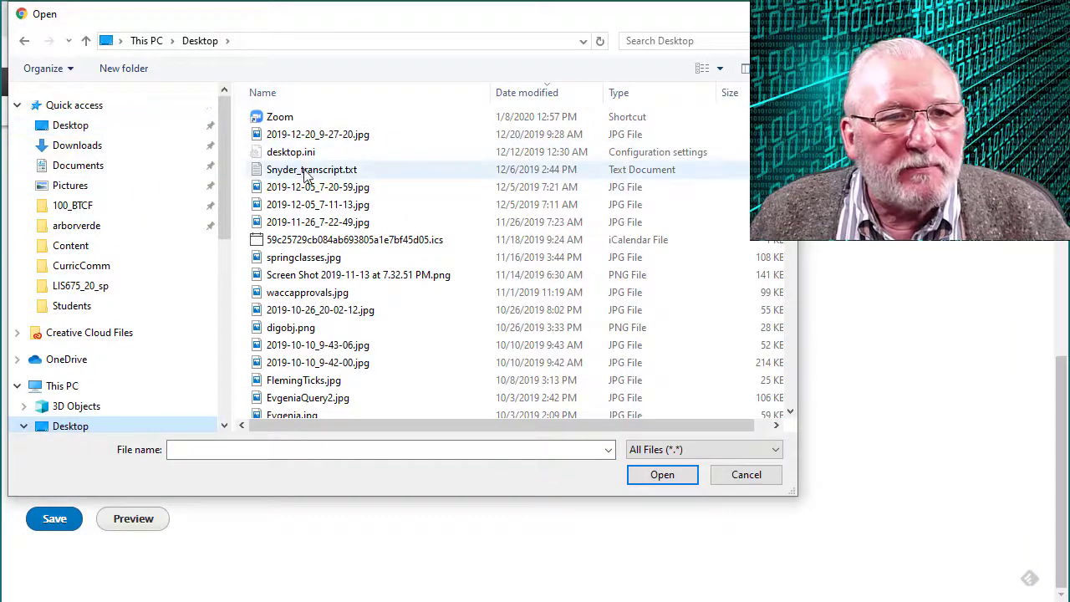
left_click(663, 474)
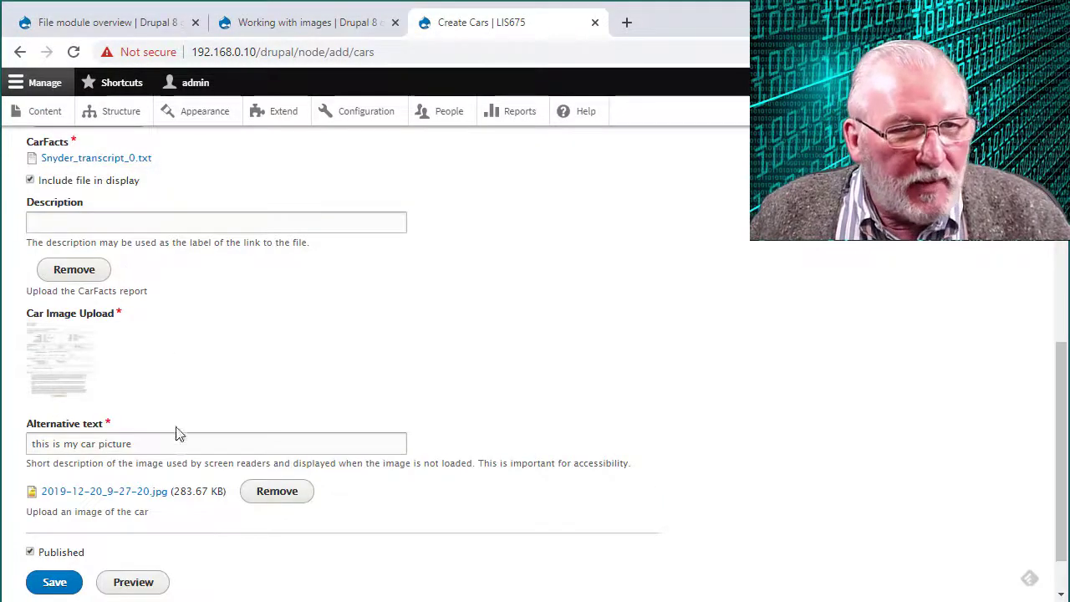
left_click(54, 582)
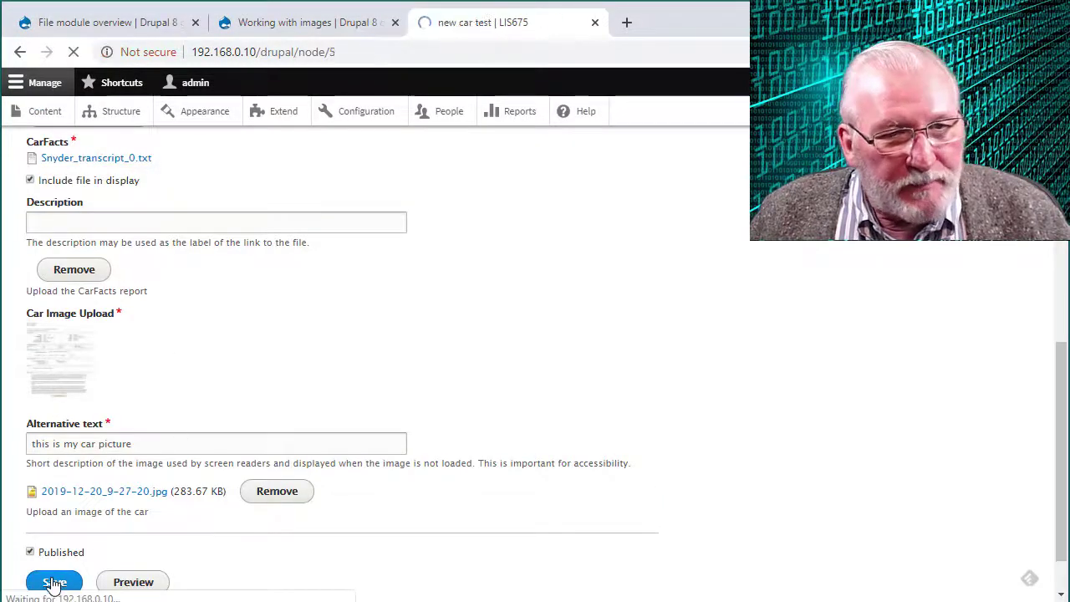
- Review the 'new car test' page: Red, 454 hp engine, transcript link and image
left_click(53, 582)
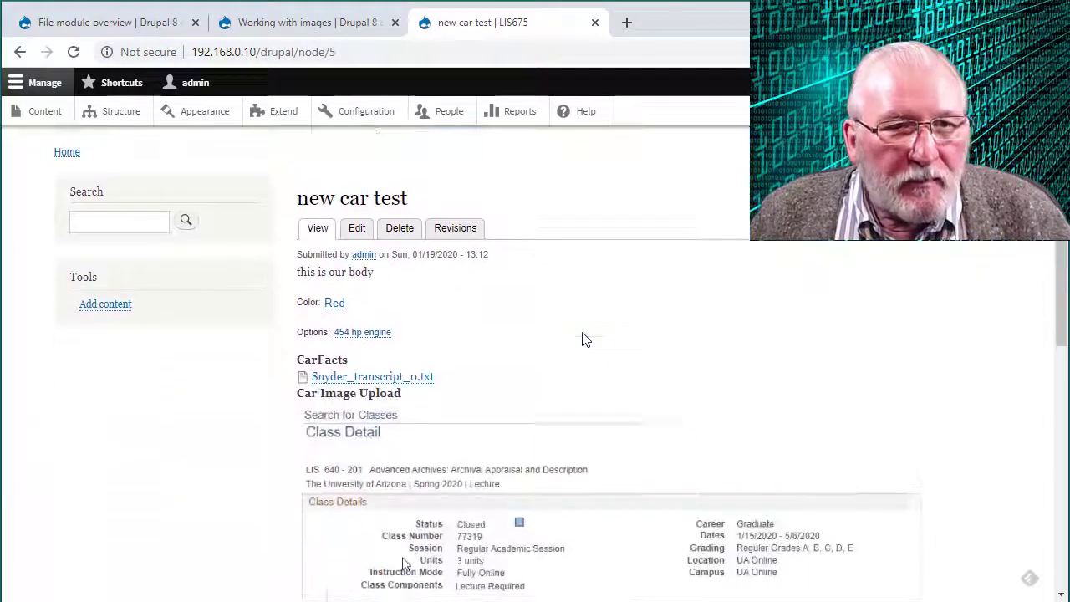
scroll("down", 3)
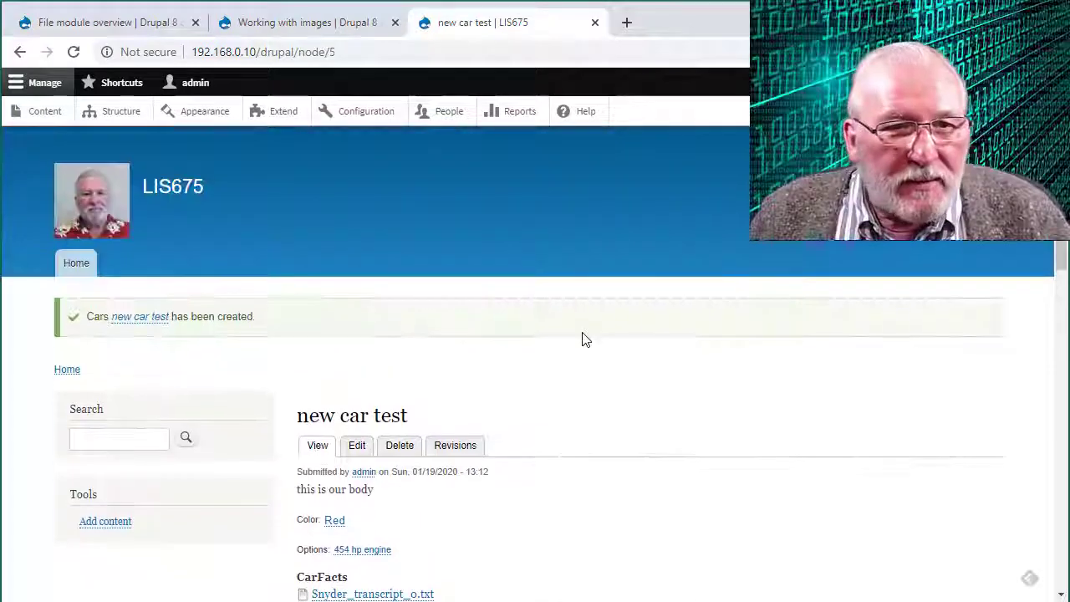
scroll("down", 3)
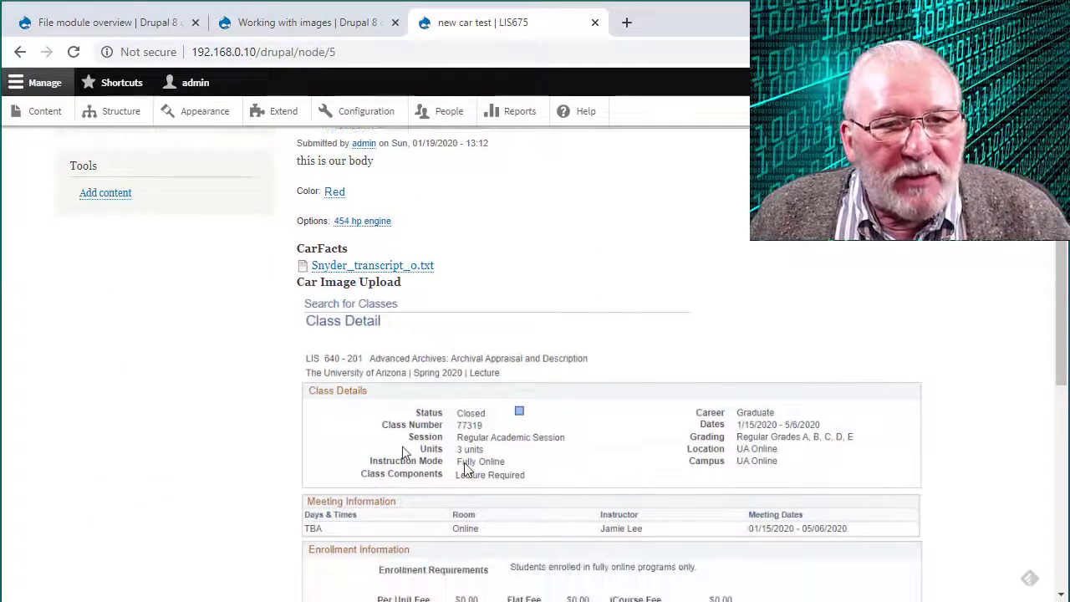